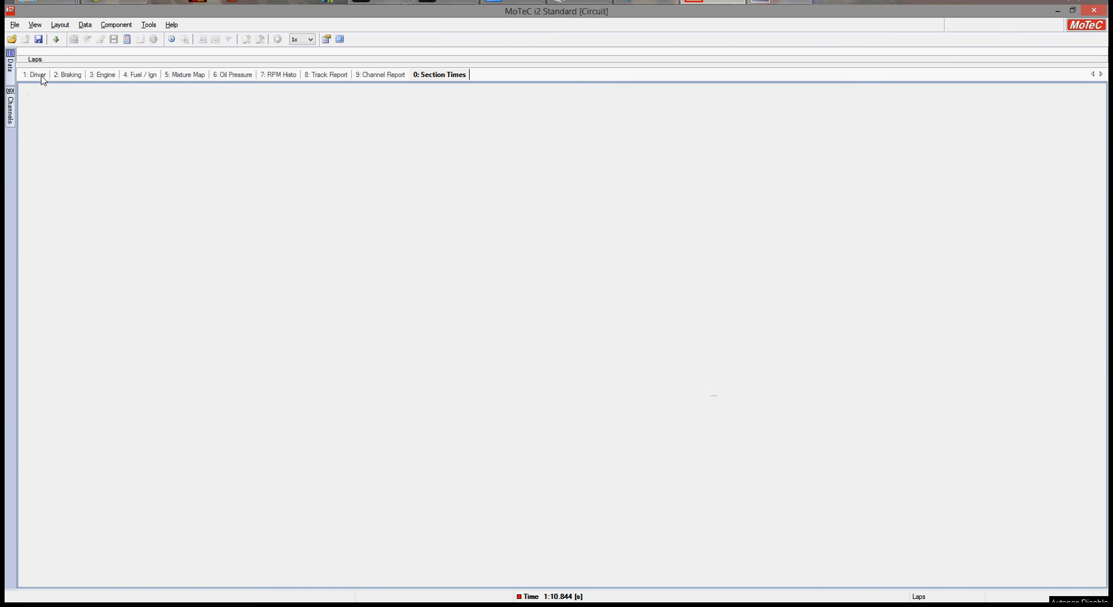
On the Driver worksheet, load the phillipisland session log from 5/22/2013.
{"action": "left_click", "coordinate": [36, 75]}
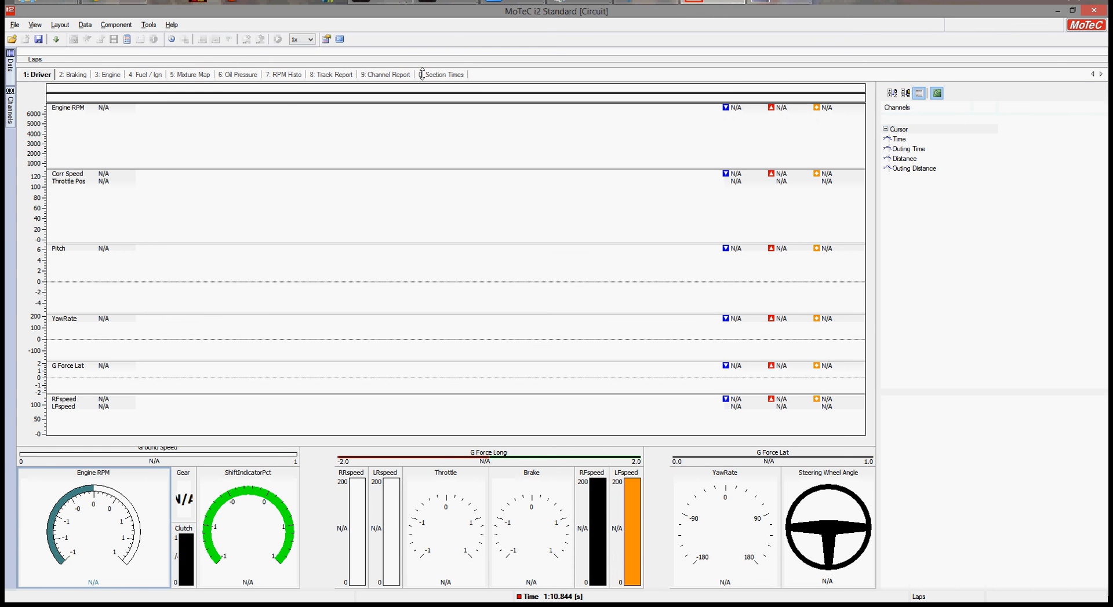
{"action": "left_click", "coordinate": [13, 24]}
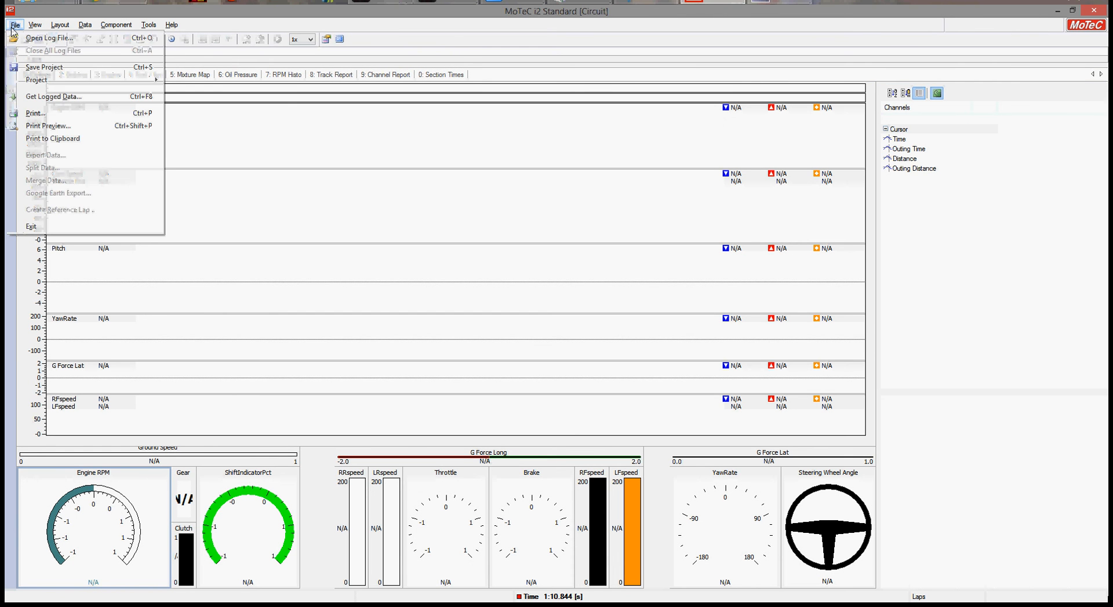
{"action": "left_click", "coordinate": [49, 37]}
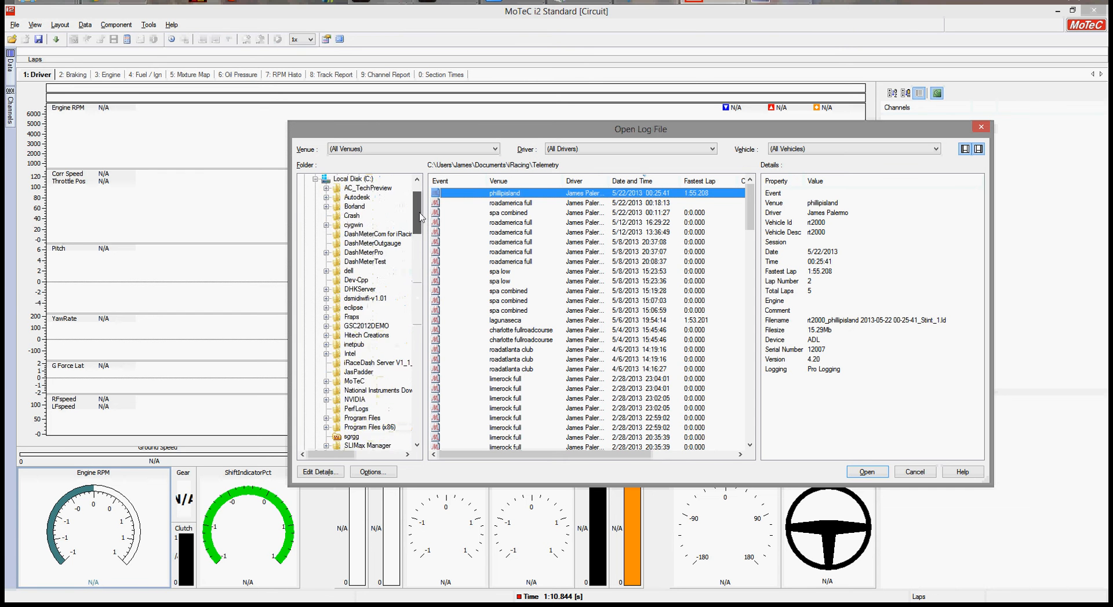
{"action": "scroll", "scroll_direction": "down", "scroll_amount": 3}
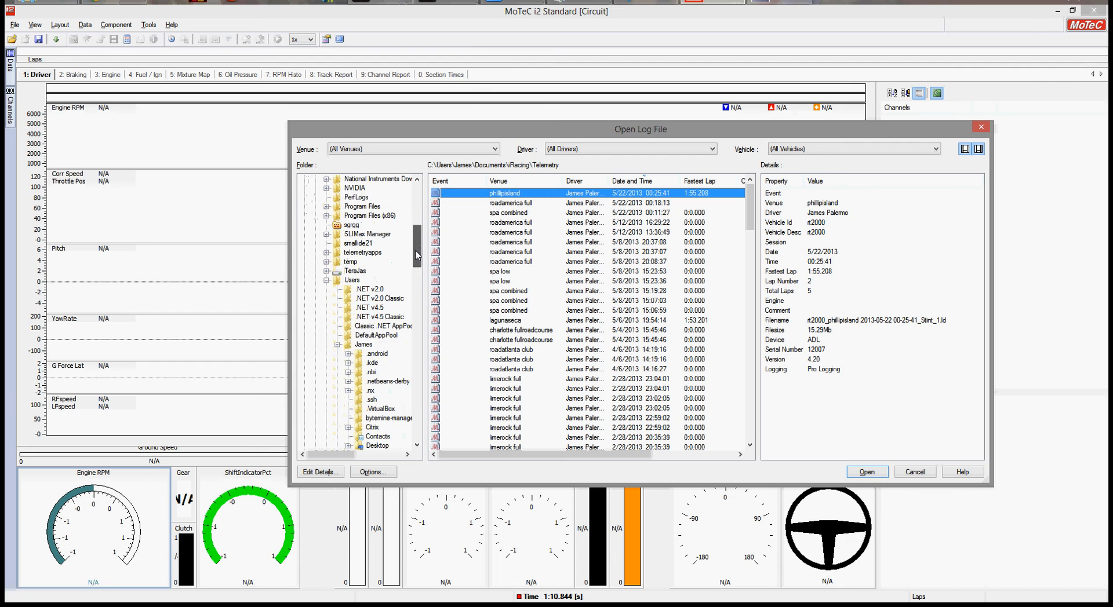
{"action": "scroll", "scroll_direction": "down", "scroll_amount": 3}
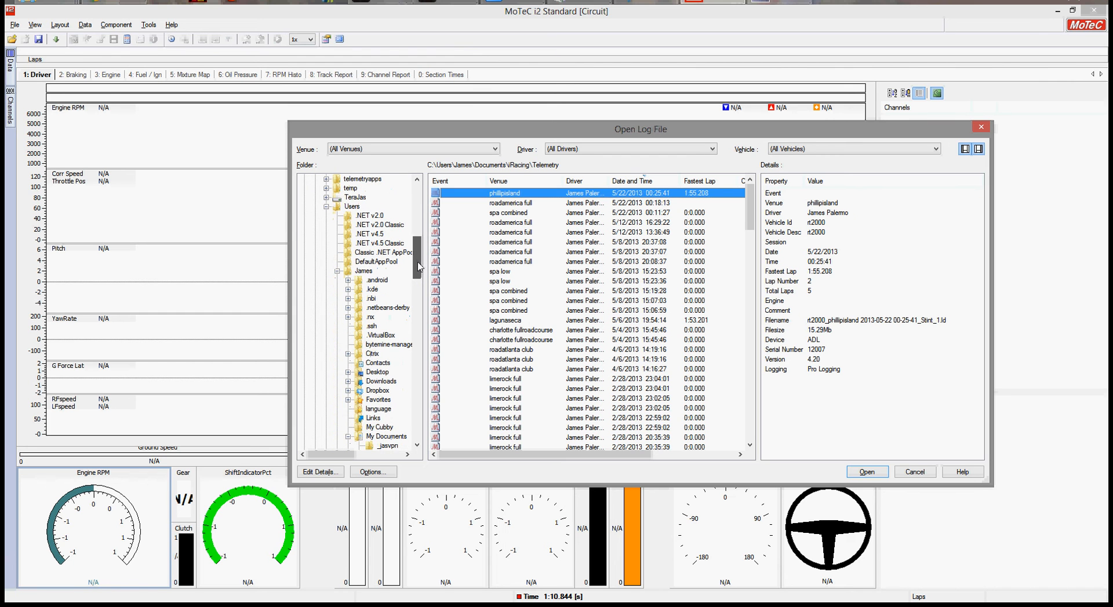
{"action": "scroll", "scroll_direction": "down", "scroll_amount": 3}
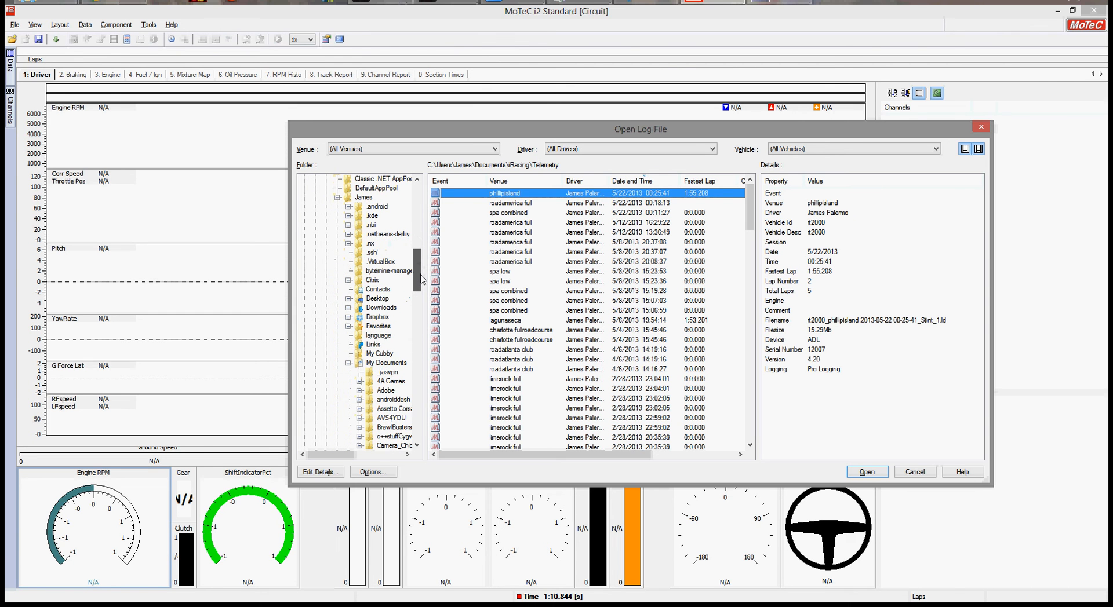
{"action": "scroll", "scroll_direction": "down", "scroll_amount": 3}
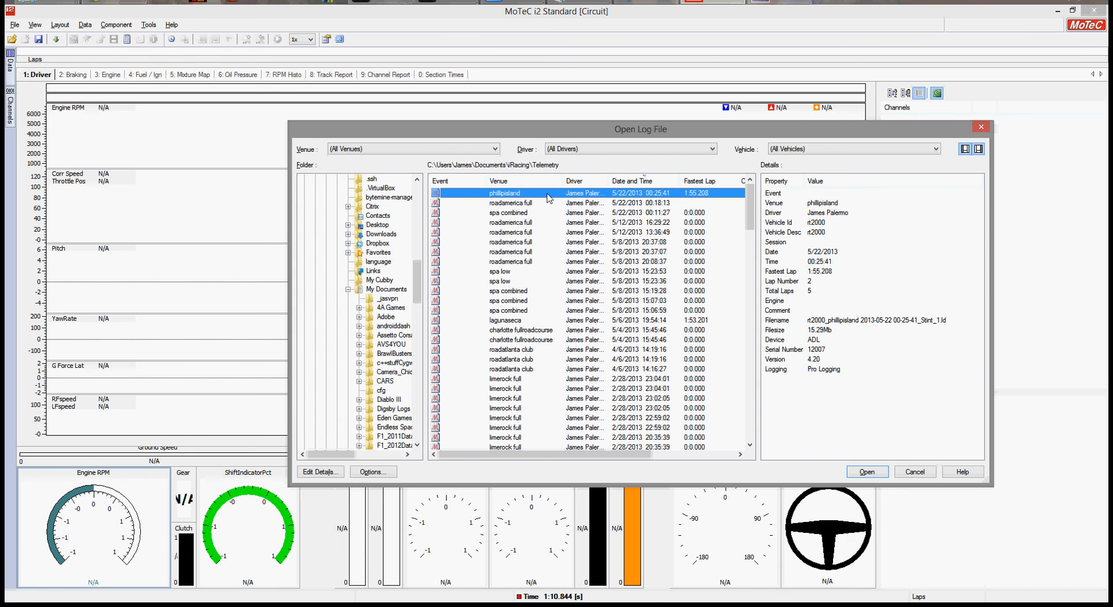
{"action": "left_click", "coordinate": [866, 471]}
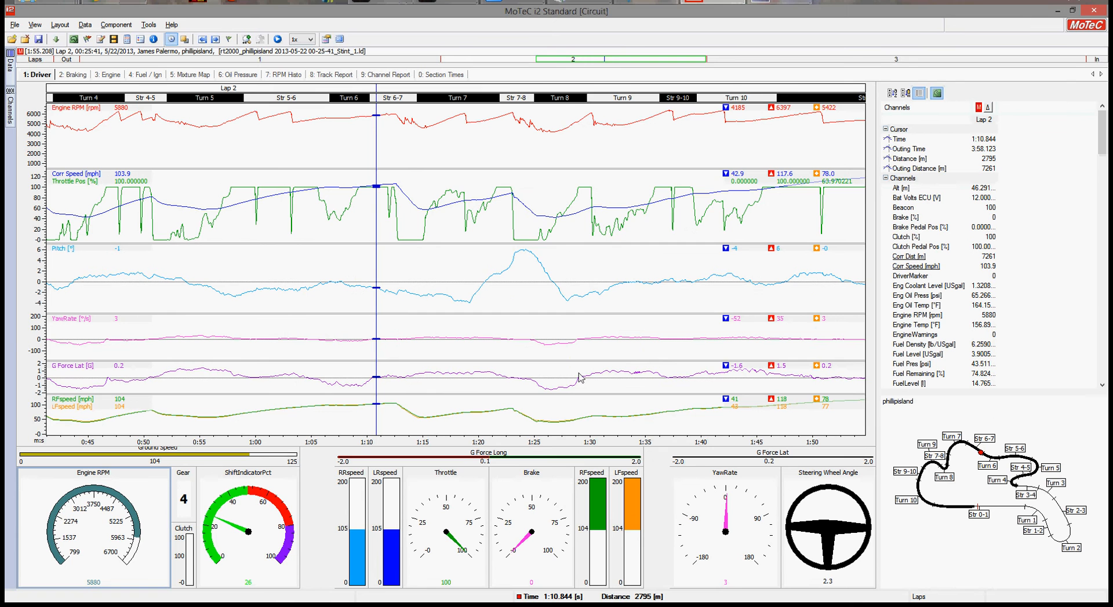
{"action": "mouse_move", "coordinate": [427, 167]}
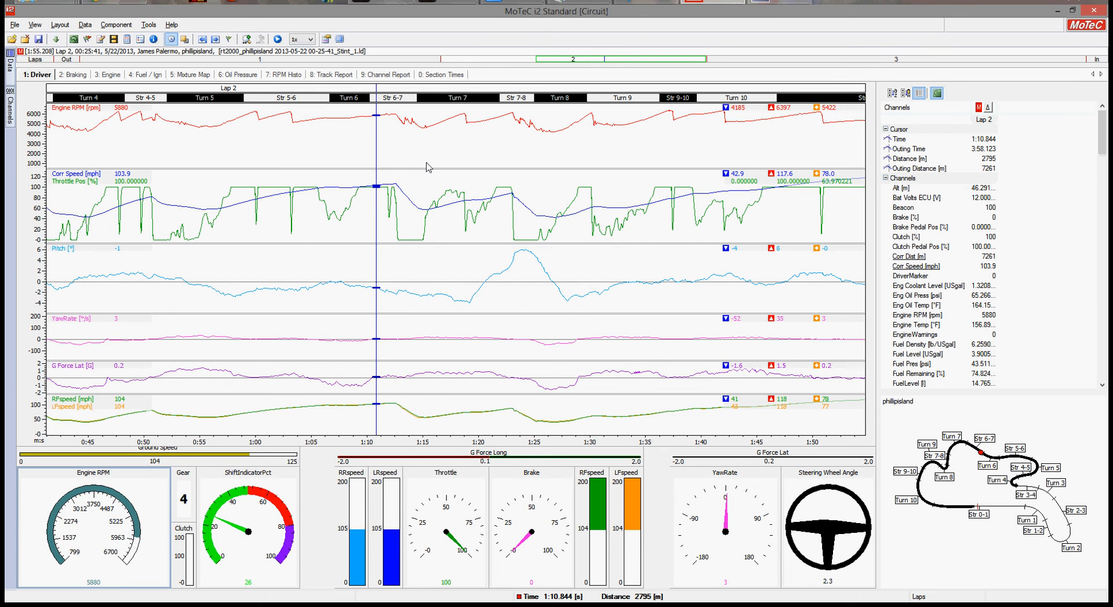
{"action": "mouse_move", "coordinate": [394, 483]}
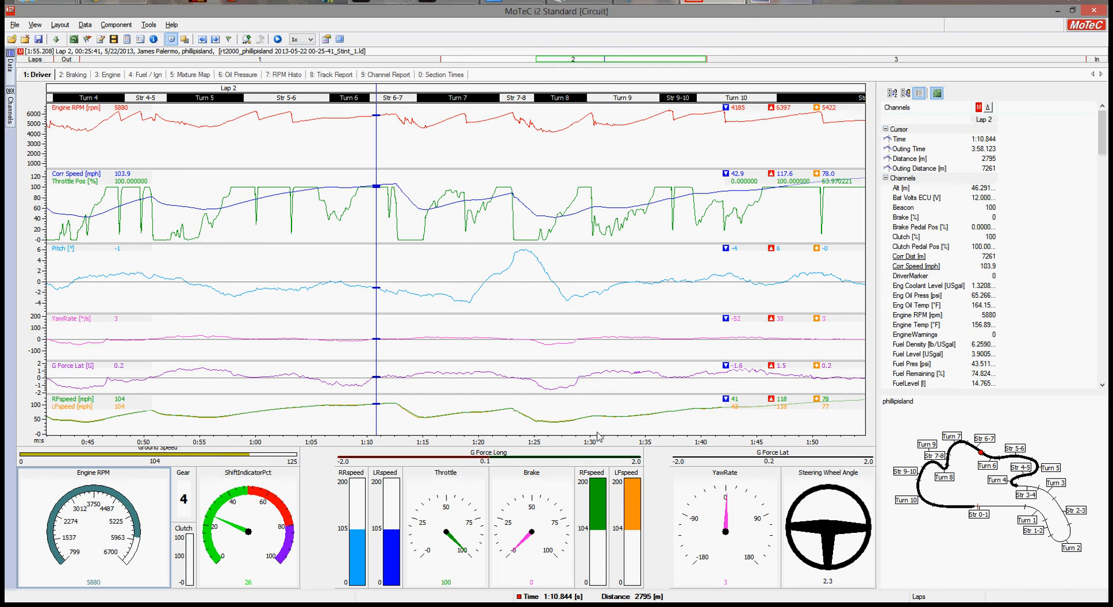
{"action": "mouse_move", "coordinate": [554, 336]}
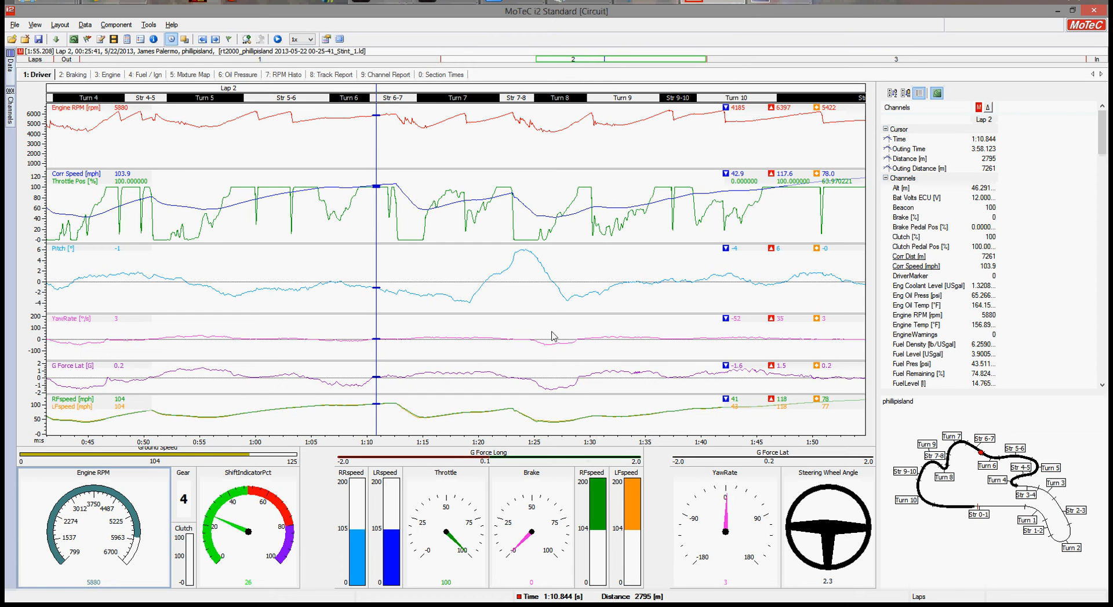
{"action": "mouse_move", "coordinate": [483, 192]}
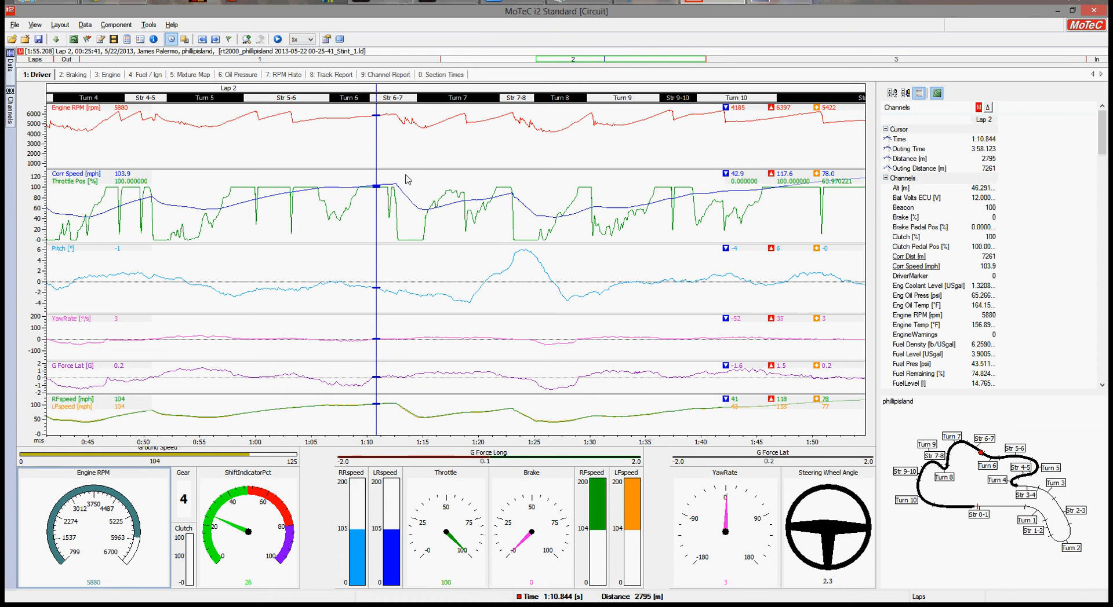
{"action": "mouse_move", "coordinate": [509, 79]}
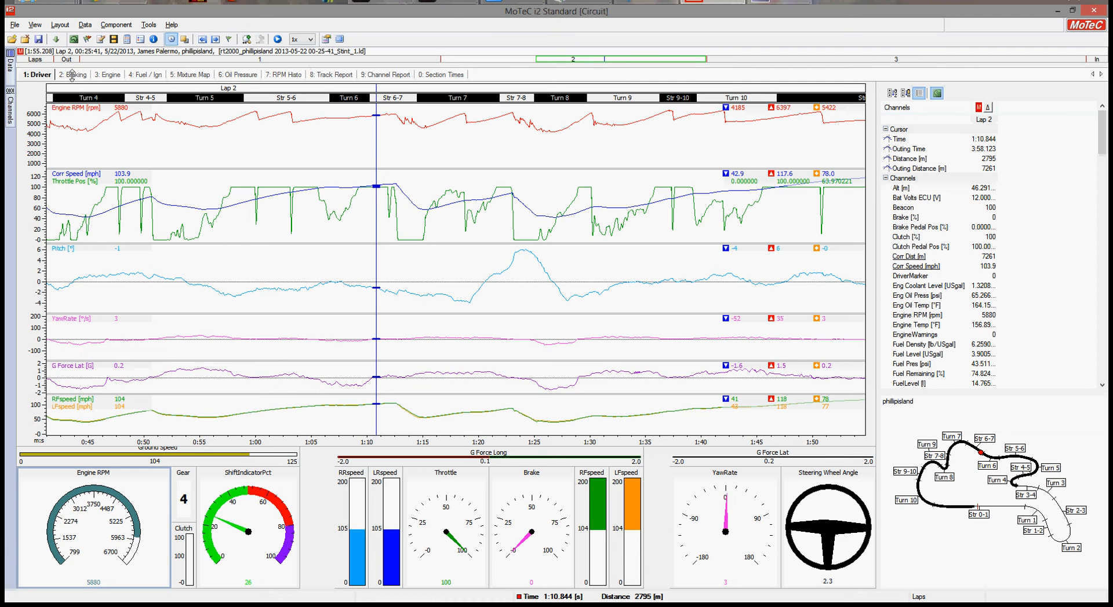
{"action": "mouse_move", "coordinate": [484, 76]}
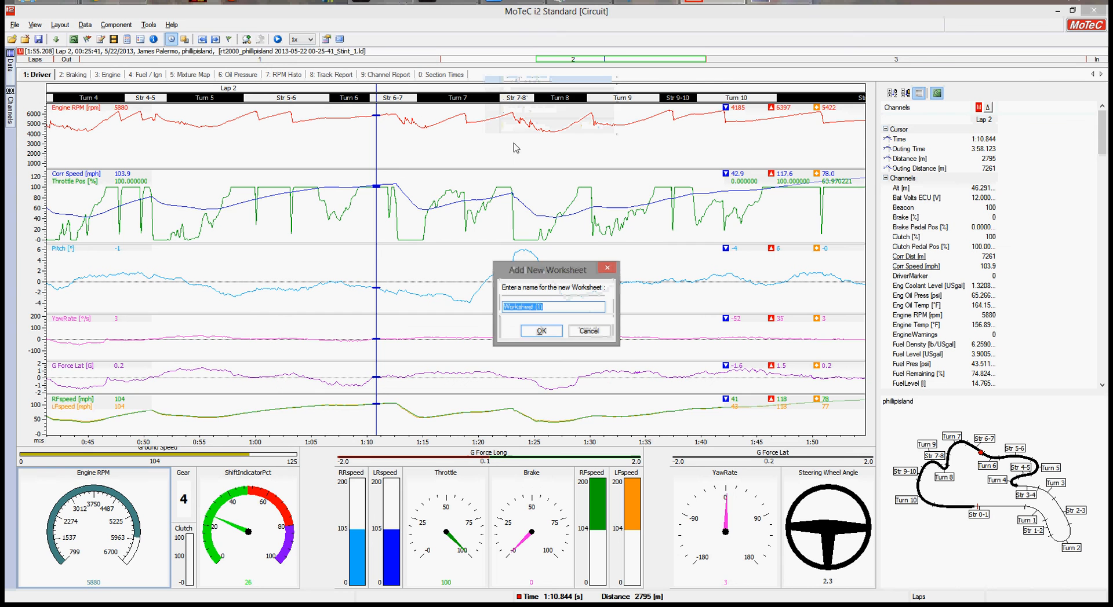
Name the new worksheet DEMOTUTORIAL and confirm its creation.
{"action": "type", "text": "DEMOTUTORIAL"}
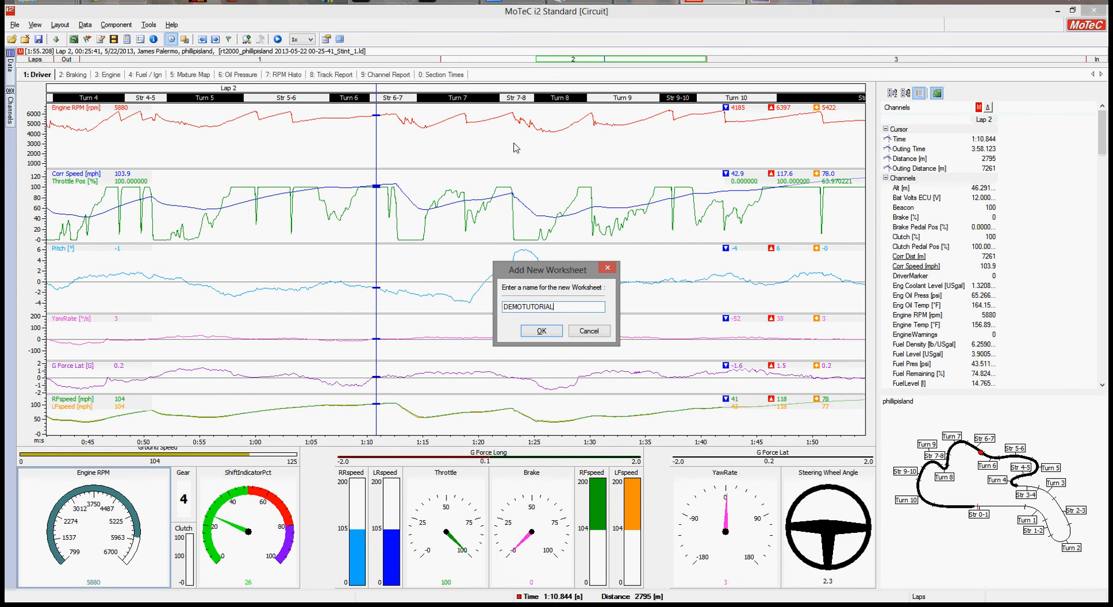
{"action": "left_click", "coordinate": [540, 331]}
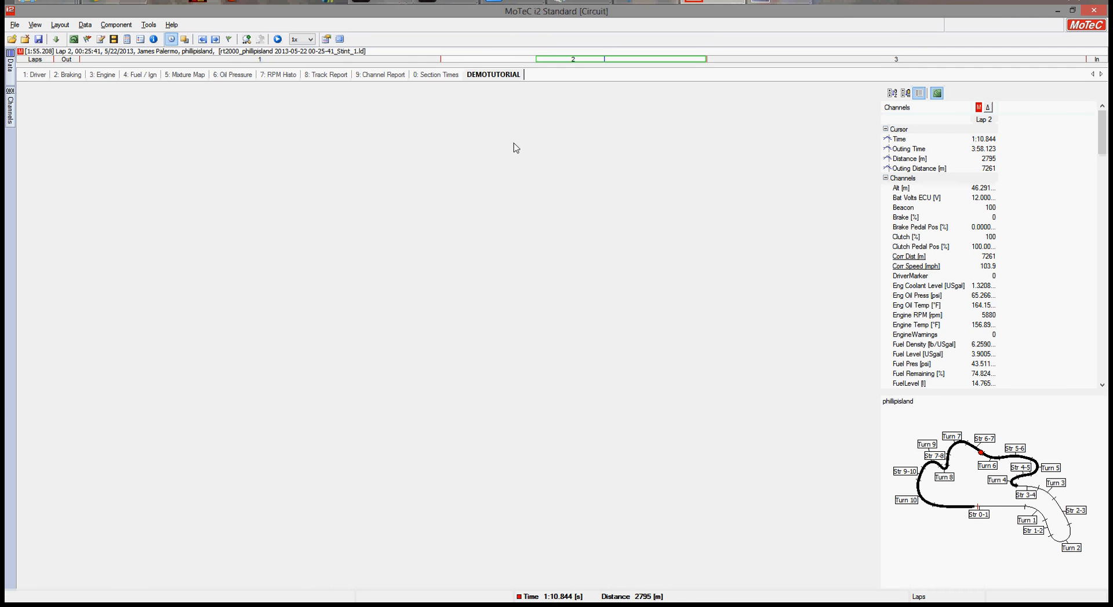
{"action": "mouse_move", "coordinate": [314, 241]}
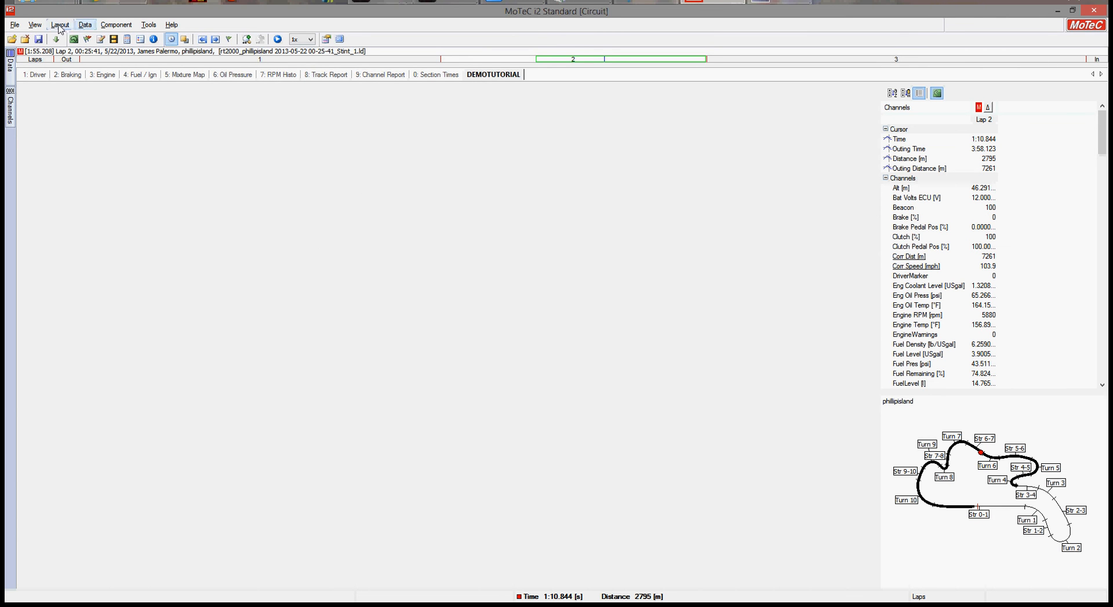
{"action": "left_click", "coordinate": [59, 24]}
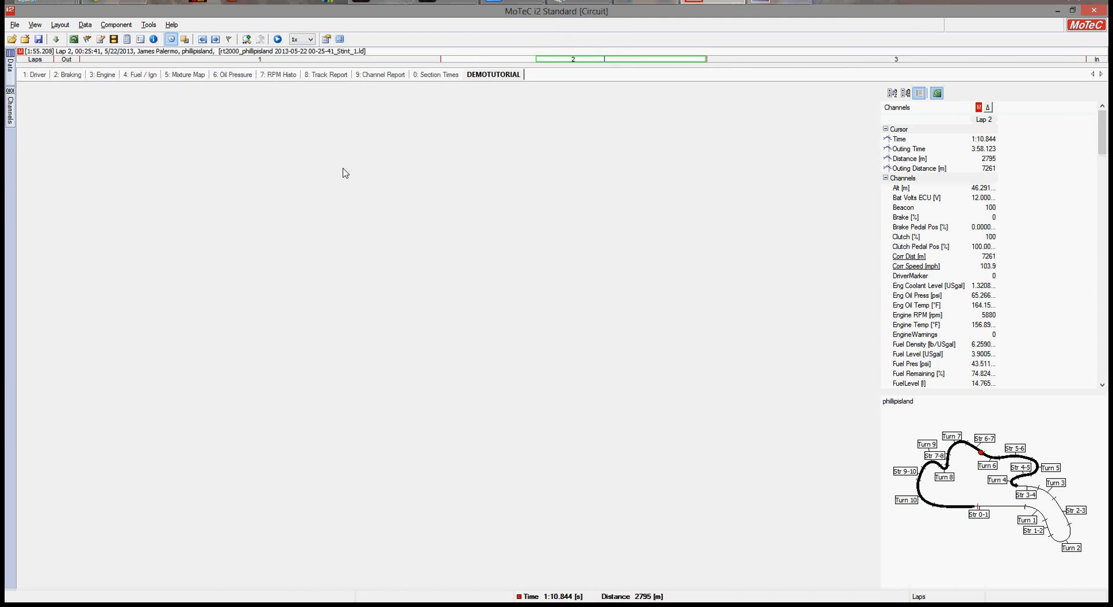
Add a time/distance graph and put an RPM channel into a new group.
{"action": "right_click", "coordinate": [344, 174]}
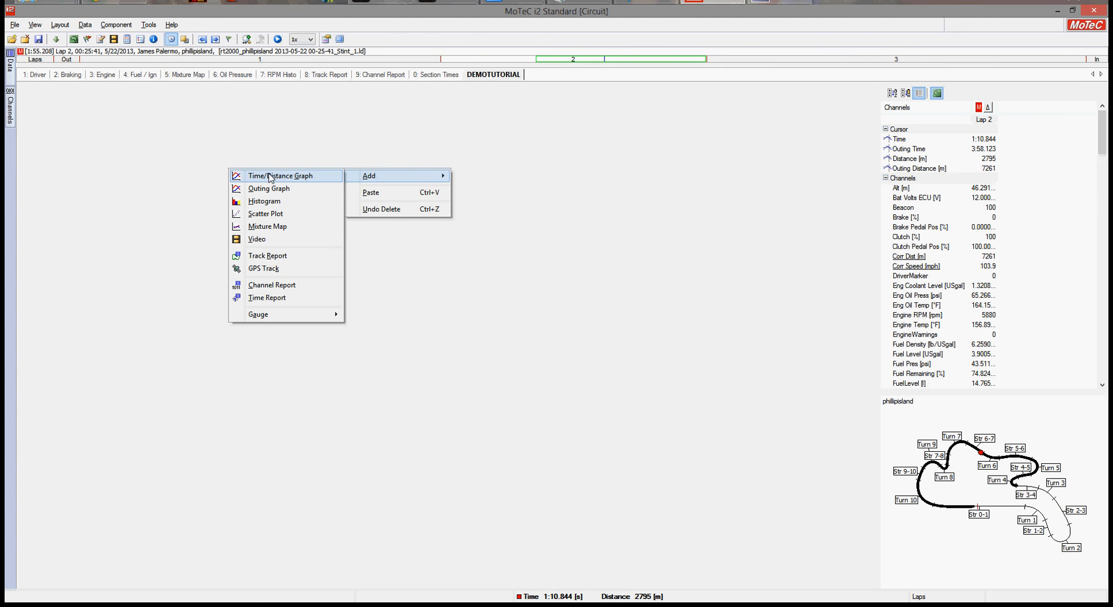
{"action": "left_click", "coordinate": [280, 175]}
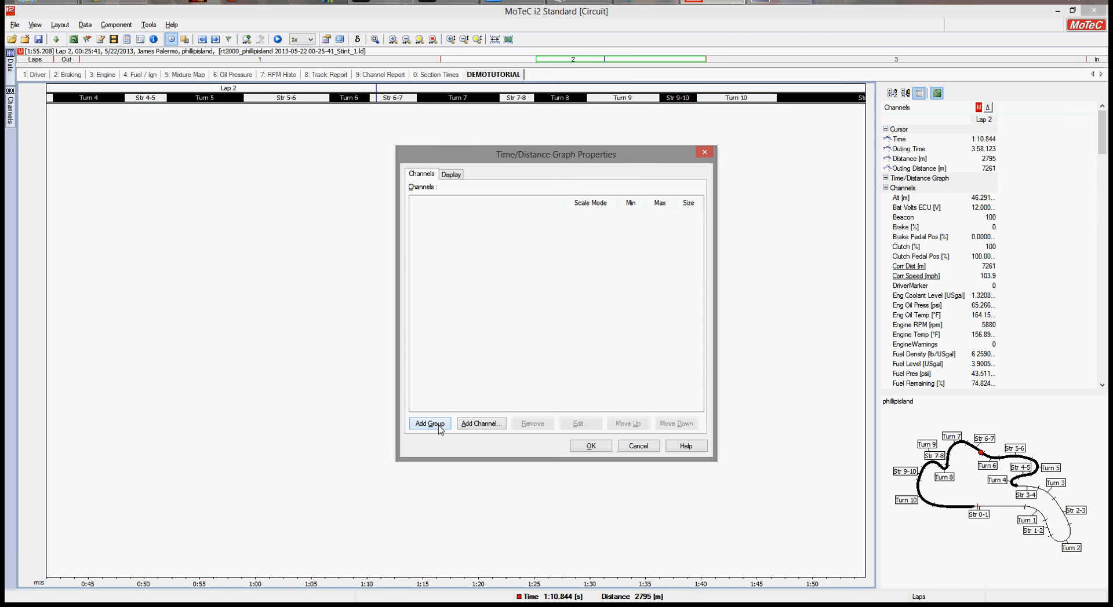
{"action": "left_click", "coordinate": [429, 424]}
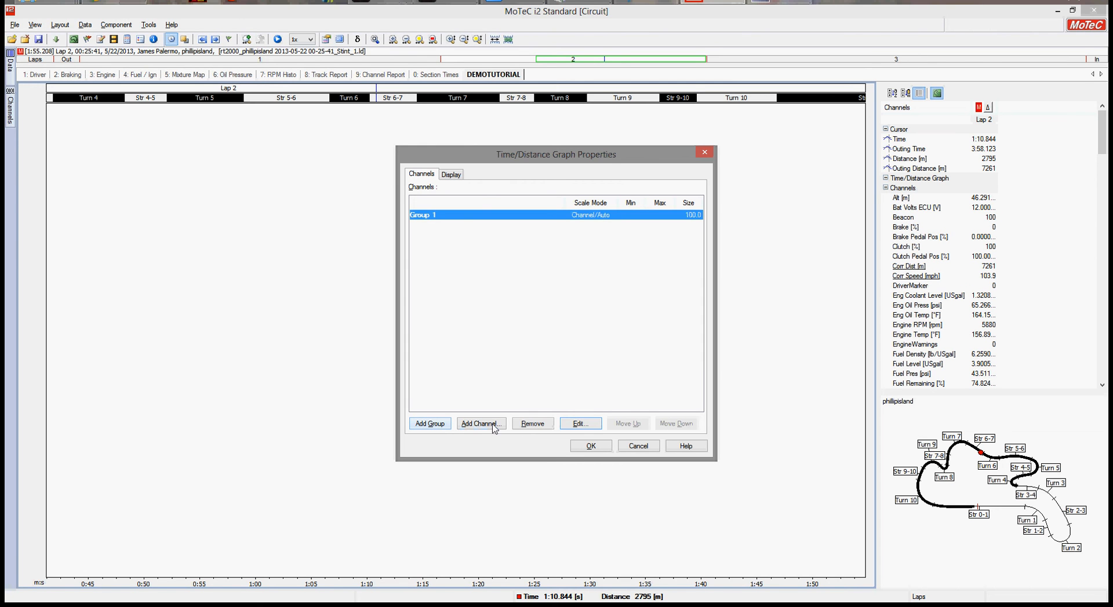
{"action": "left_click", "coordinate": [481, 423]}
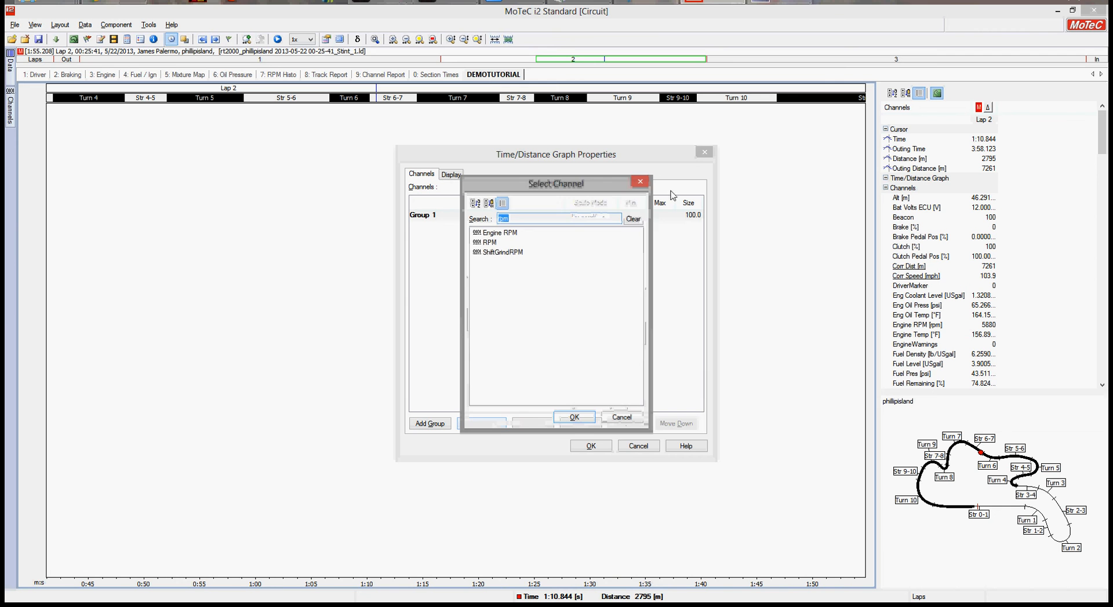
{"action": "left_click", "coordinate": [632, 219]}
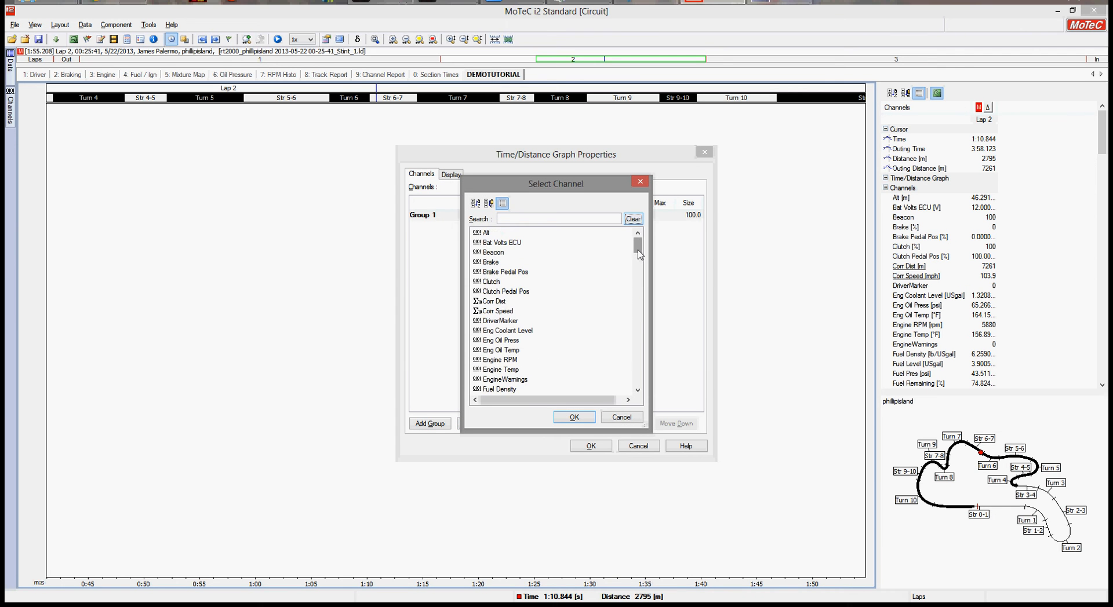
{"action": "scroll", "scroll_direction": "down", "scroll_amount": 3}
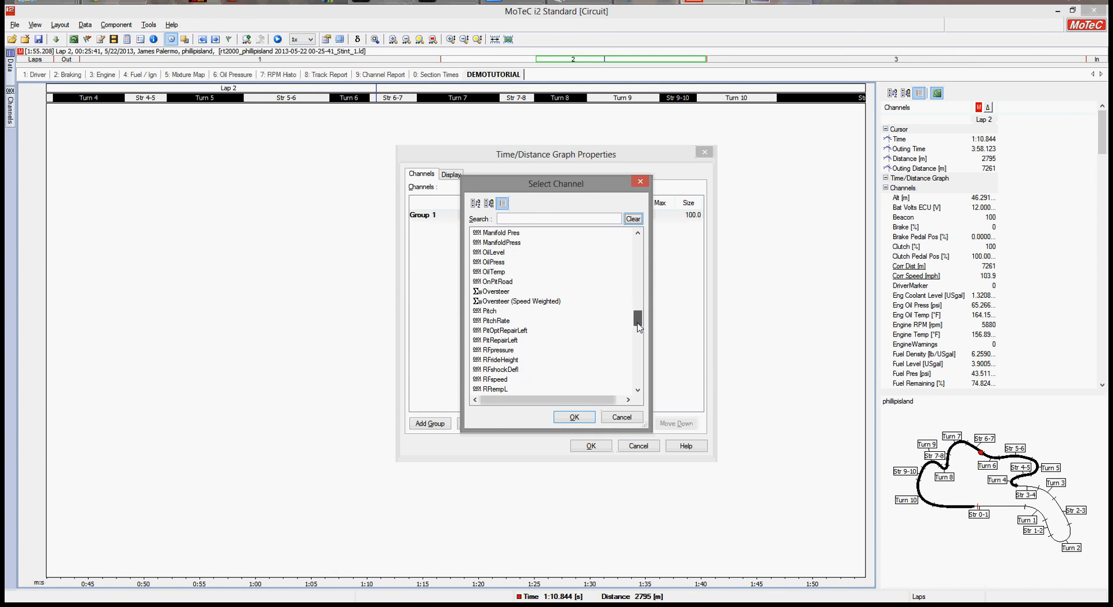
{"action": "scroll", "scroll_direction": "down", "scroll_amount": 3}
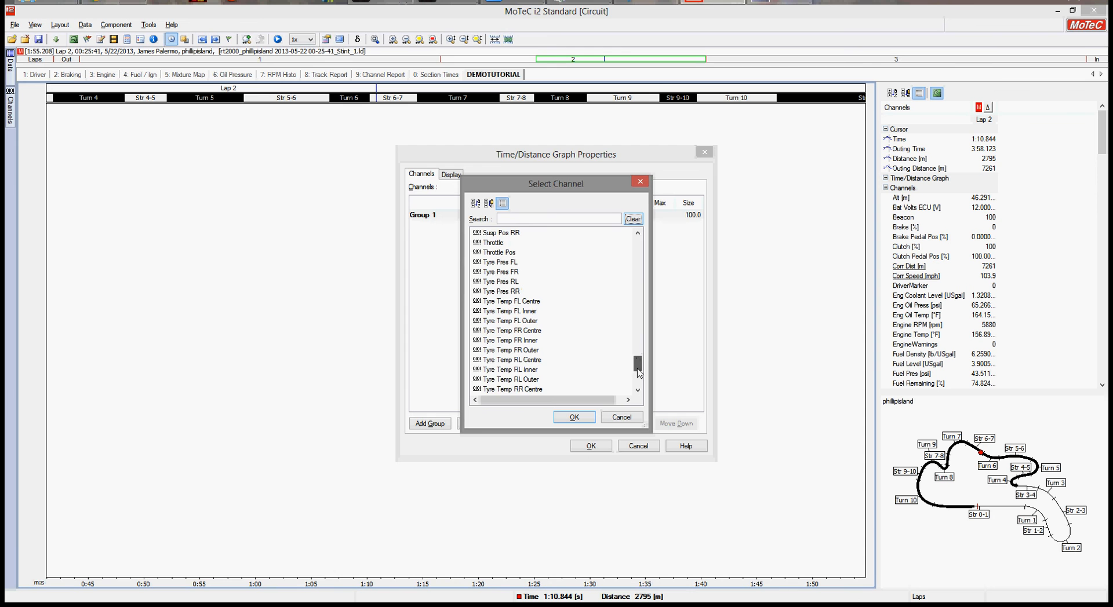
{"action": "left_click_drag", "start_coordinate": [636, 372], "coordinate": [646, 294]}
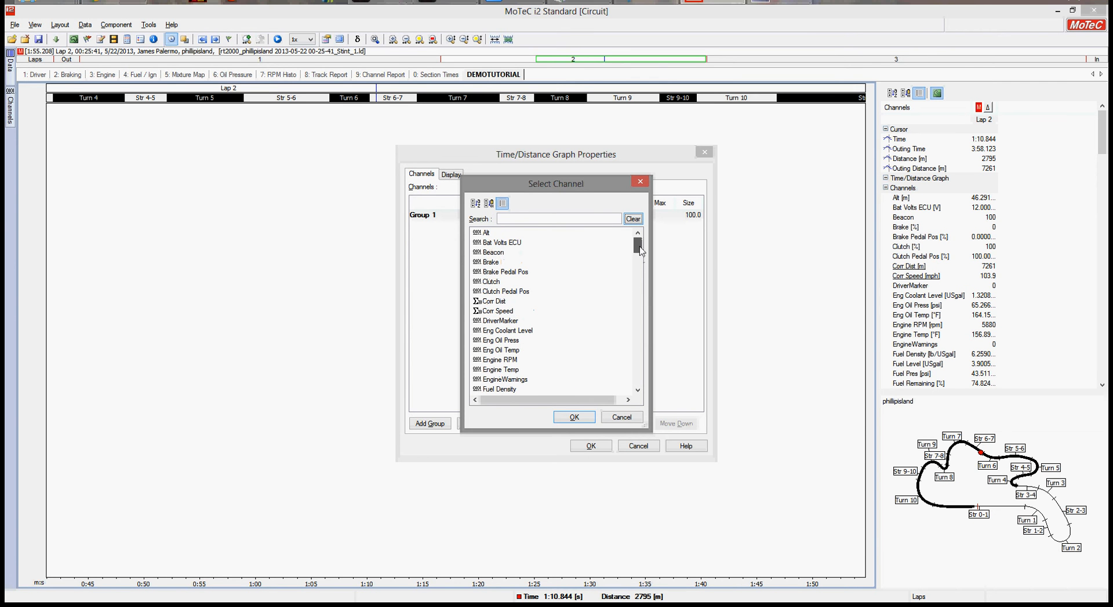
{"action": "left_click", "coordinate": [557, 218]}
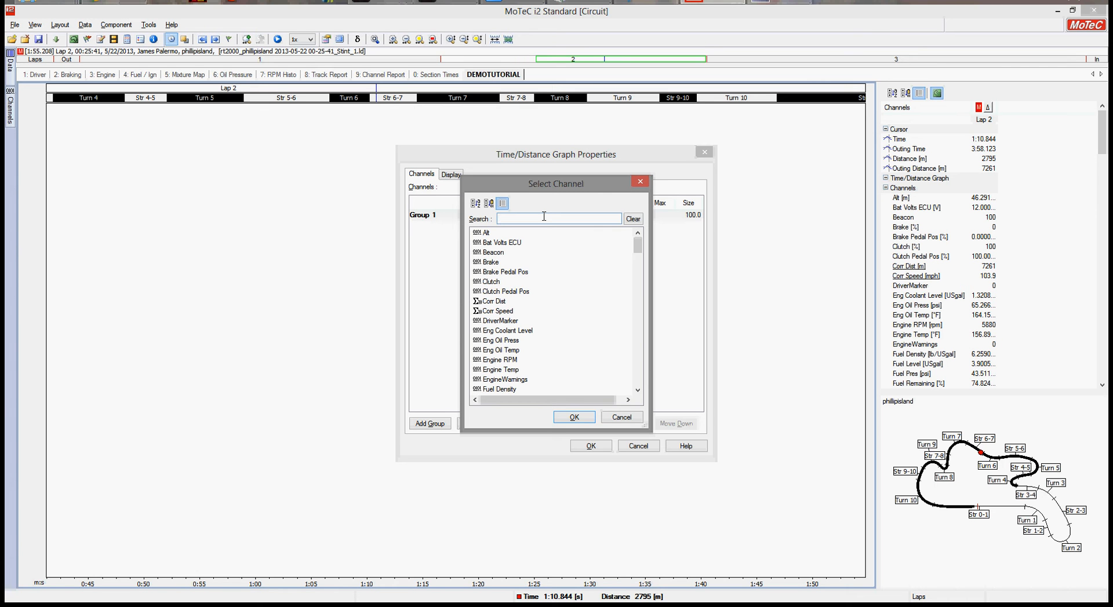
{"action": "type", "text": "rpm"}
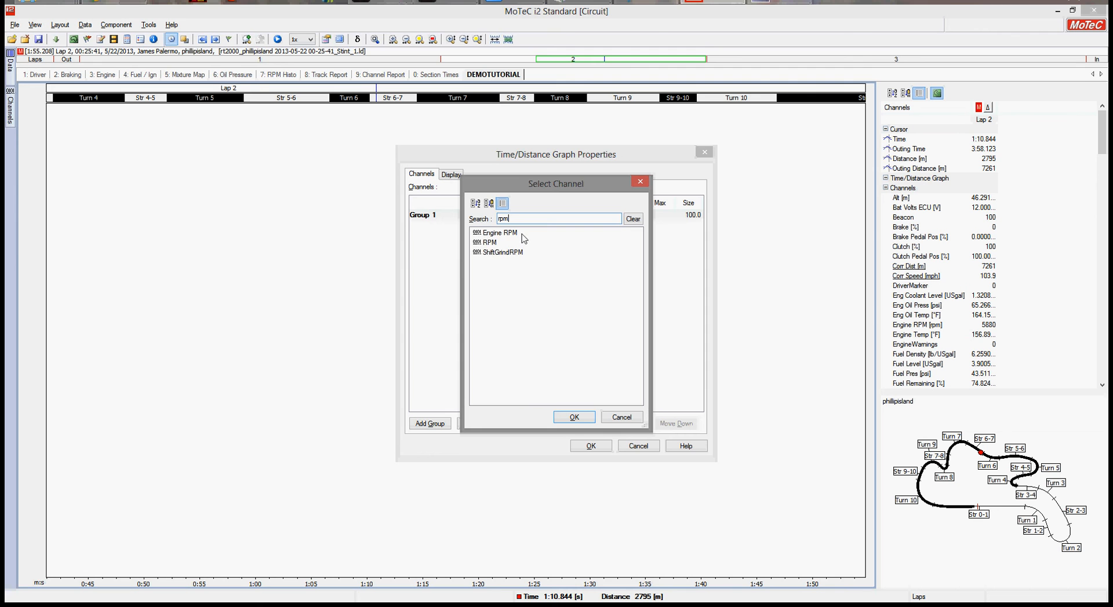
{"action": "left_click", "coordinate": [488, 242]}
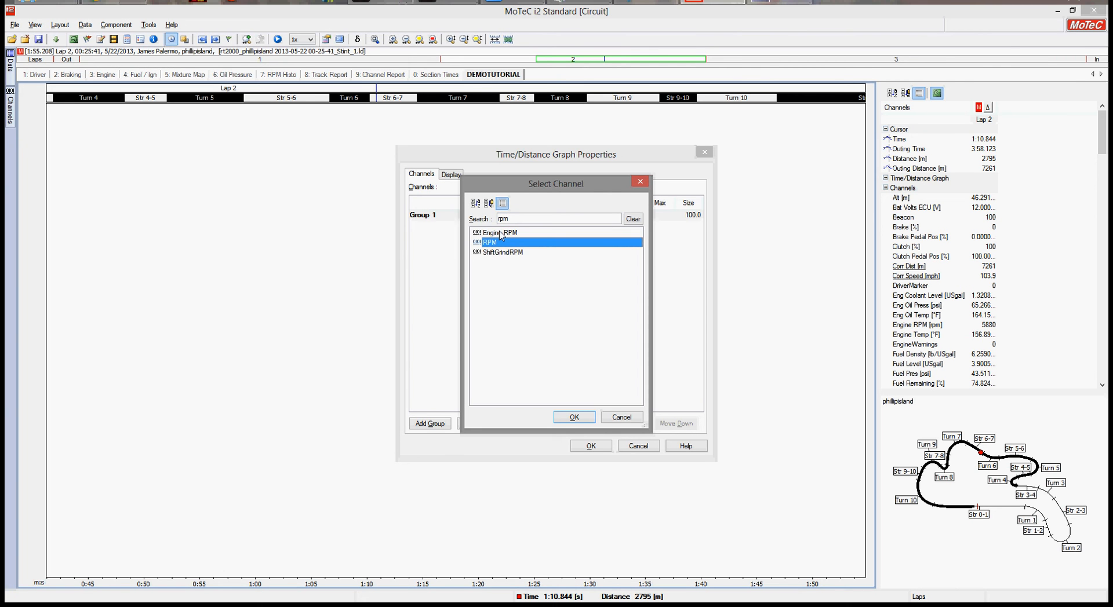
{"action": "left_click", "coordinate": [573, 416]}
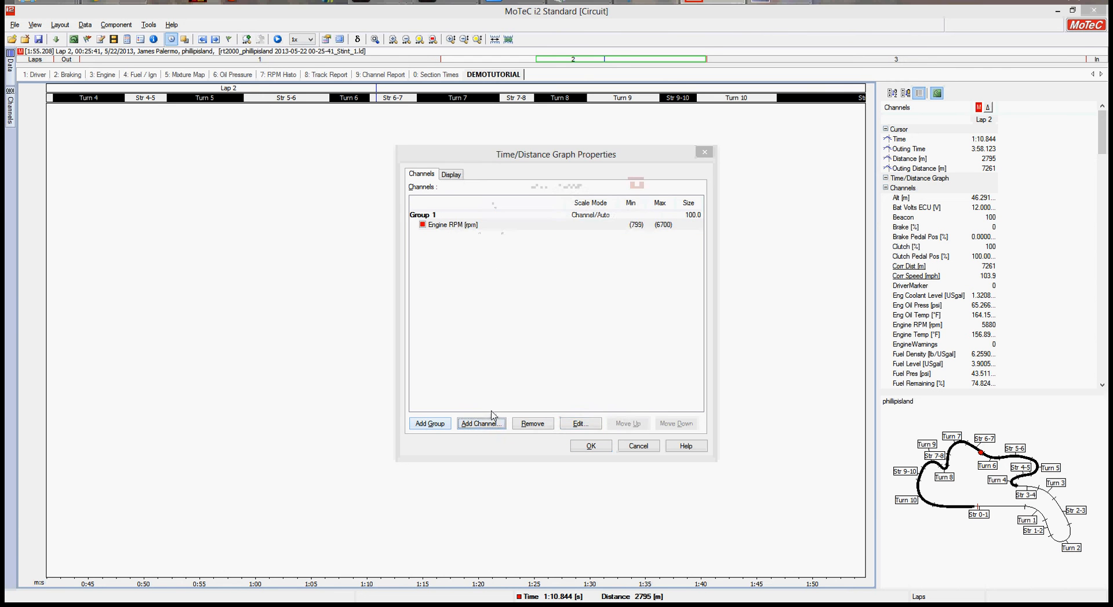
Add Throttle in its own third group and apply the graph's channel groups.
{"action": "left_click", "coordinate": [481, 424]}
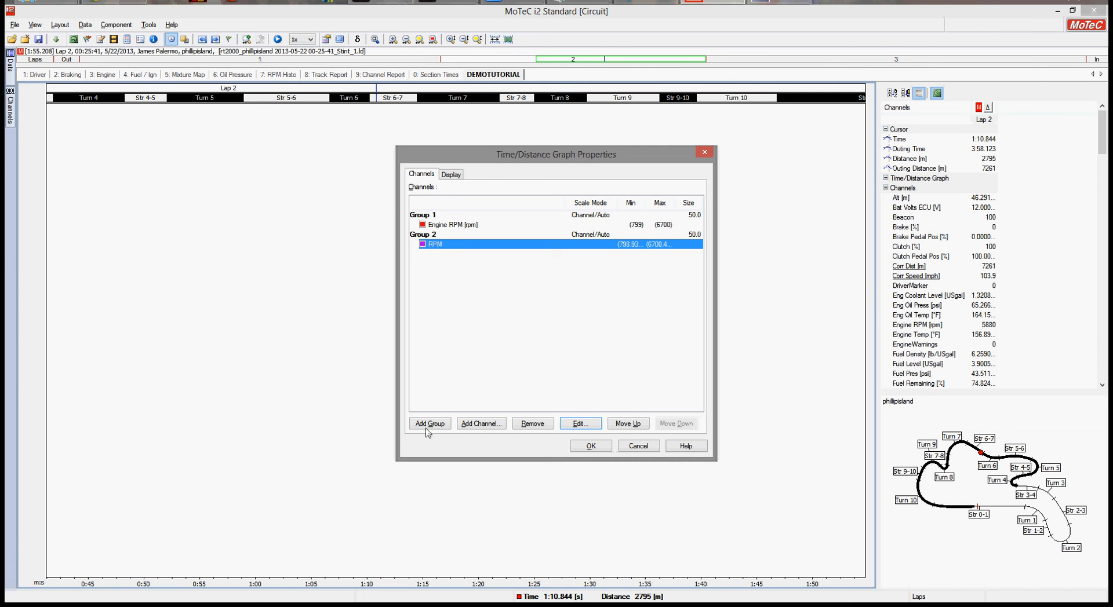
{"action": "left_click", "coordinate": [429, 424]}
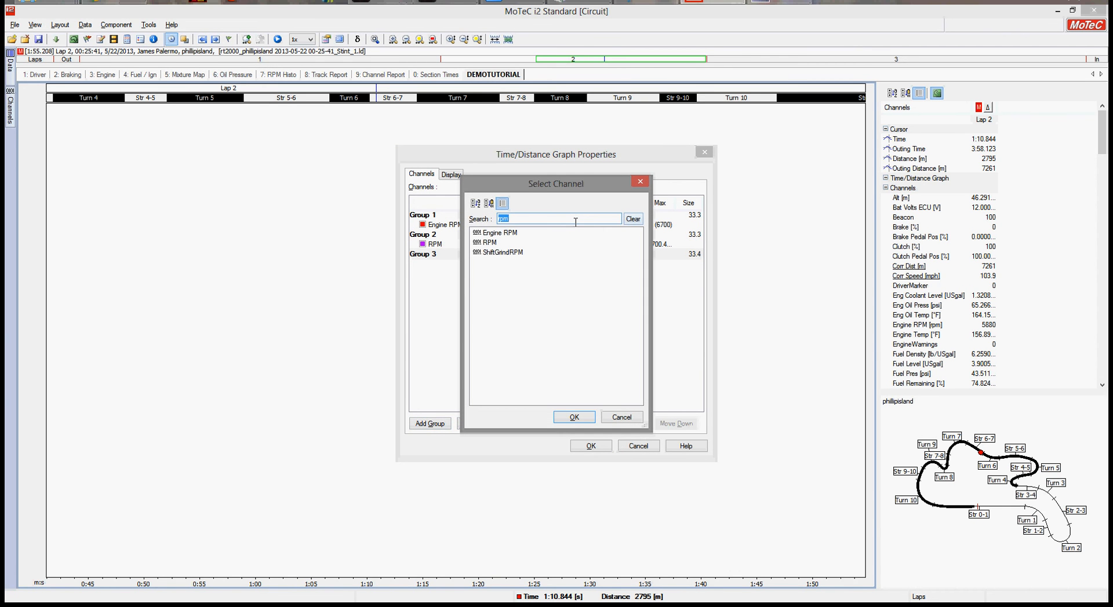
{"action": "type", "text": "thro"}
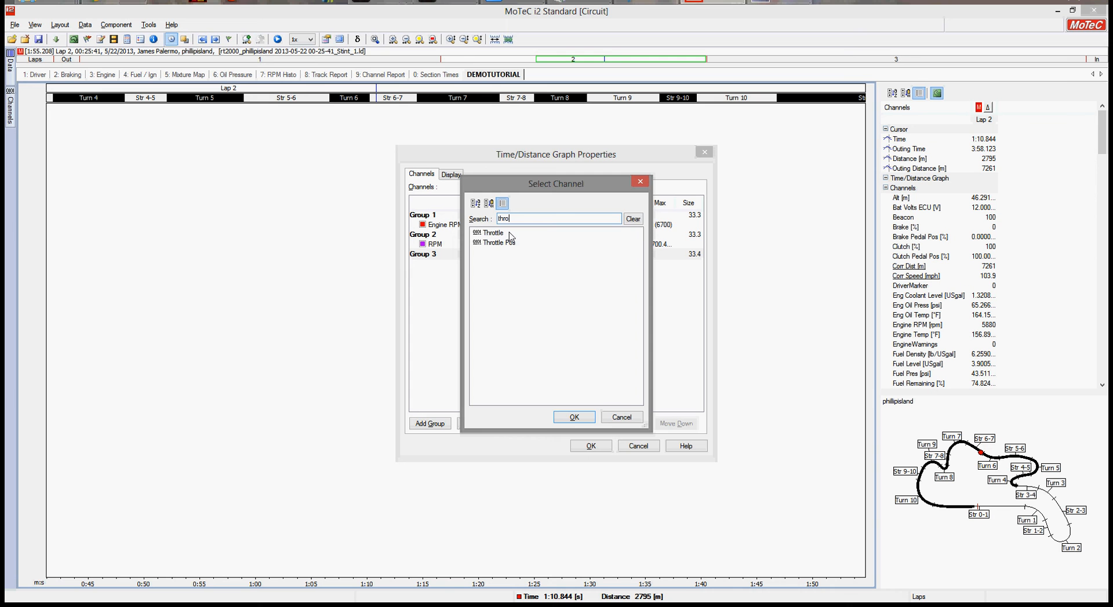
{"action": "left_click", "coordinate": [493, 233]}
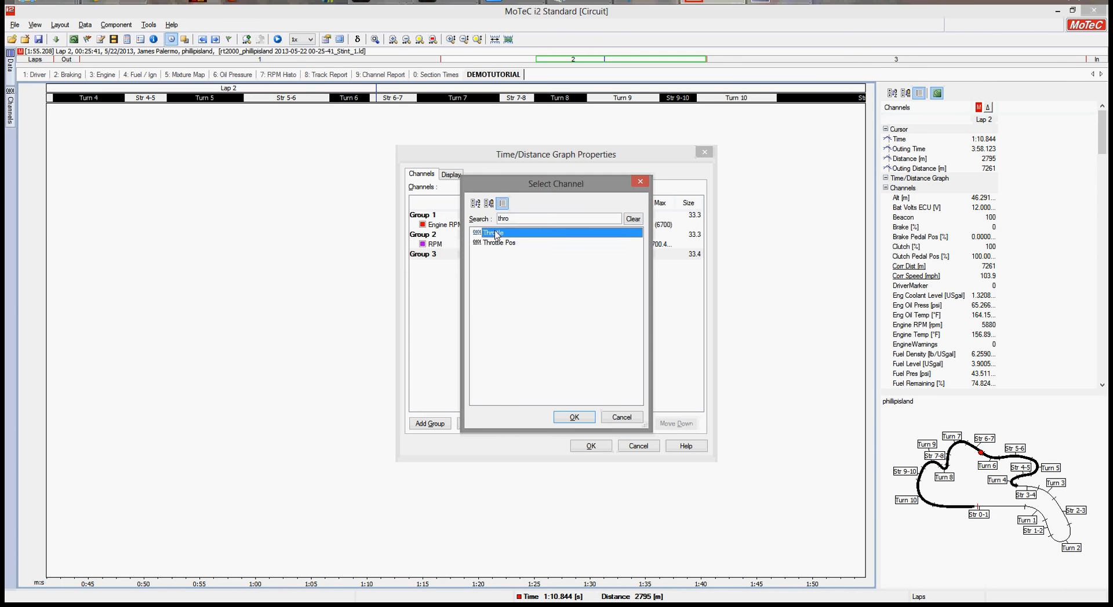
{"action": "left_click", "coordinate": [574, 416]}
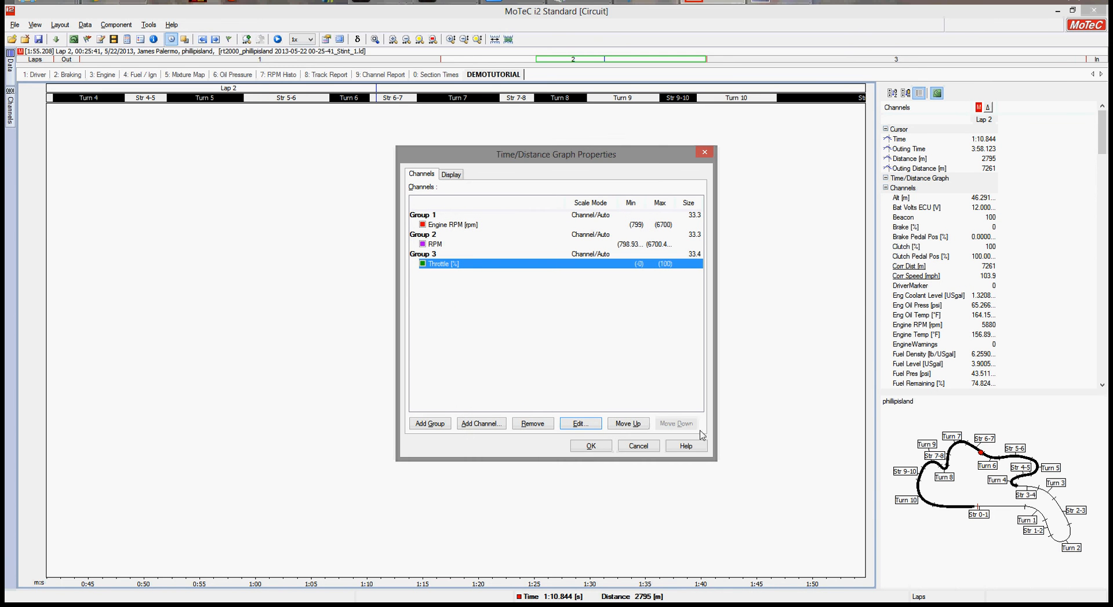
{"action": "left_click", "coordinate": [590, 445]}
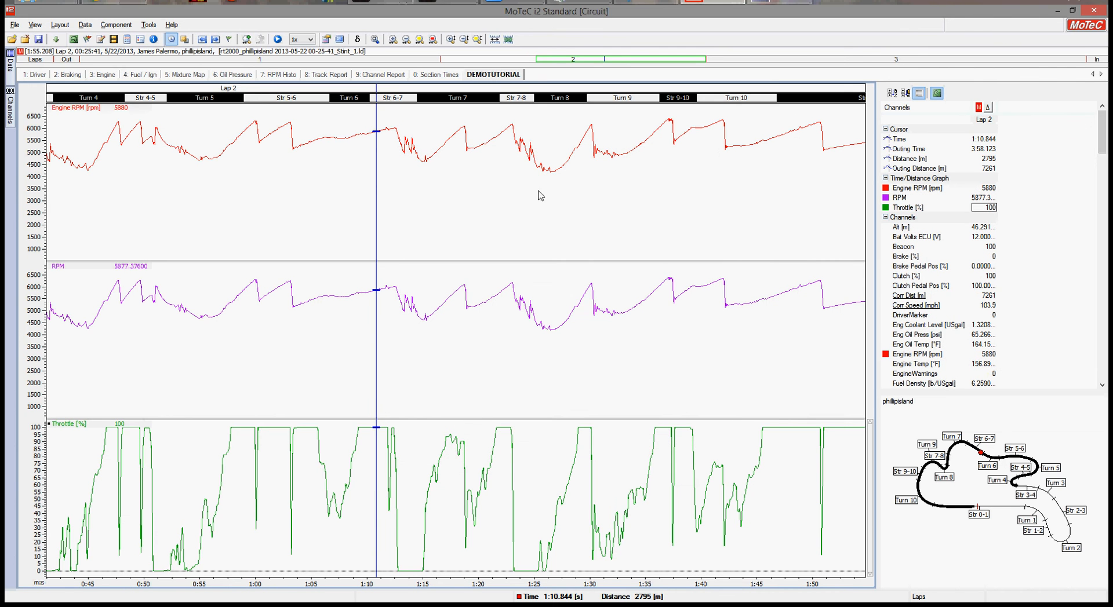
{"action": "mouse_move", "coordinate": [181, 205]}
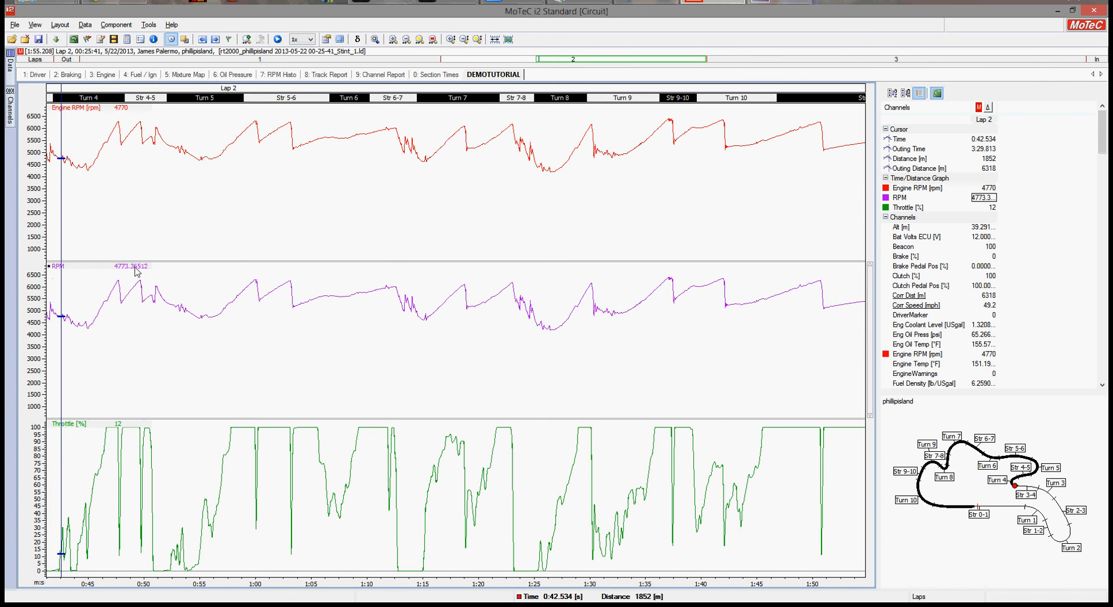
{"action": "mouse_move", "coordinate": [56, 271]}
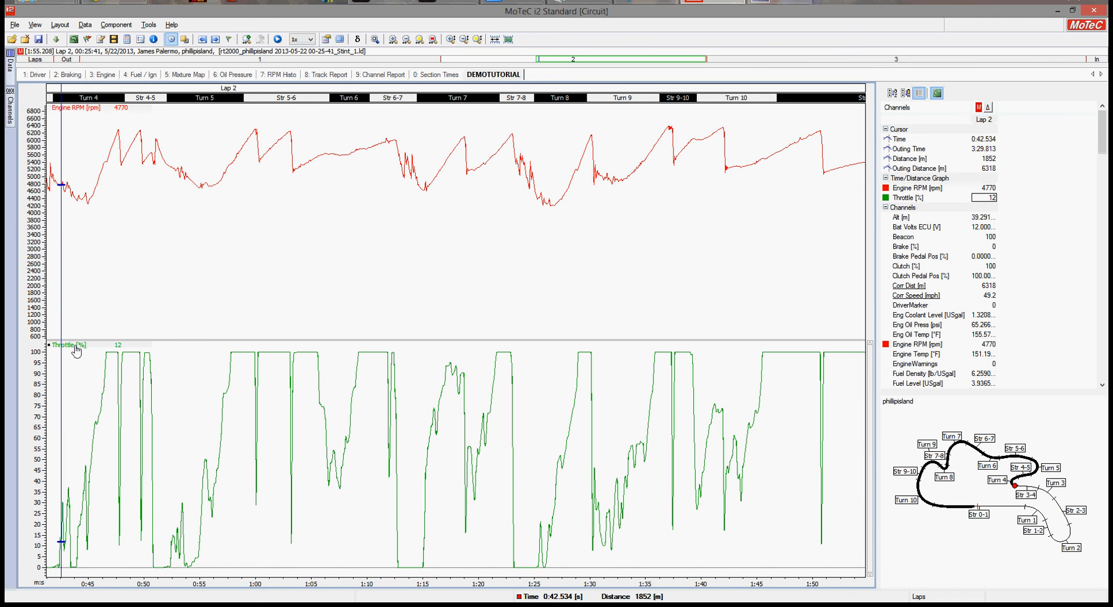
{"action": "right_click", "coordinate": [71, 108]}
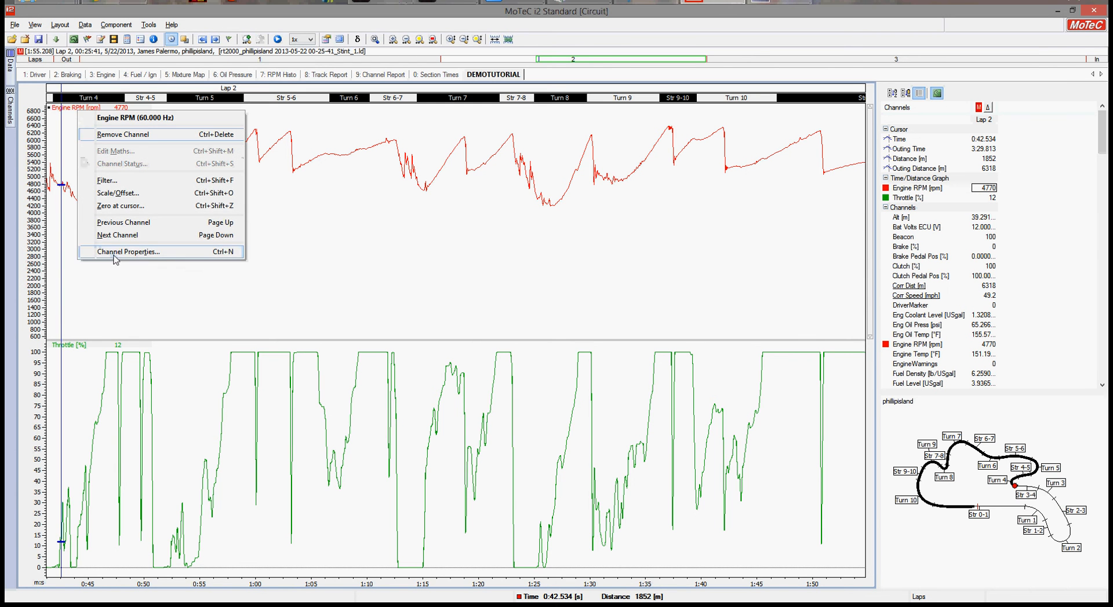
{"action": "mouse_move", "coordinate": [128, 253]}
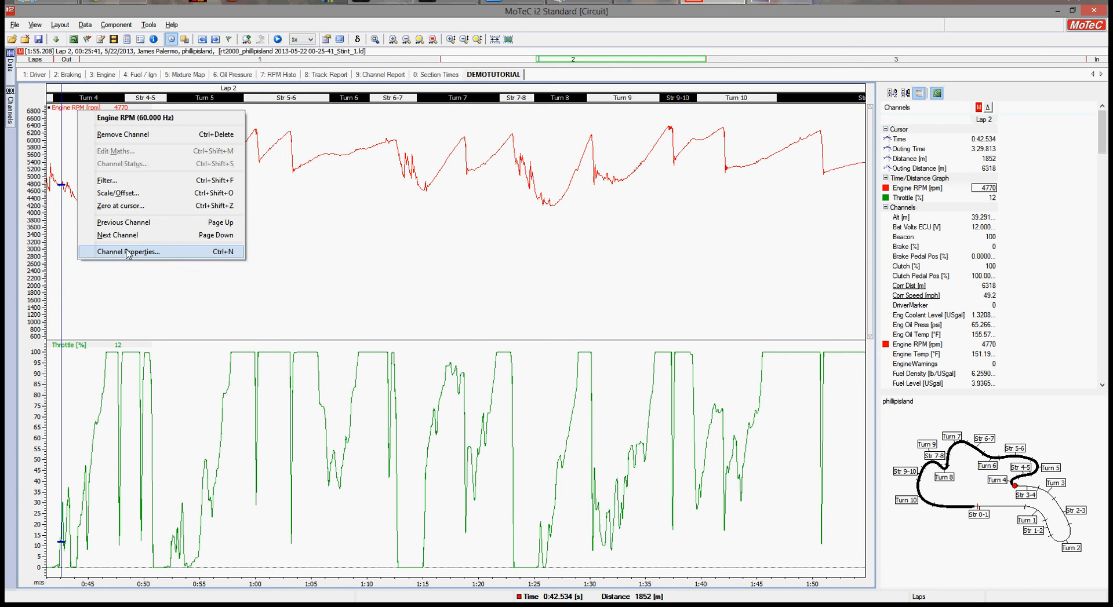
{"action": "left_click", "coordinate": [130, 252]}
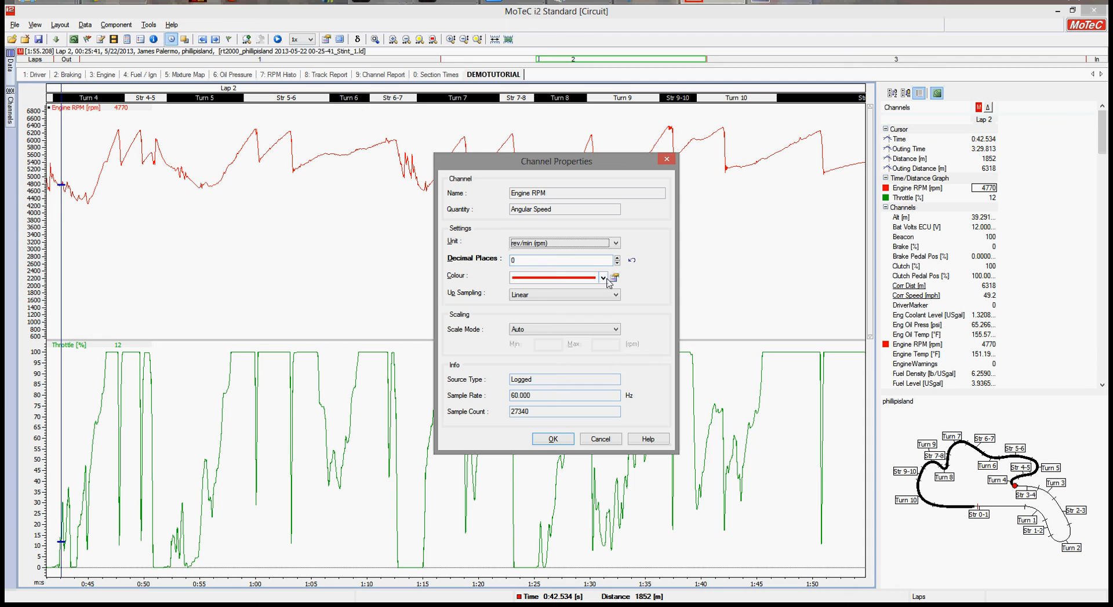
{"action": "left_click", "coordinate": [603, 278]}
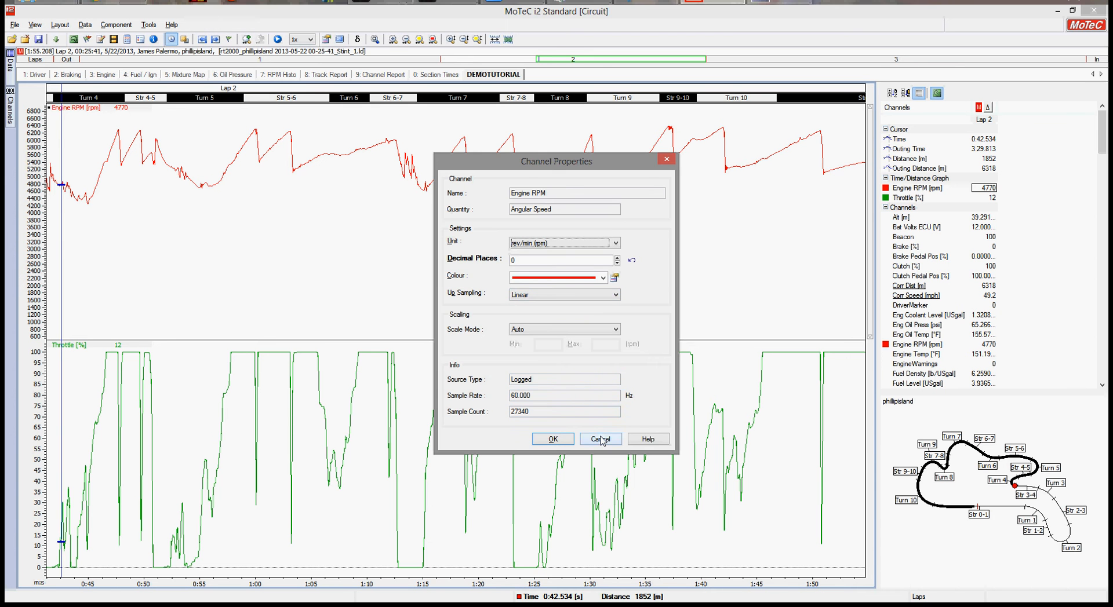
{"action": "left_click", "coordinate": [601, 438]}
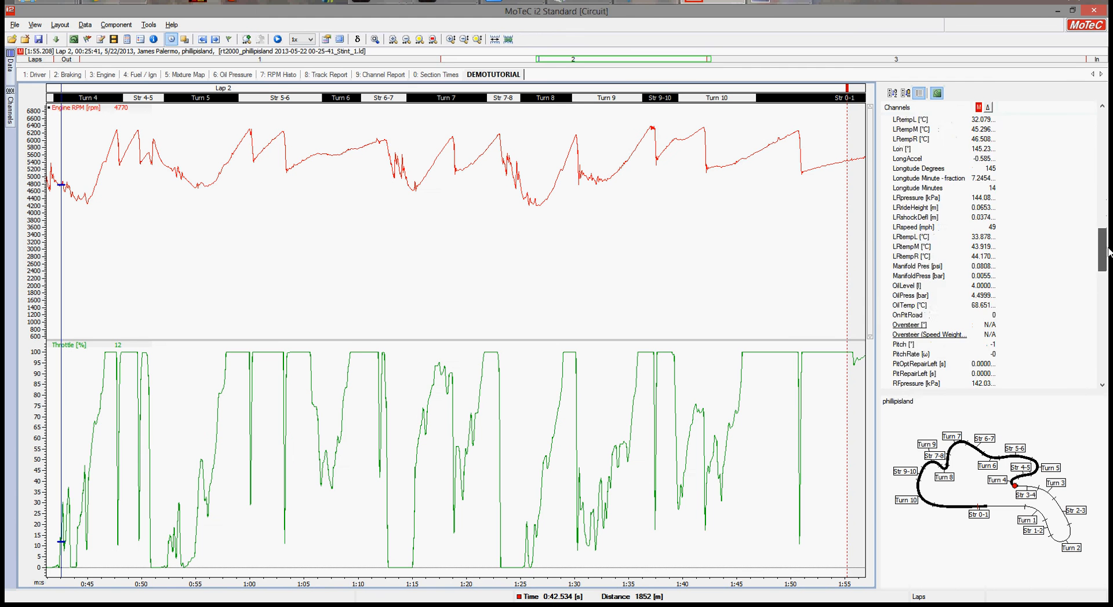
Scroll the Channels list for Pitch and Lon, then open the graph's Properties.
{"action": "scroll", "scroll_direction": "down", "scroll_amount": 3}
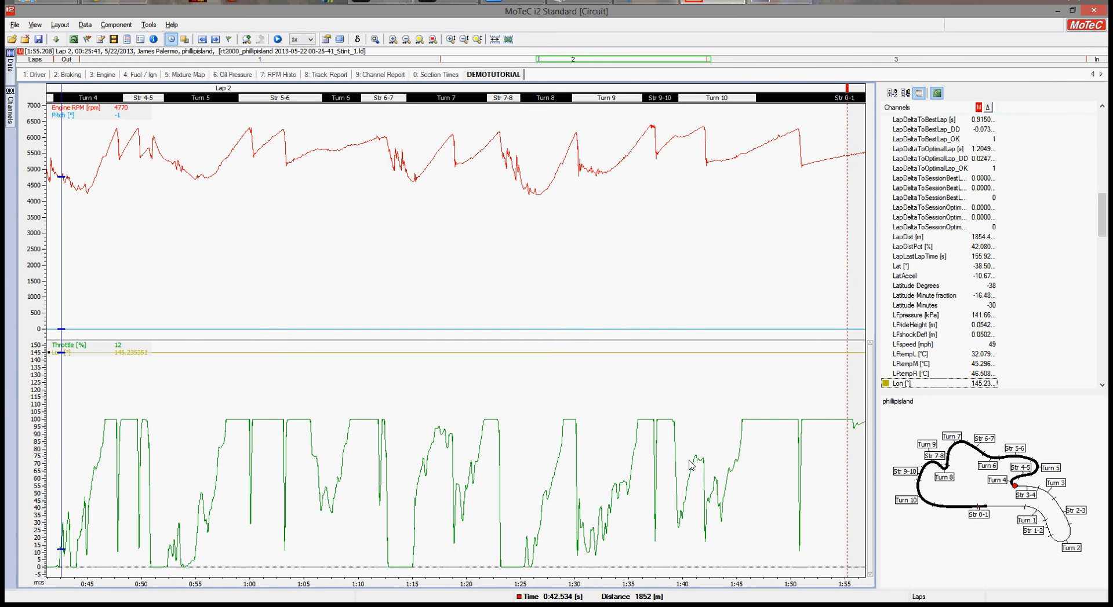
{"action": "mouse_move", "coordinate": [160, 181]}
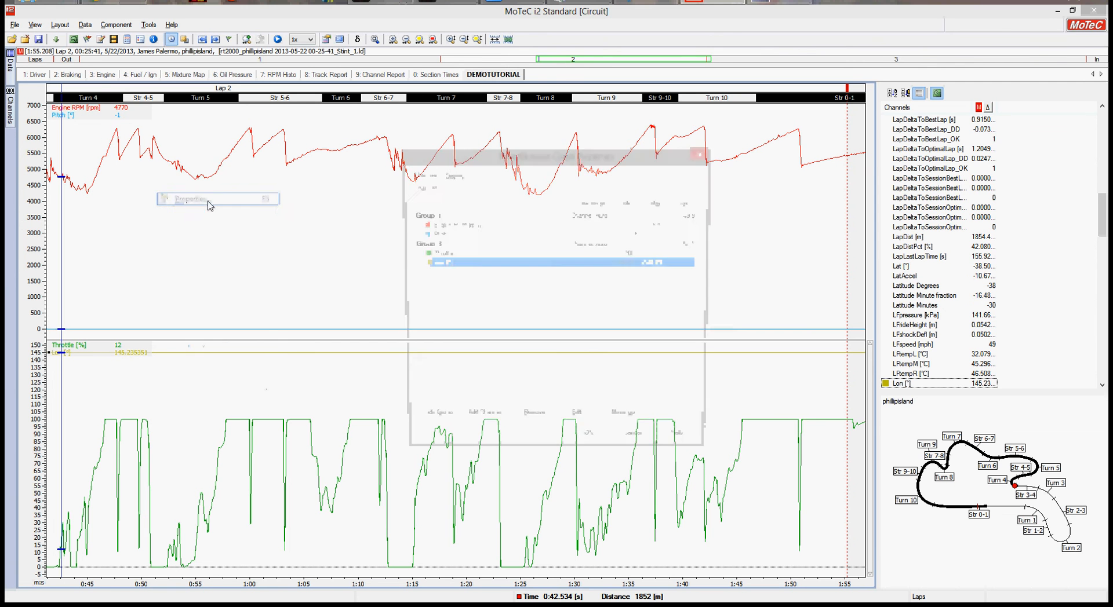
{"action": "left_click", "coordinate": [190, 199]}
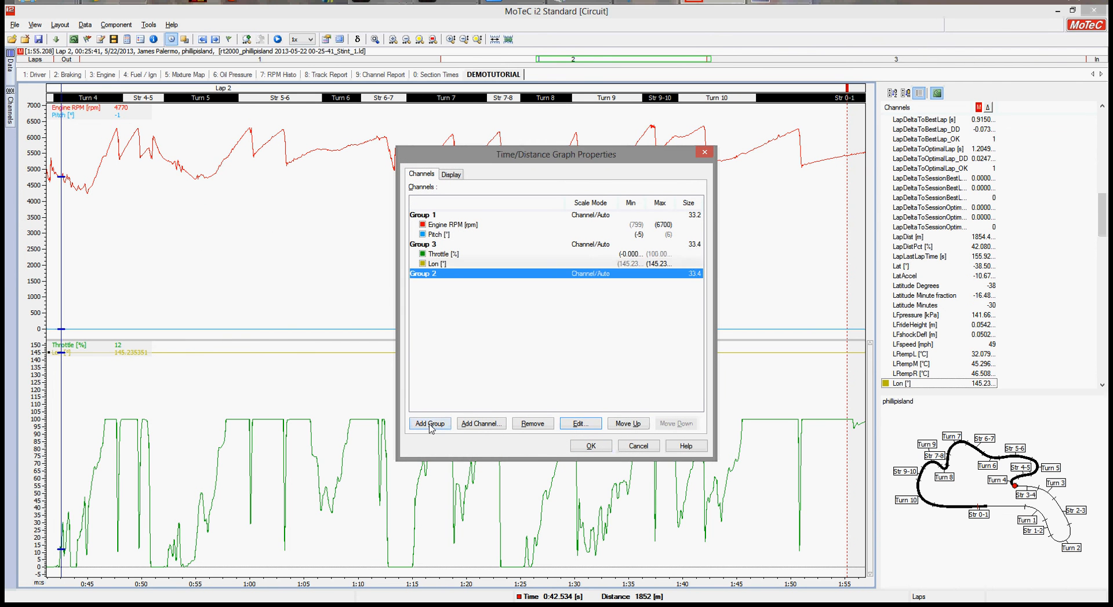
Add a group, move Lon to Group 4 and Pitch to Group 2, and apply.
{"action": "left_click", "coordinate": [429, 424]}
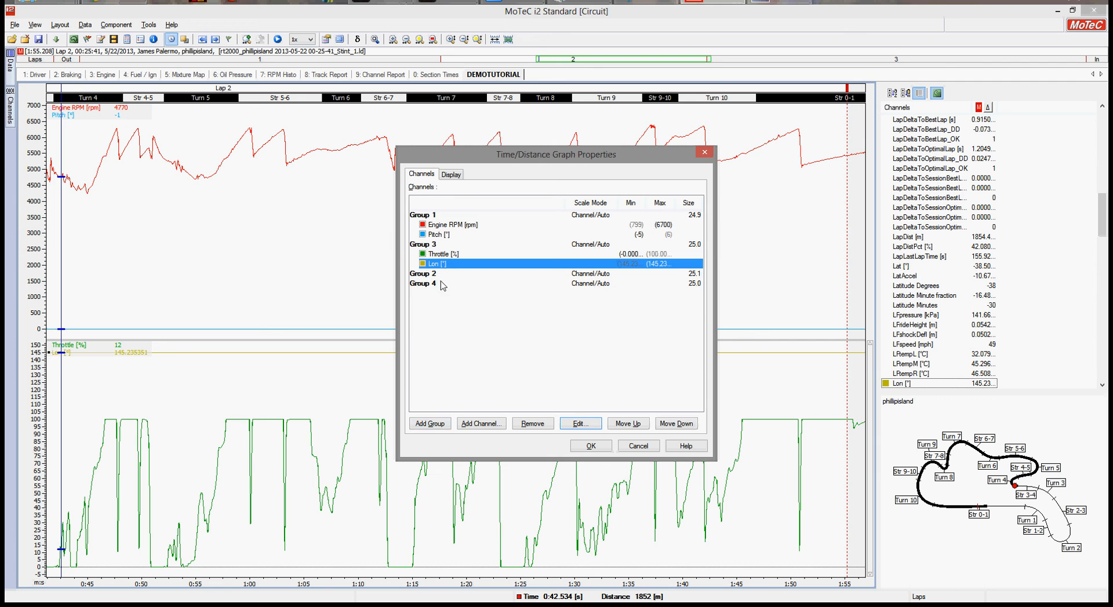
{"action": "left_click", "coordinate": [675, 424]}
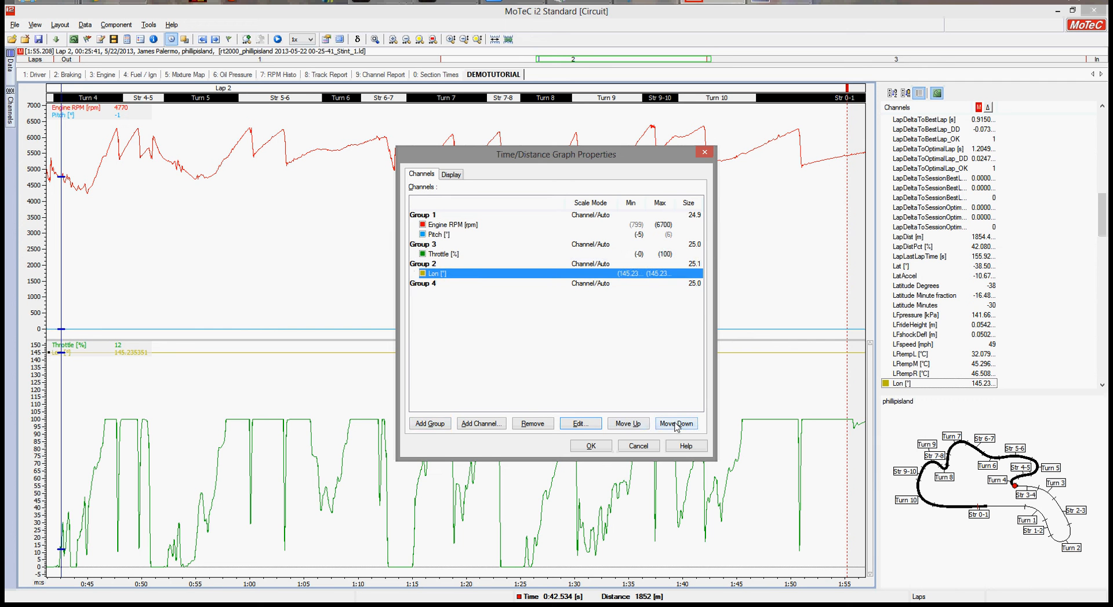
{"action": "left_click", "coordinate": [675, 424]}
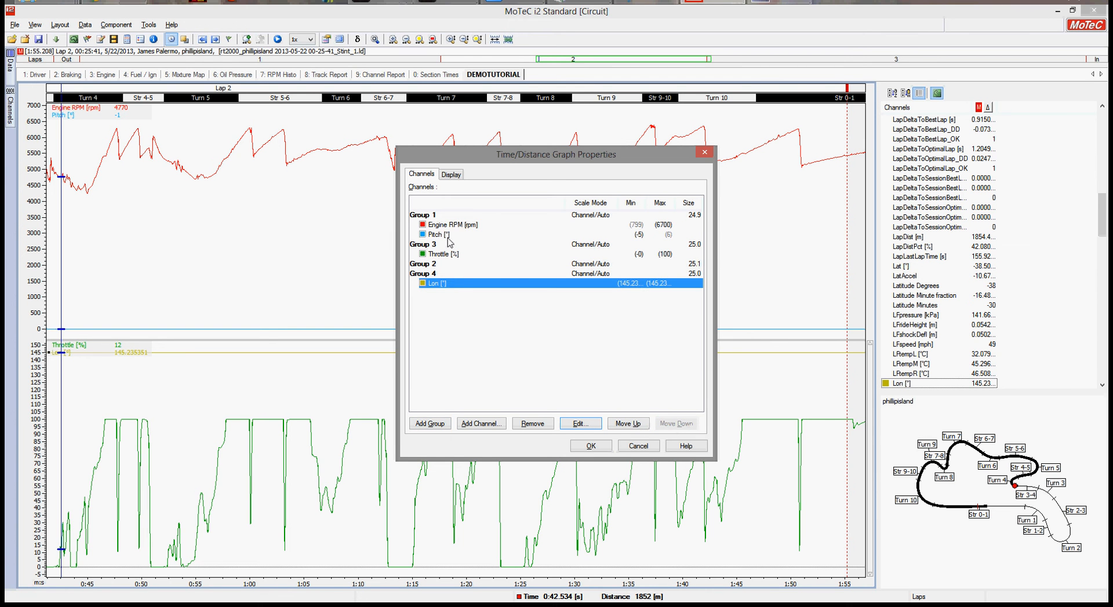
{"action": "left_click", "coordinate": [675, 424]}
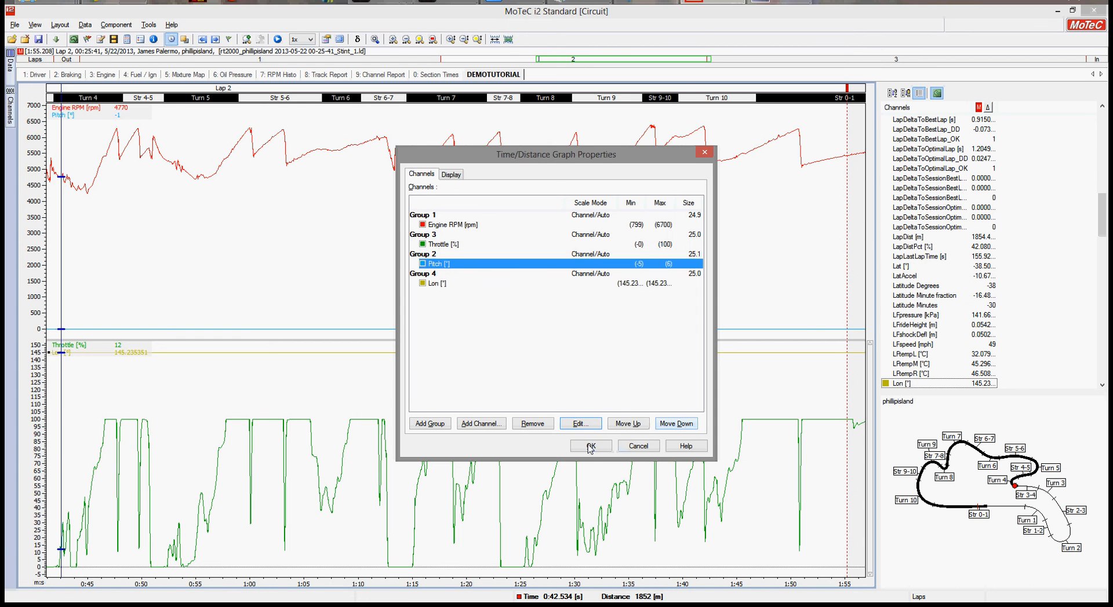
{"action": "left_click", "coordinate": [589, 446]}
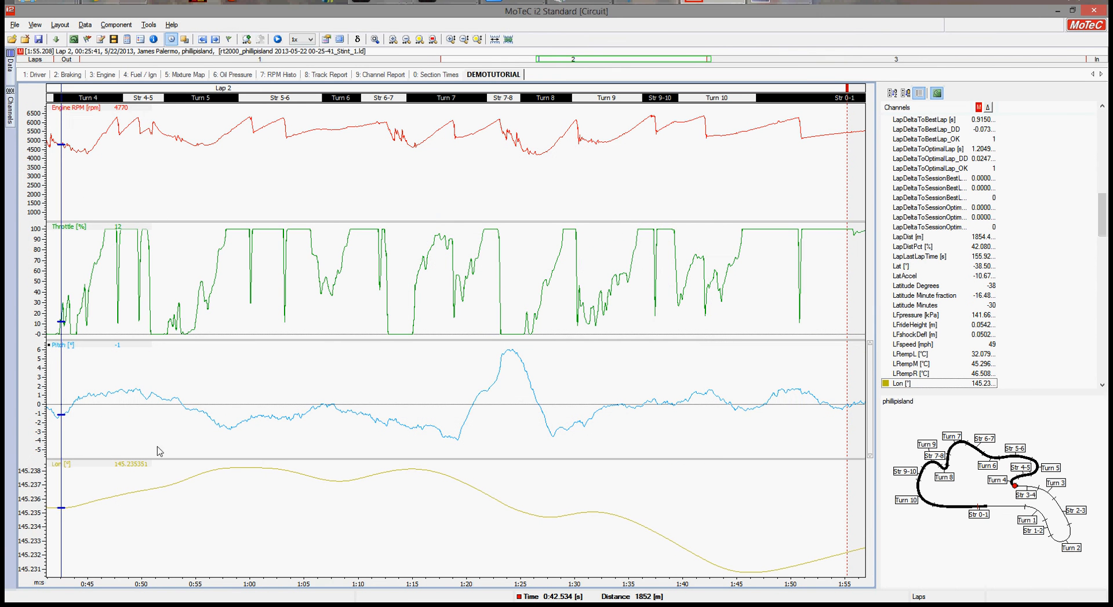
{"action": "mouse_move", "coordinate": [183, 491]}
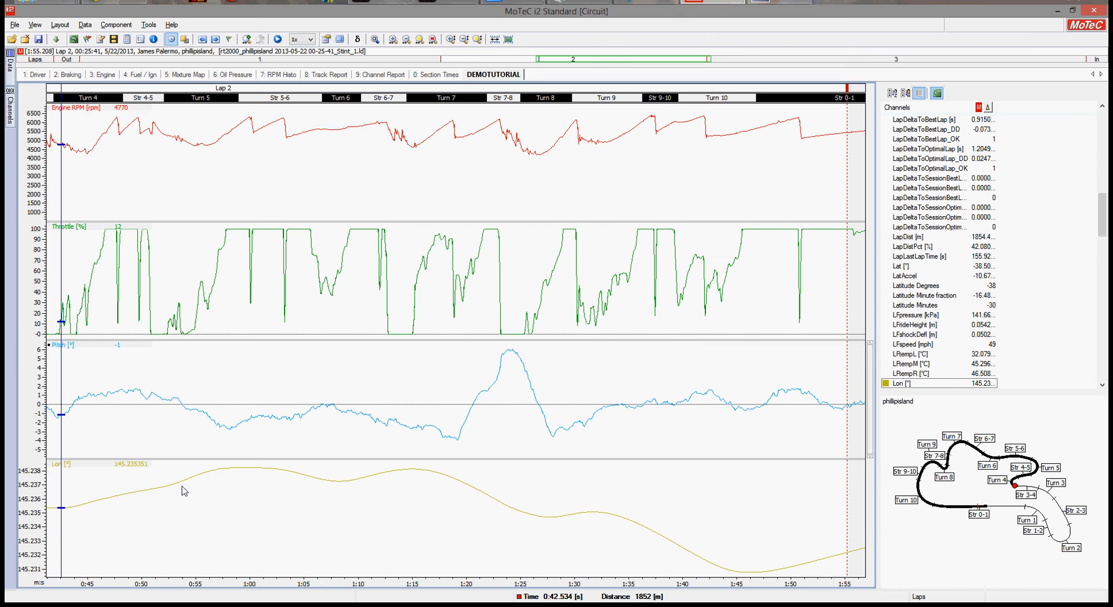
{"action": "mouse_move", "coordinate": [30, 76]}
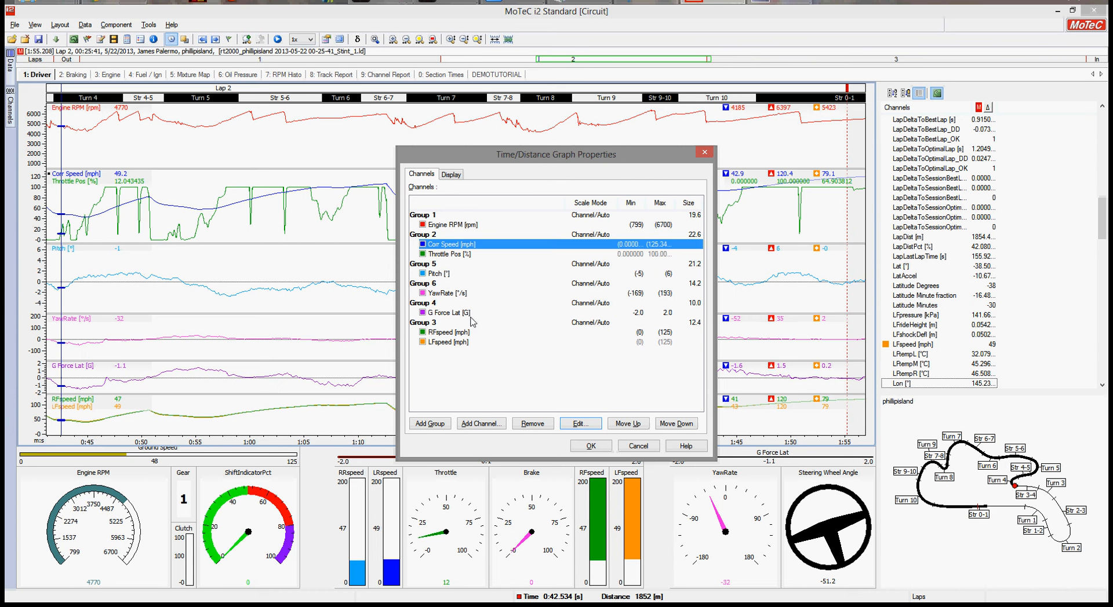
{"action": "mouse_move", "coordinate": [451, 229]}
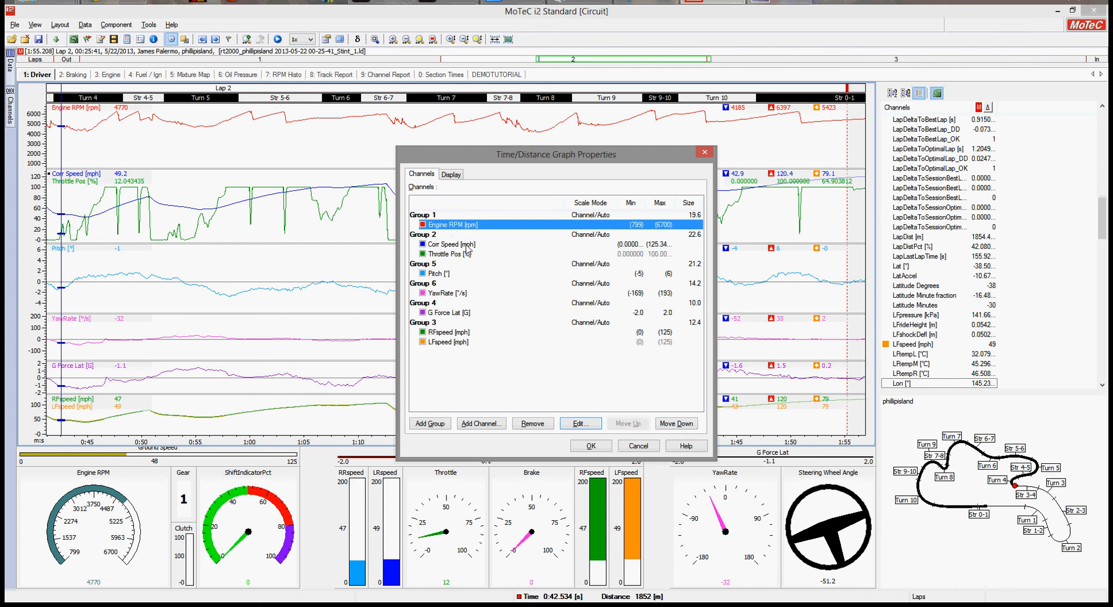
Inspect the Corr Speed, Pitch, G Force Lat and LFspeed entries, then close unchanged.
{"action": "left_click", "coordinate": [449, 244]}
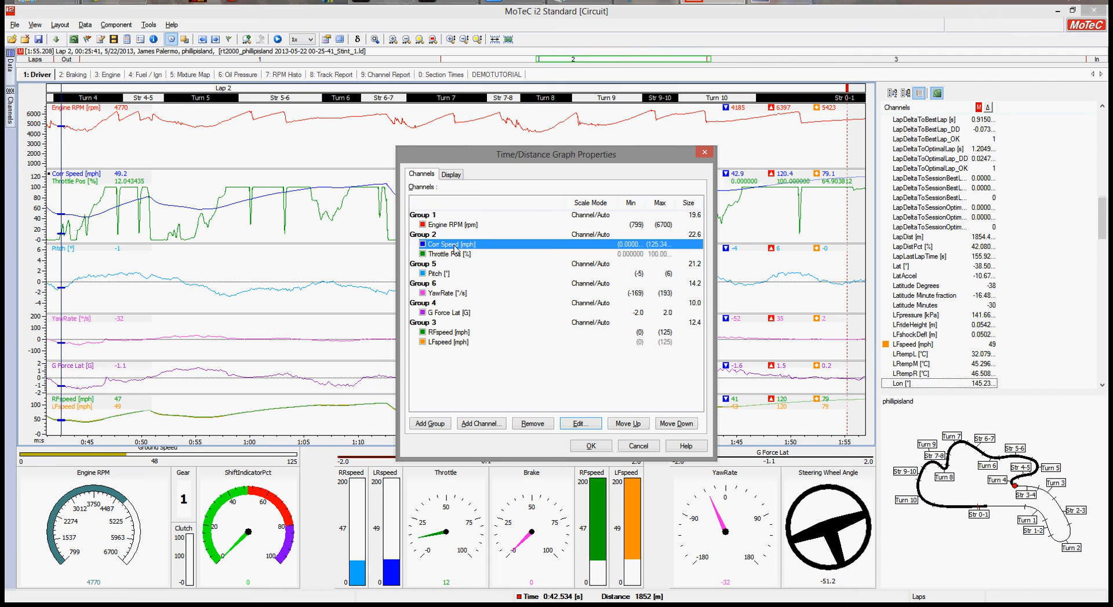
{"action": "left_click", "coordinate": [438, 274]}
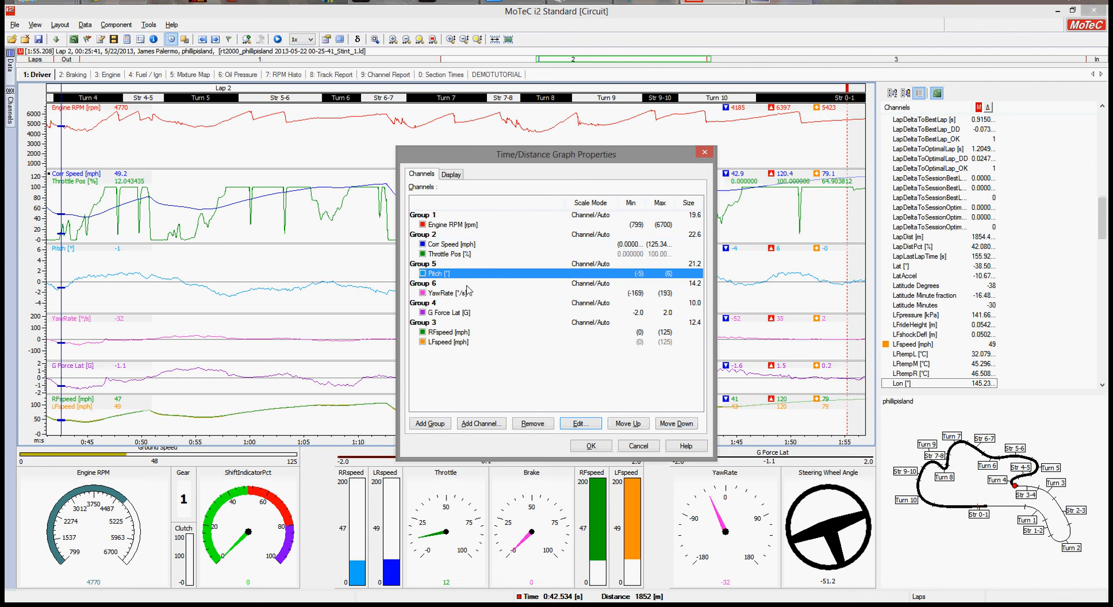
{"action": "left_click", "coordinate": [448, 313]}
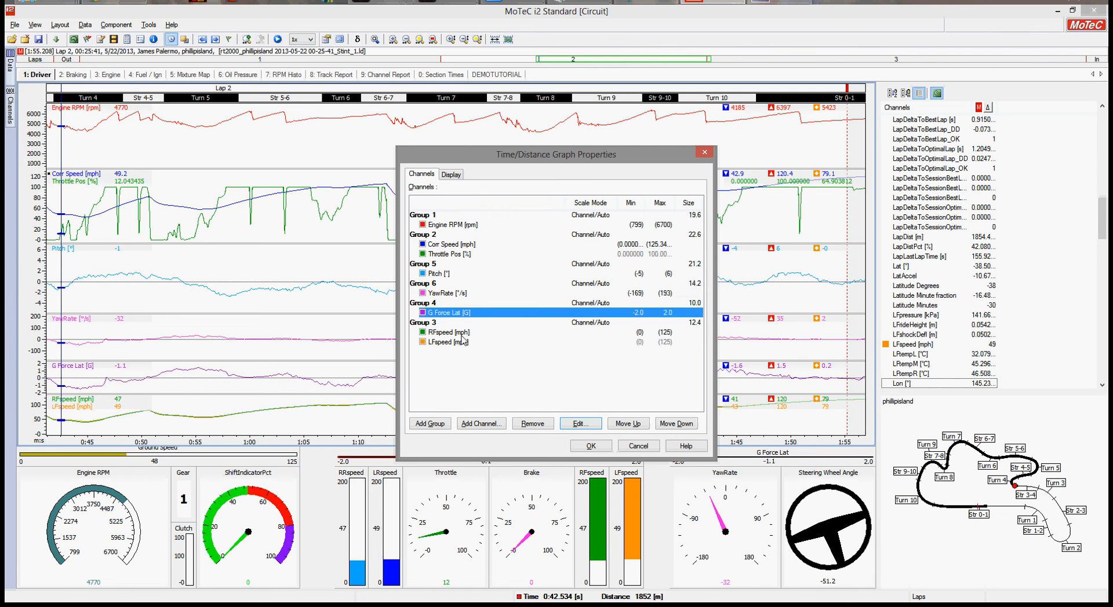
{"action": "left_click", "coordinate": [447, 342]}
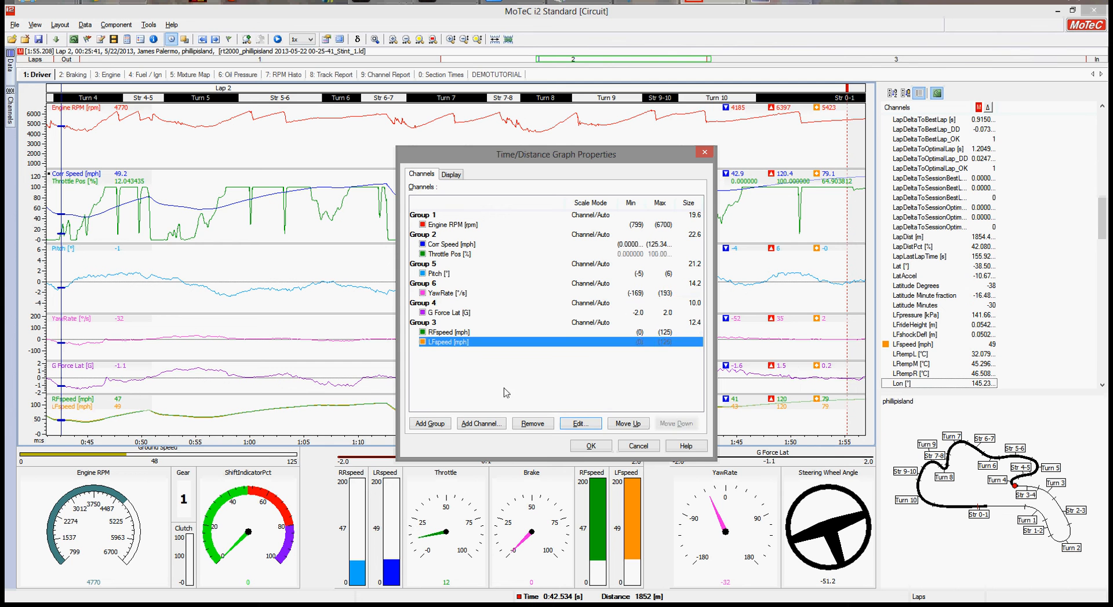
{"action": "mouse_move", "coordinate": [639, 407]}
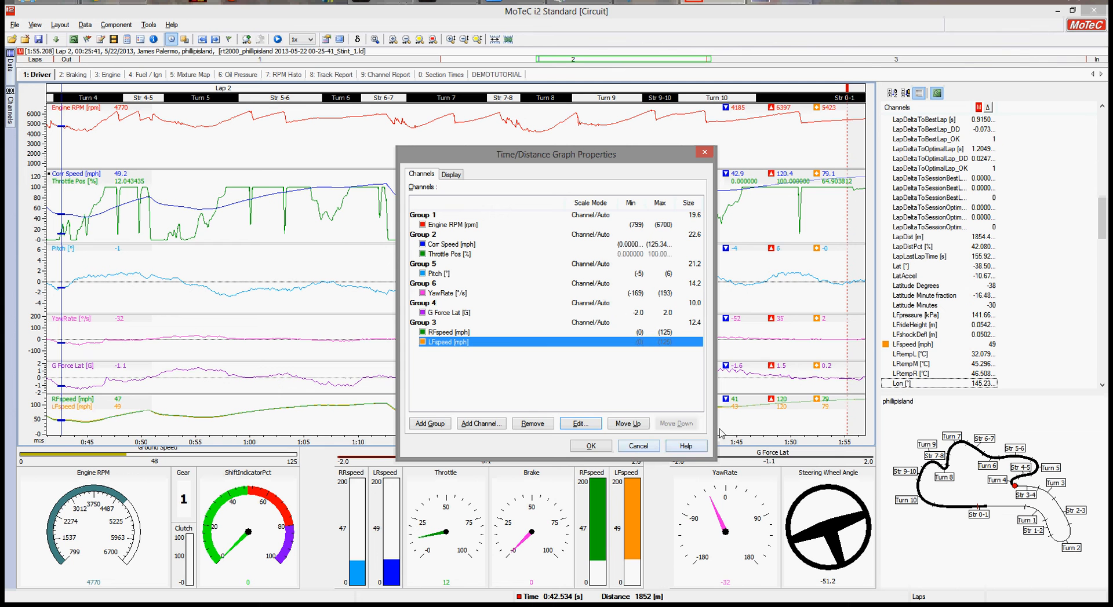
{"action": "mouse_move", "coordinate": [383, 412]}
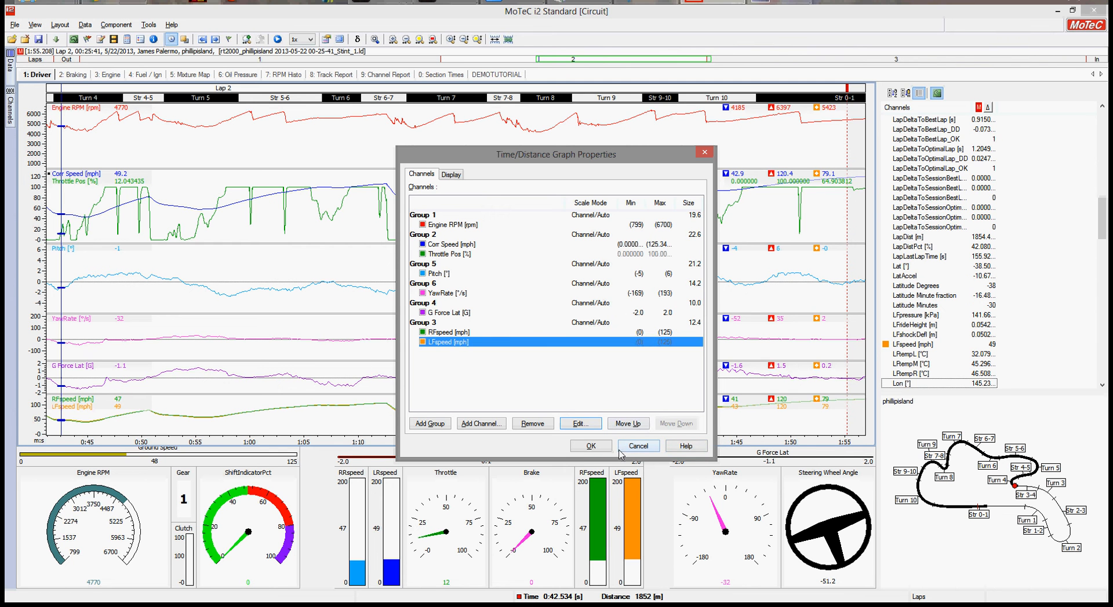
{"action": "left_click", "coordinate": [590, 446]}
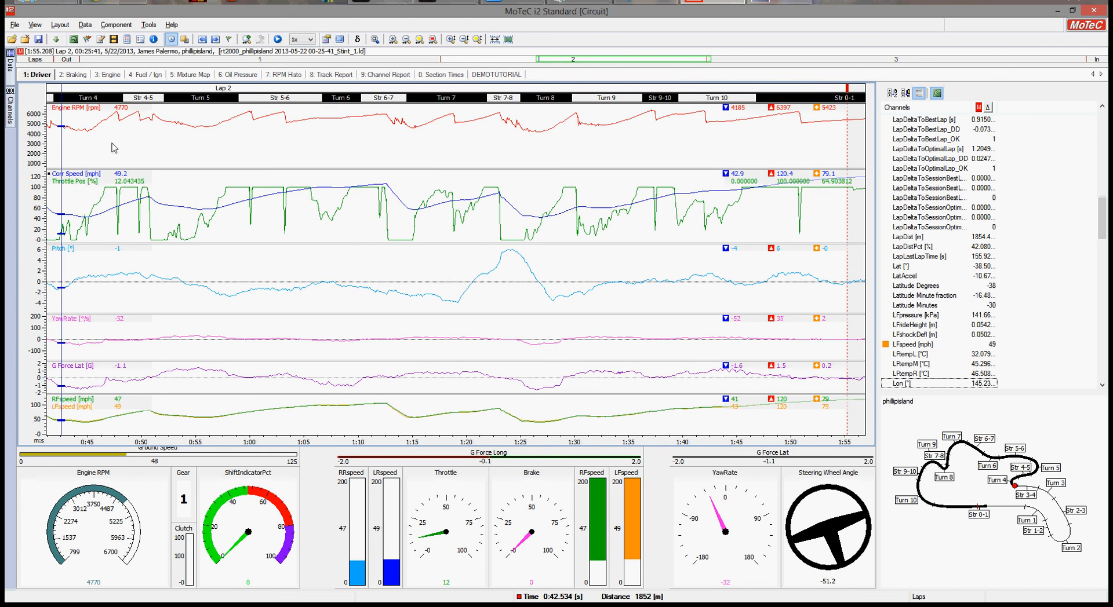
{"action": "mouse_move", "coordinate": [142, 331]}
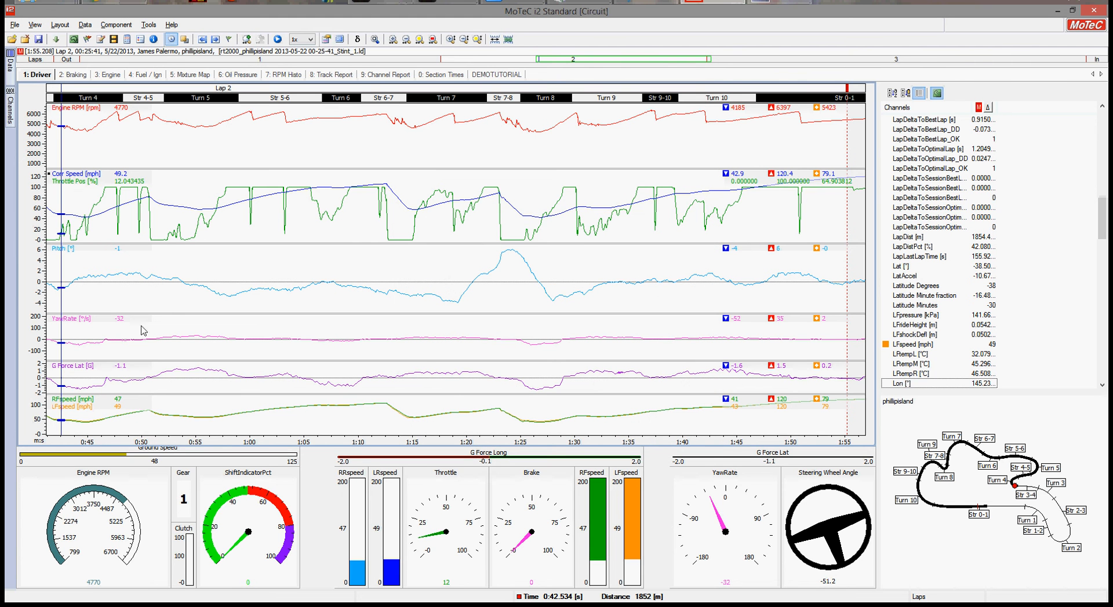
Go to the DEMOTUTORIAL worksheet with its six-pane graph and track map.
{"action": "right_click", "coordinate": [142, 329]}
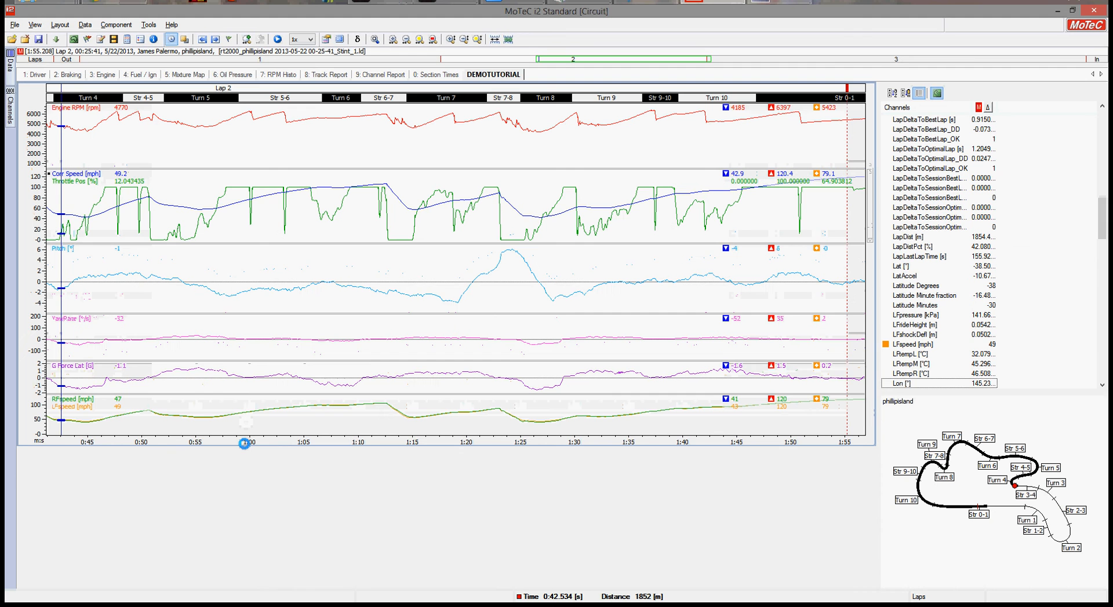
Add a bar gauge showing RFspeed with Manual Scale mode and maximum 200.
{"action": "right_click", "coordinate": [156, 500]}
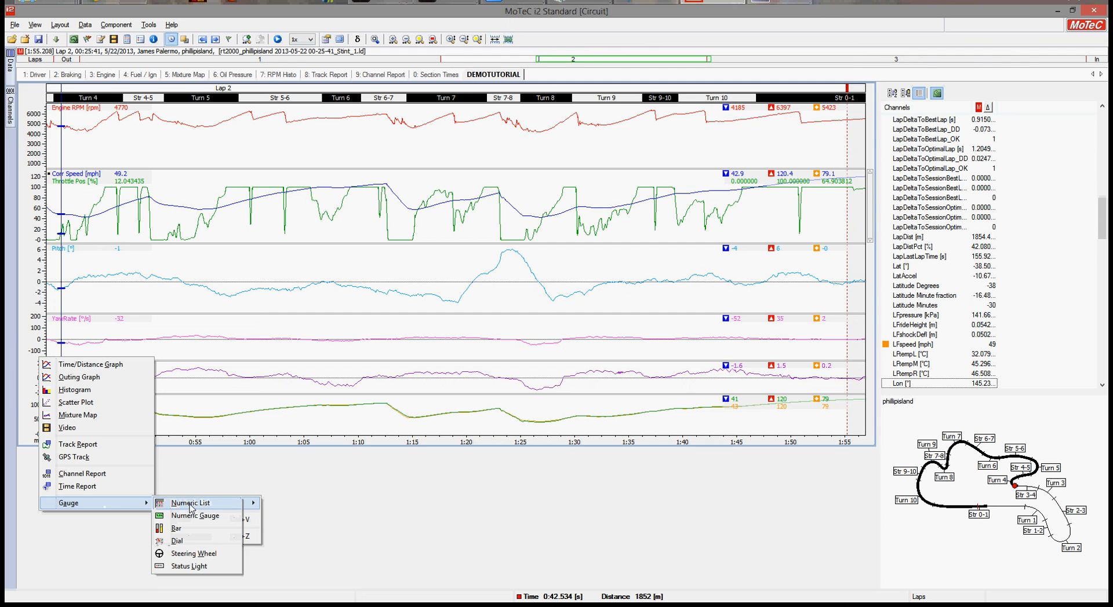
{"action": "mouse_move", "coordinate": [192, 529]}
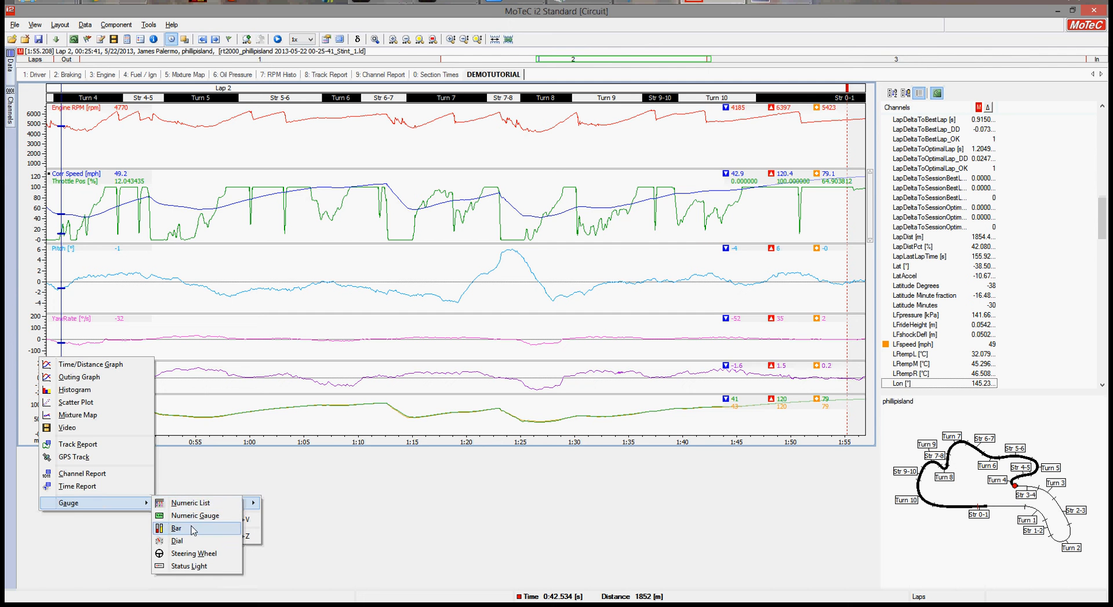
{"action": "left_click", "coordinate": [177, 528]}
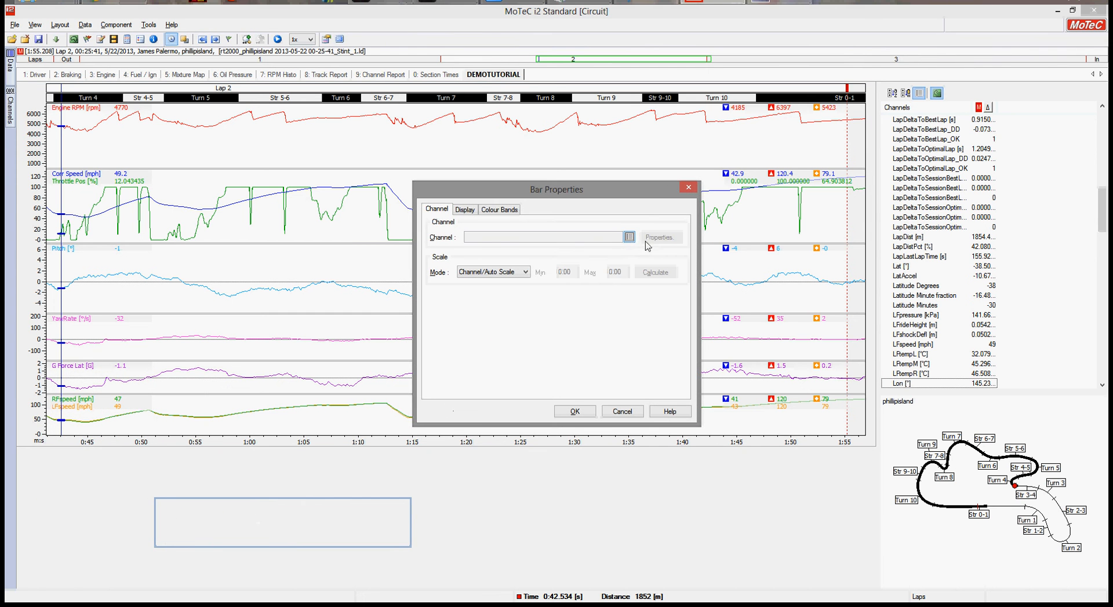
{"action": "left_click", "coordinate": [627, 237]}
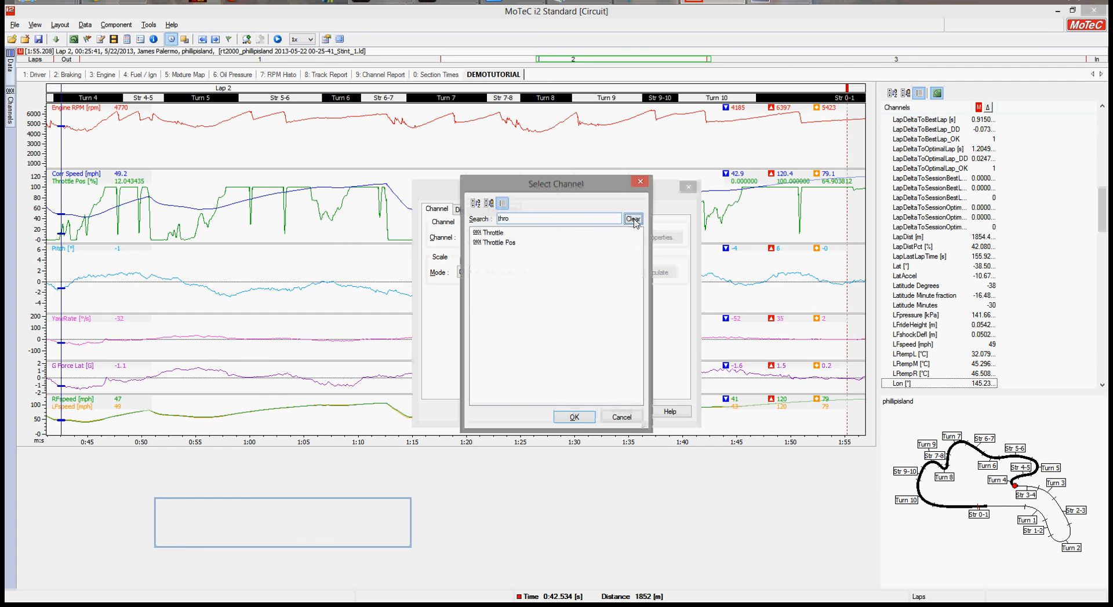
{"action": "left_click", "coordinate": [631, 218]}
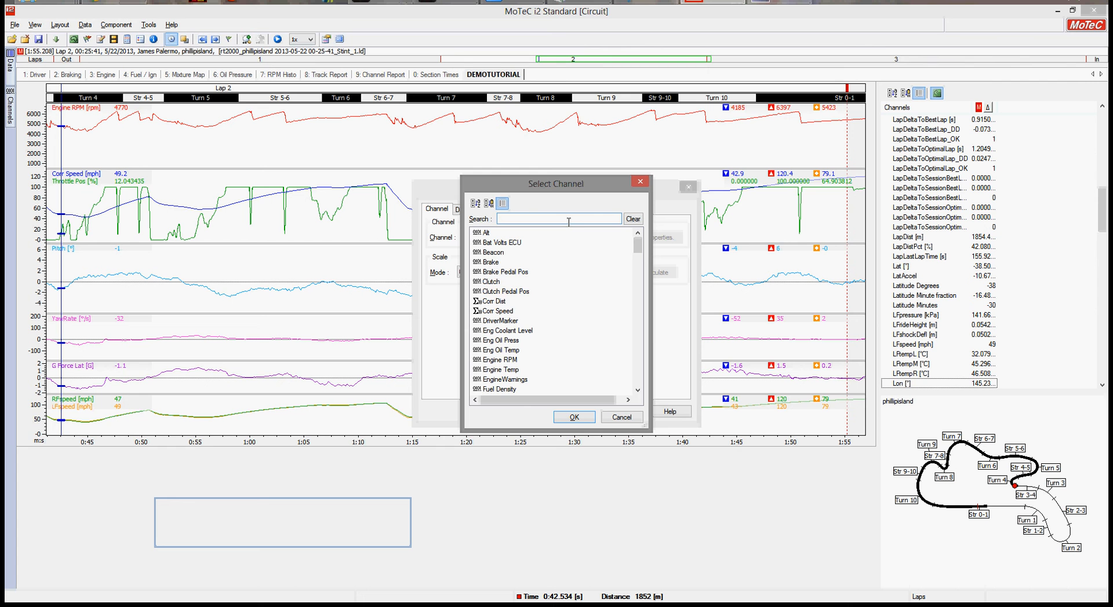
{"action": "type", "text": "RFspeed [mph"}
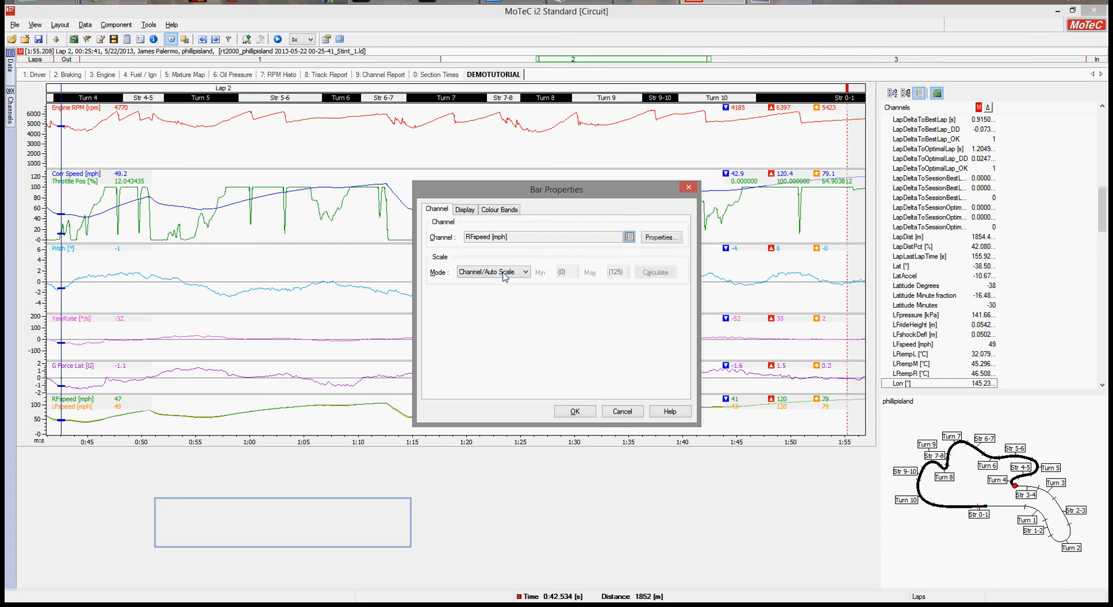
{"action": "left_click", "coordinate": [524, 272]}
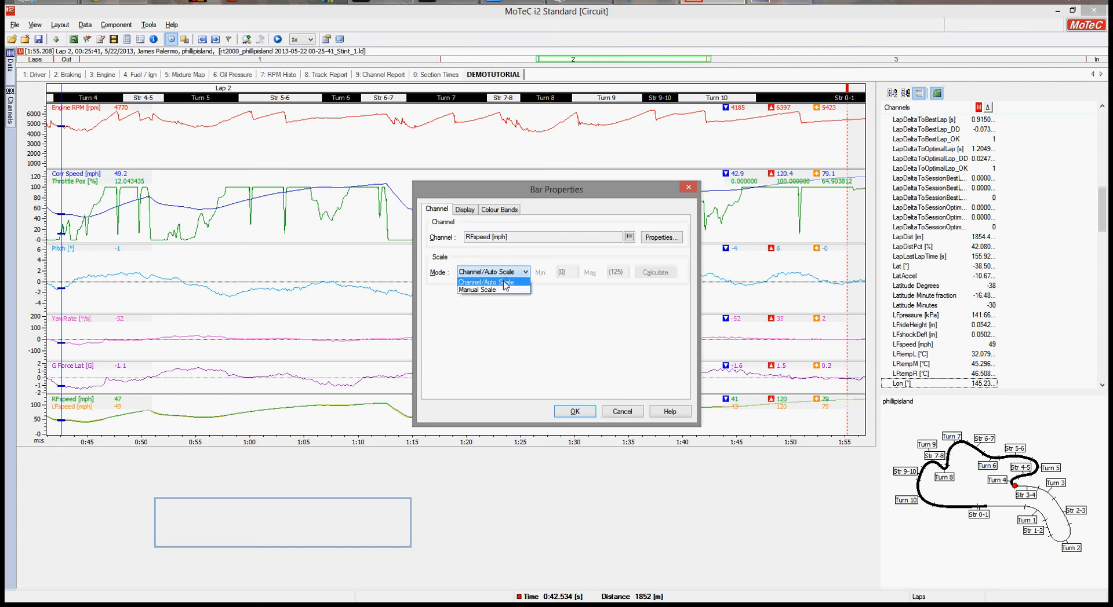
{"action": "left_click", "coordinate": [493, 272]}
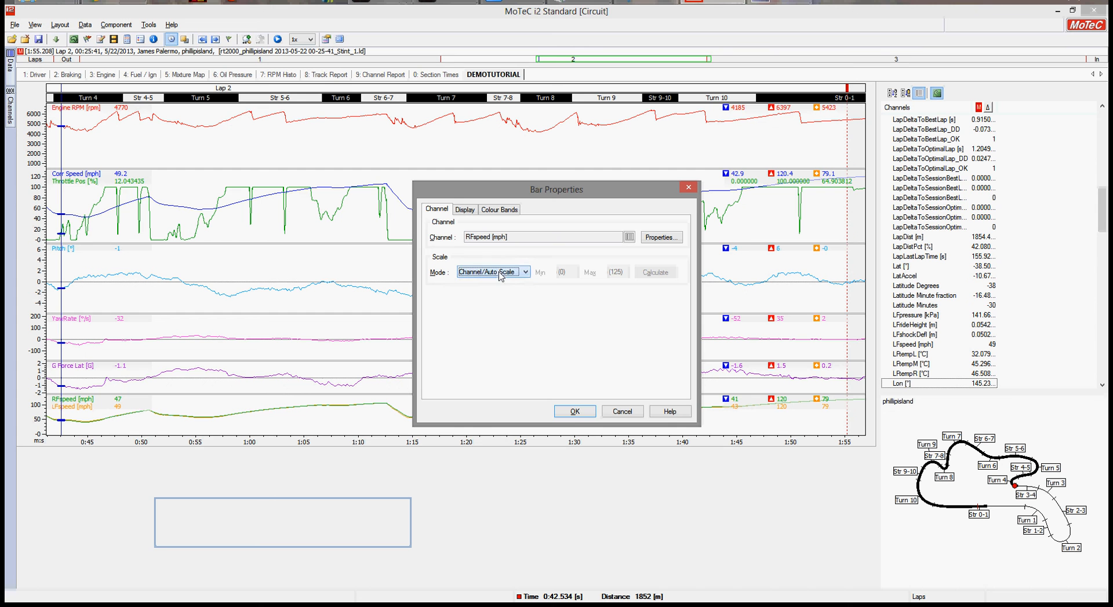
{"action": "left_click", "coordinate": [492, 272]}
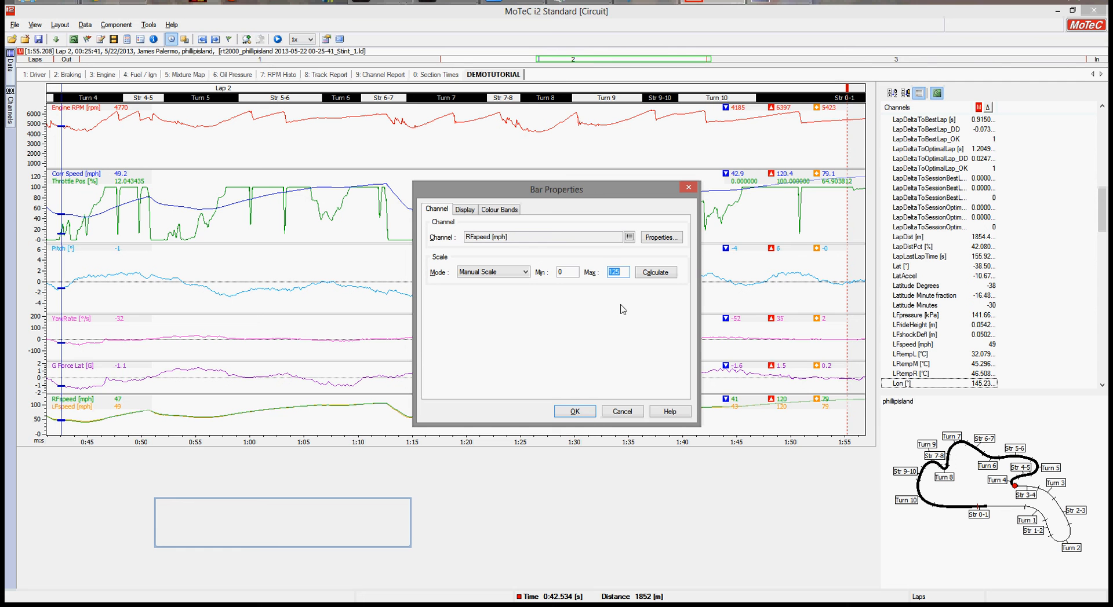
{"action": "type", "text": "200"}
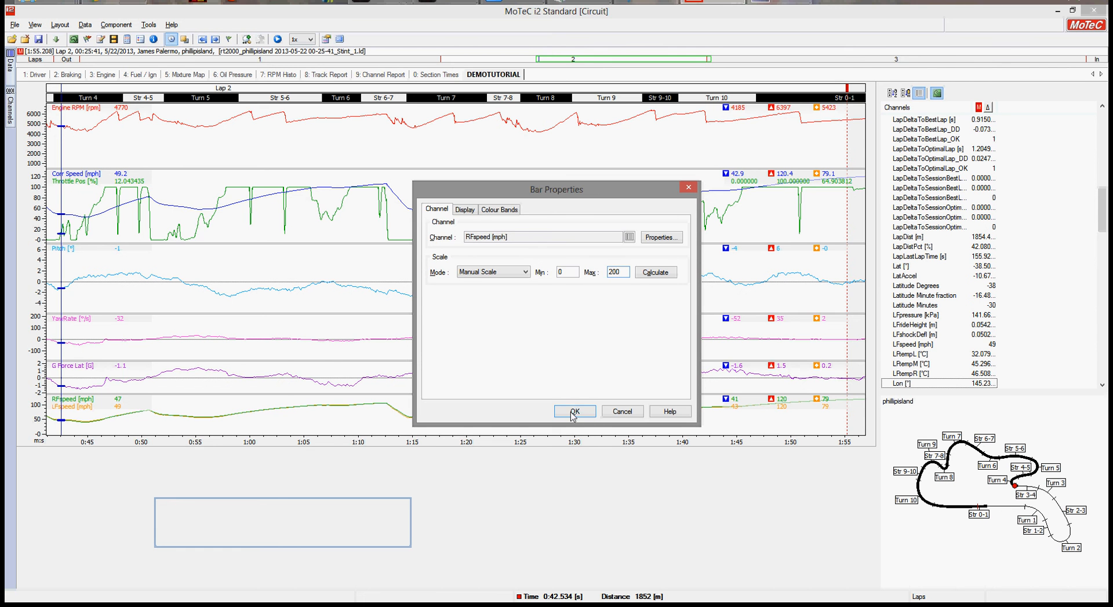
{"action": "left_click", "coordinate": [574, 411]}
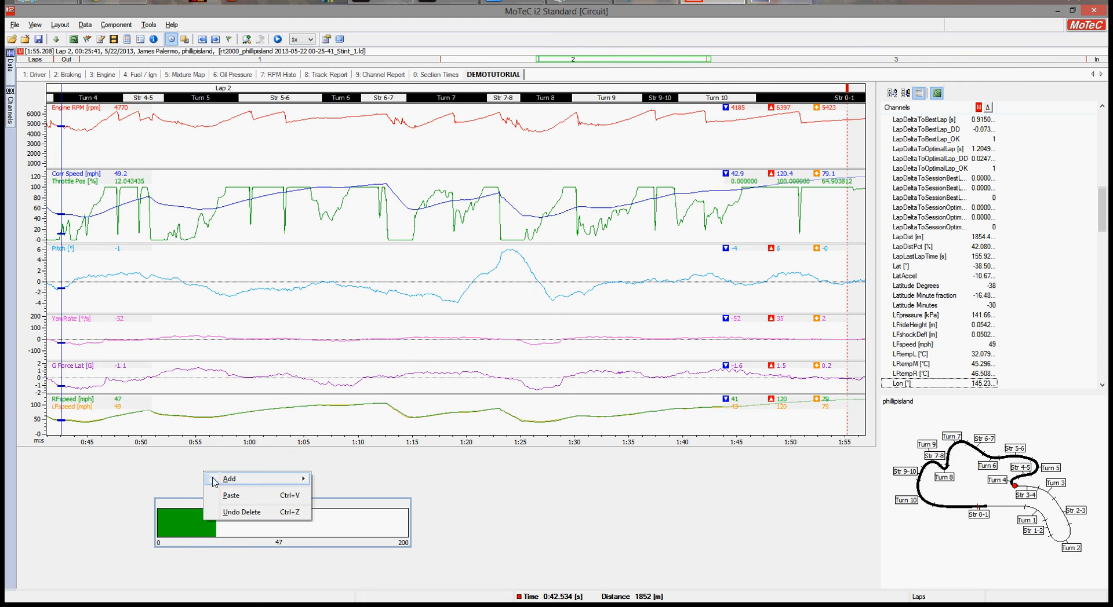
Paste a copy of the RFspeed bar and switch its channel to LFspeed.
{"action": "left_click", "coordinate": [228, 478]}
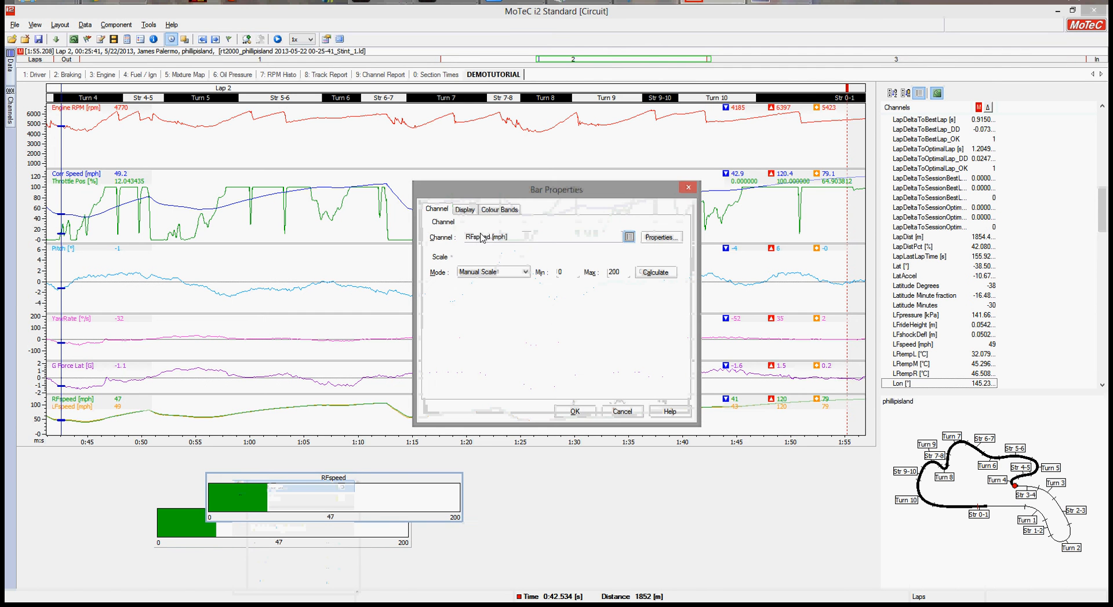
{"action": "left_click", "coordinate": [627, 237]}
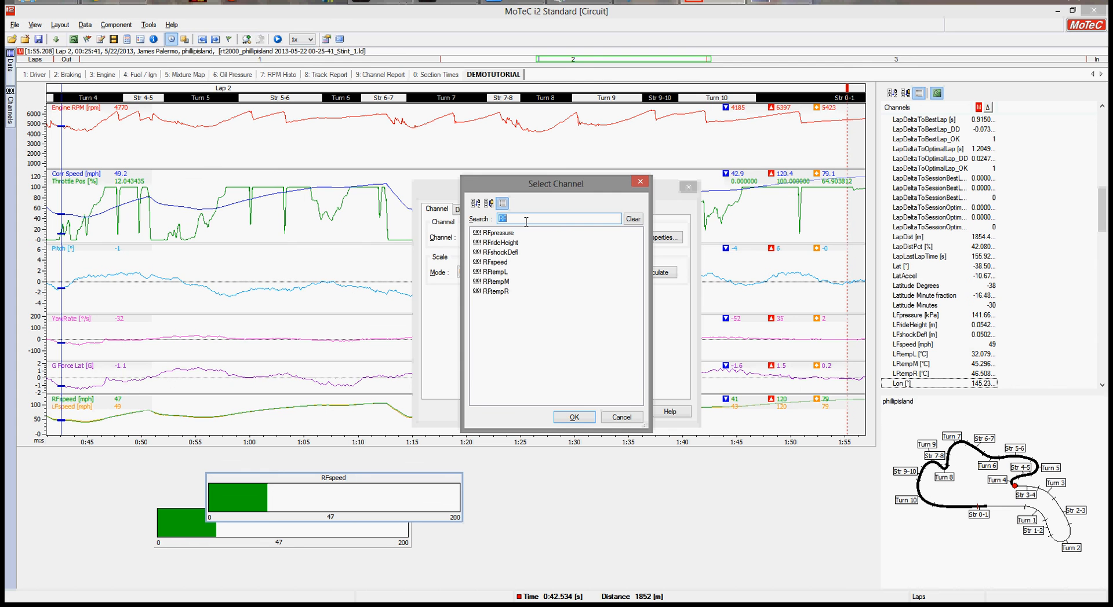
{"action": "type", "text": "LF"}
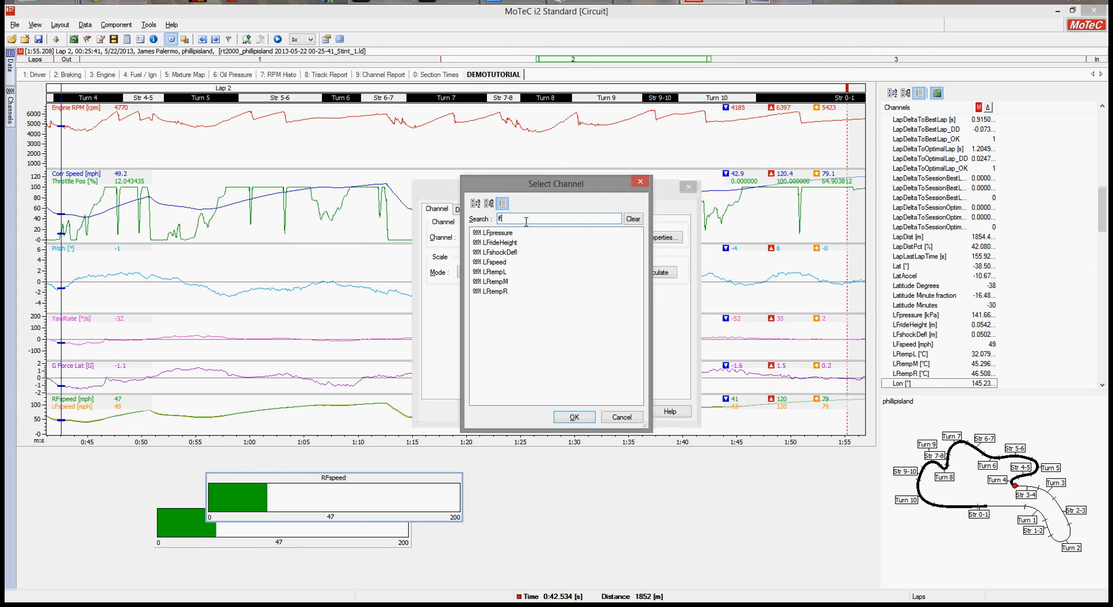
{"action": "left_click", "coordinate": [501, 252]}
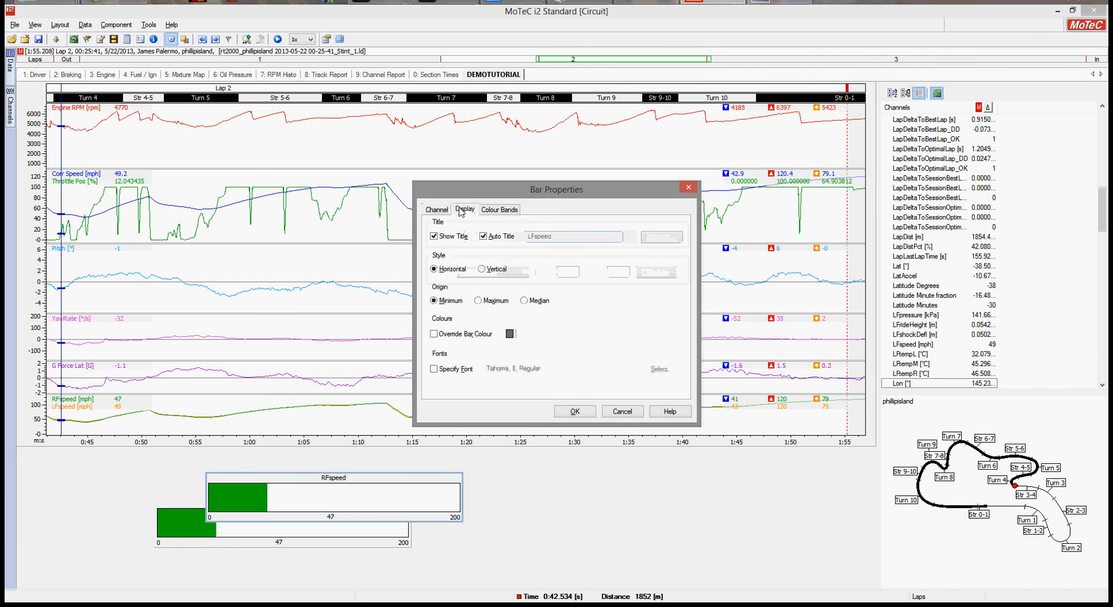
{"action": "left_click", "coordinate": [437, 210]}
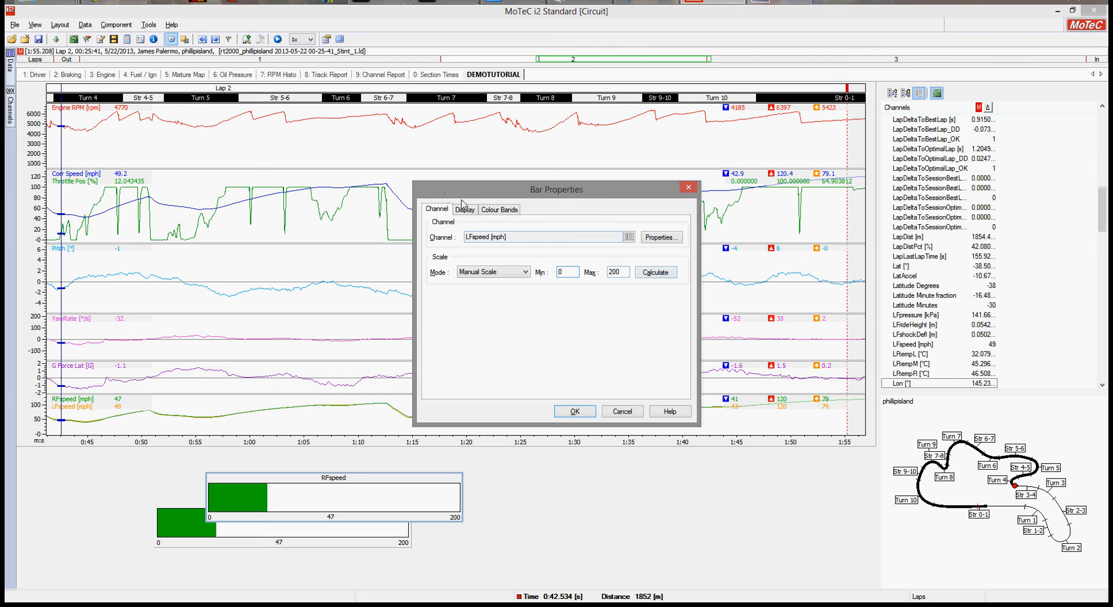
{"action": "left_click", "coordinate": [464, 209]}
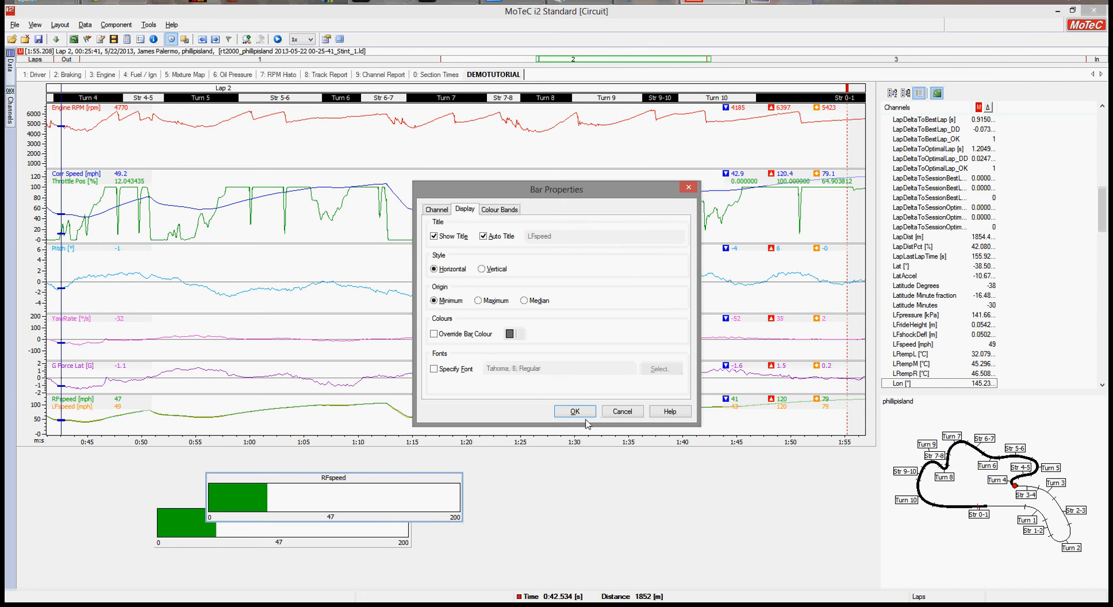
{"action": "left_click", "coordinate": [575, 412]}
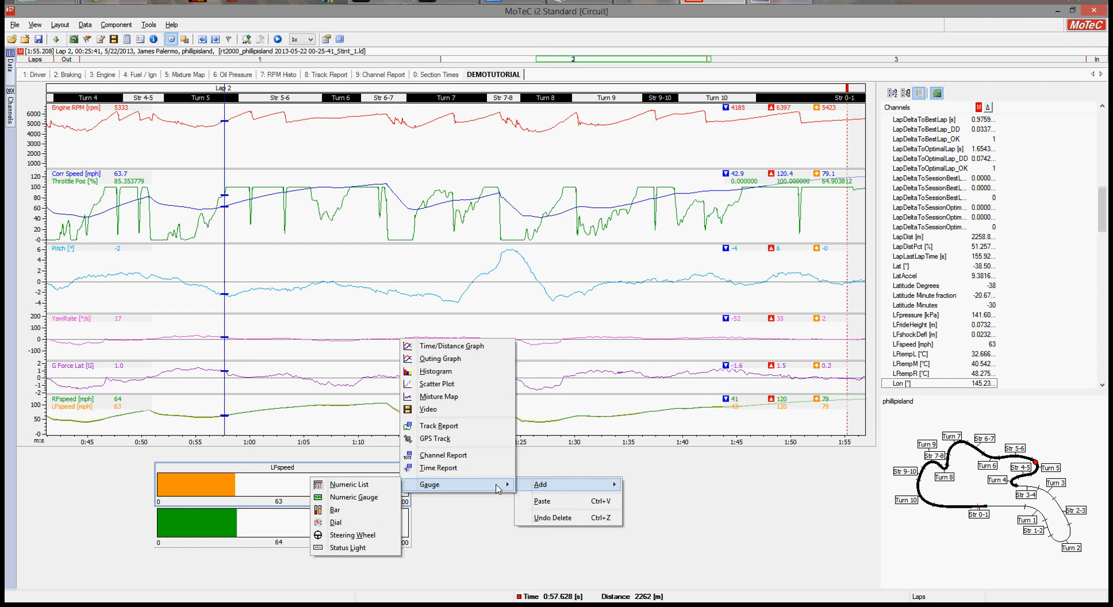
{"action": "mouse_move", "coordinate": [351, 526]}
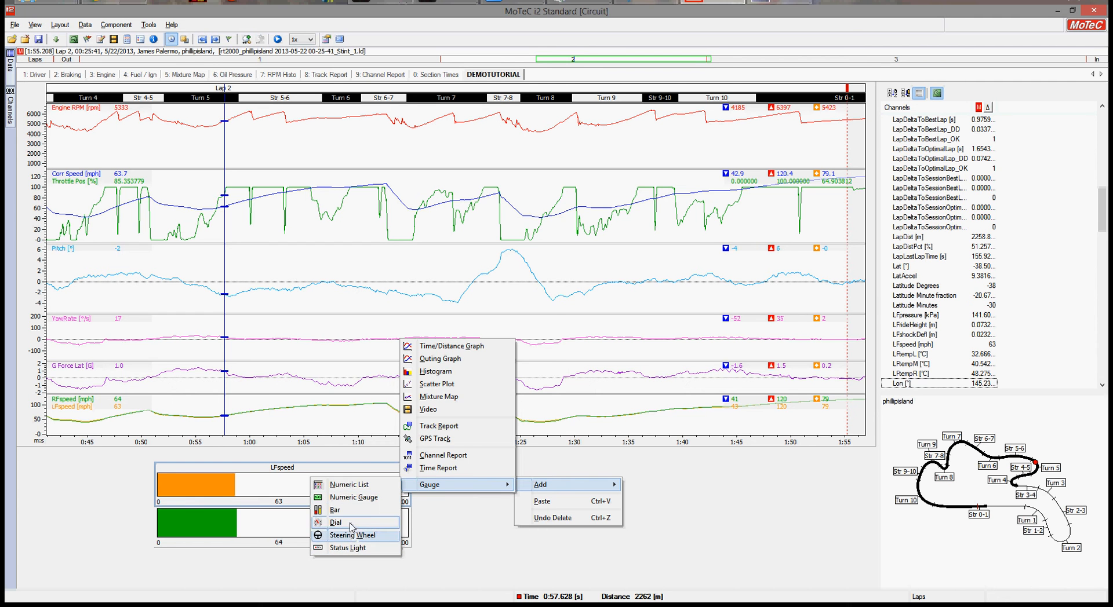
Add a dial gauge, review its Display and Colour Bands tabs, and close its properties.
{"action": "left_click", "coordinate": [335, 522]}
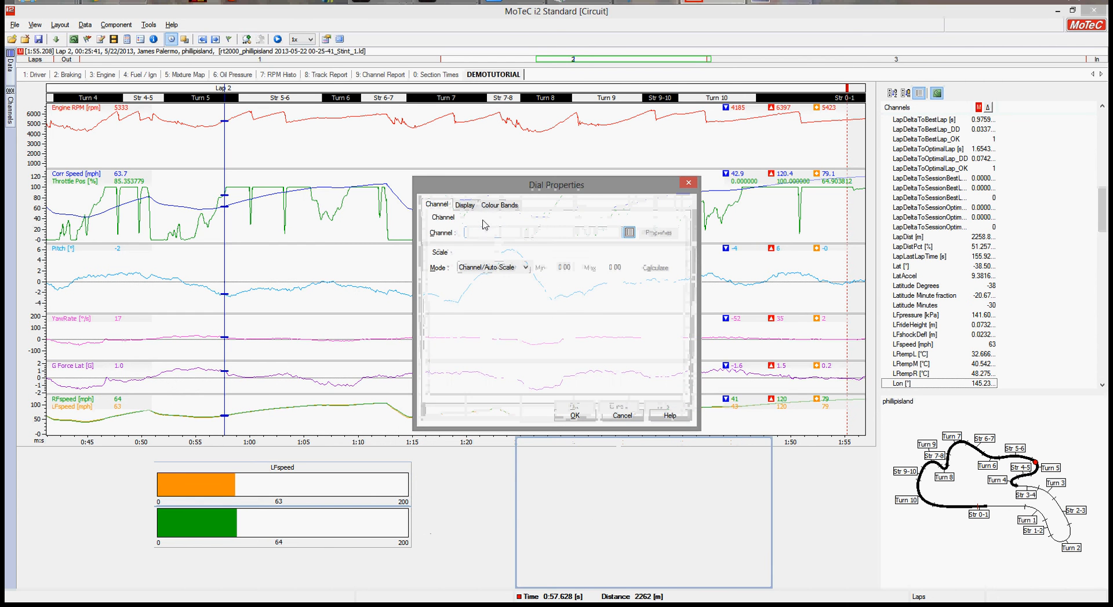
{"action": "left_click", "coordinate": [464, 205]}
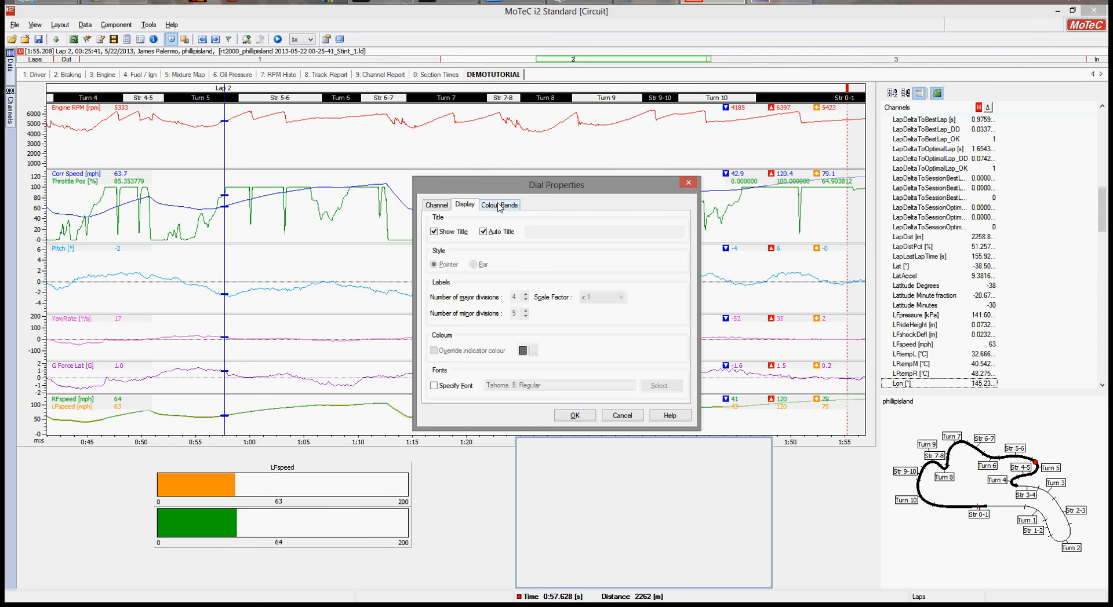
{"action": "left_click", "coordinate": [499, 205]}
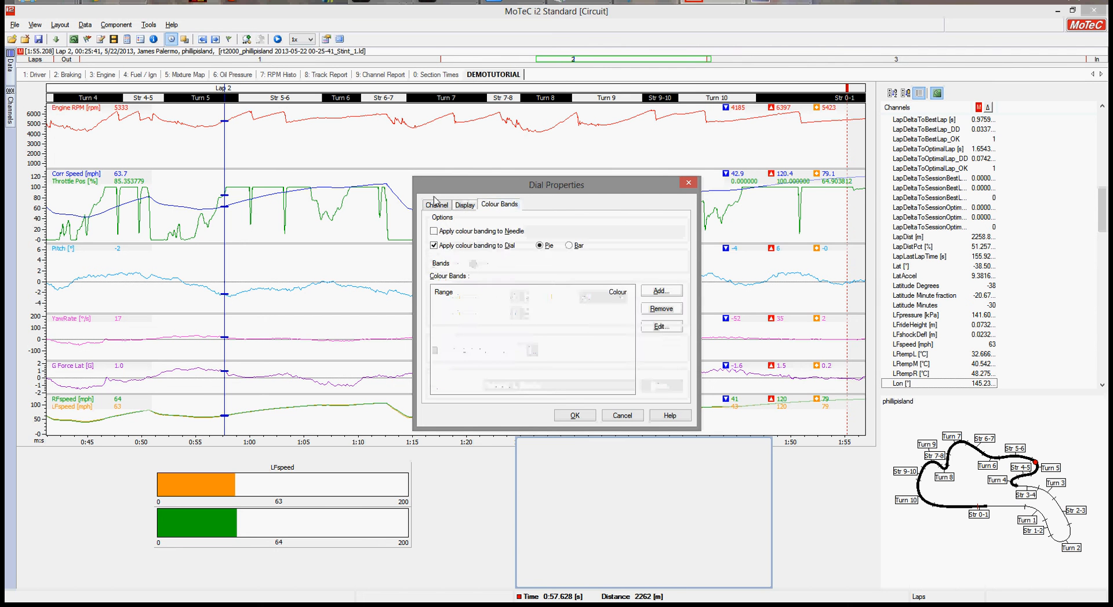
{"action": "left_click", "coordinate": [622, 415]}
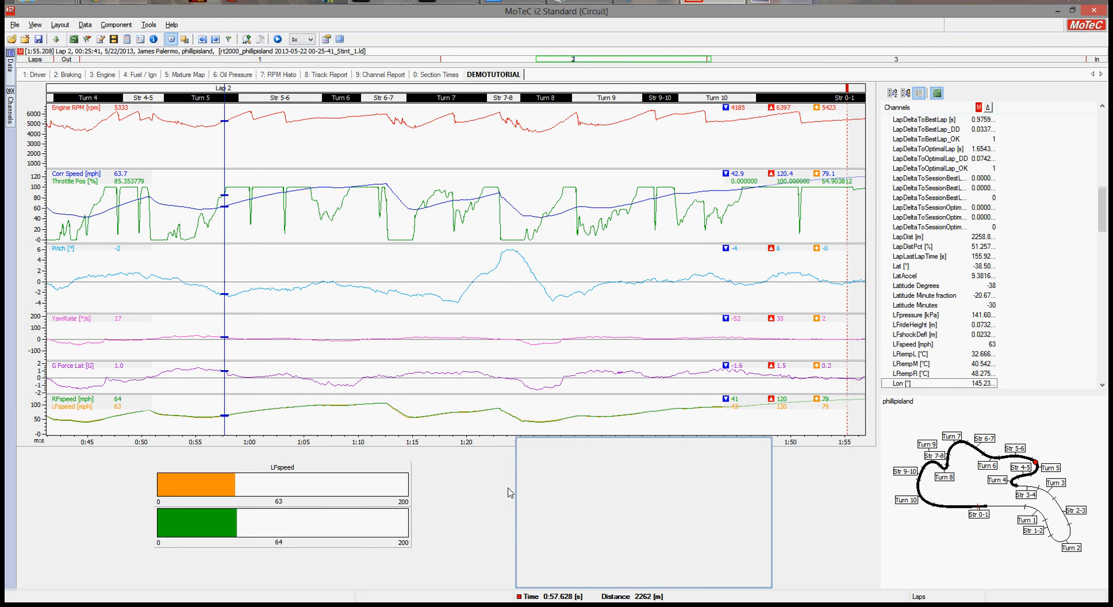
{"action": "mouse_move", "coordinate": [171, 248]}
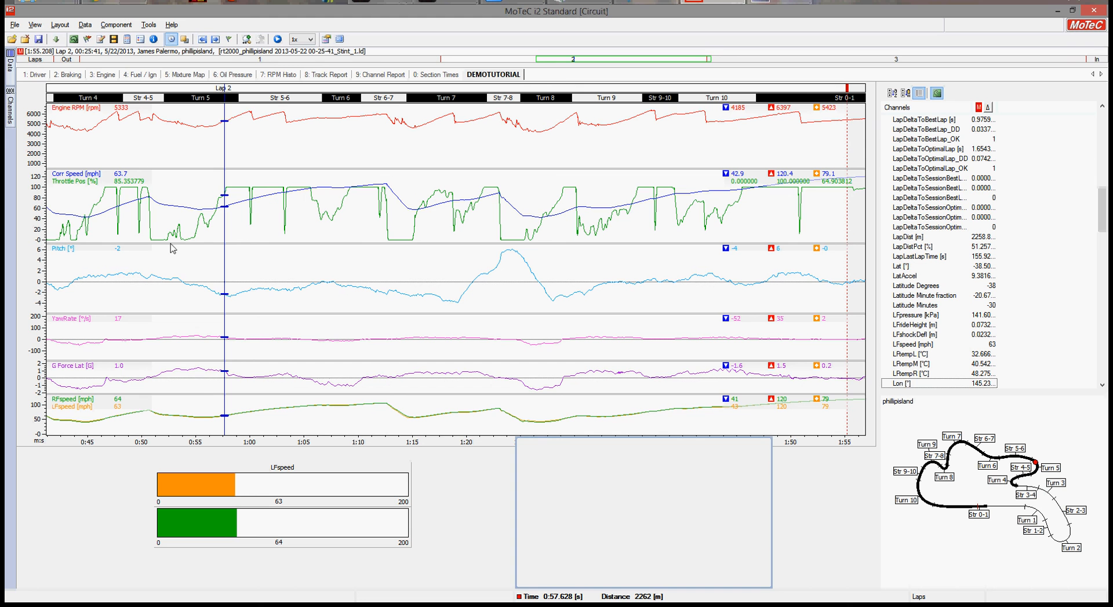
{"action": "mouse_move", "coordinate": [84, 130]}
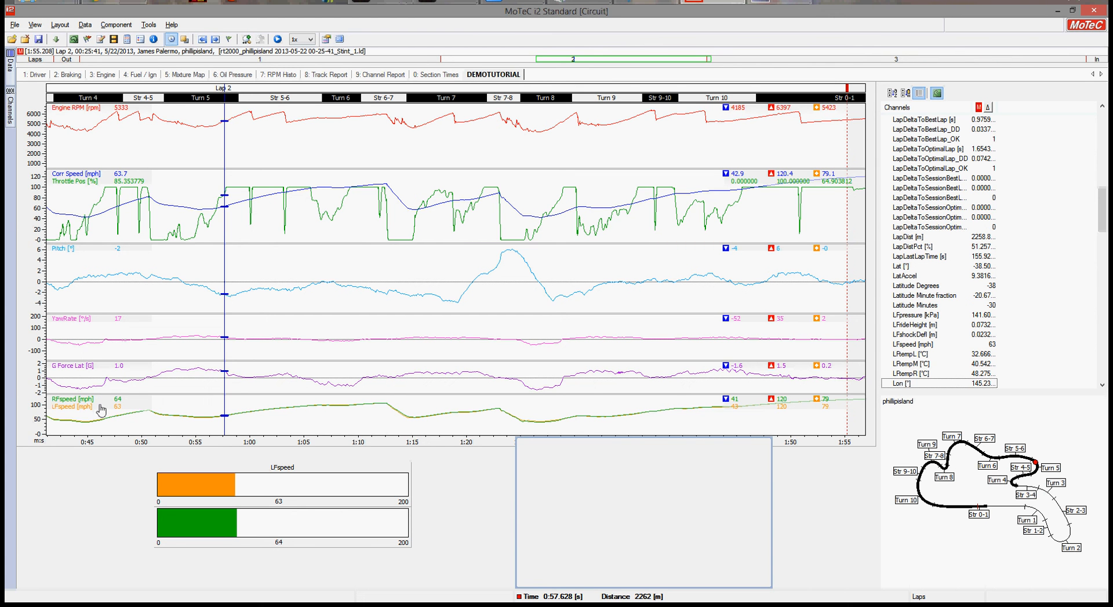
{"action": "mouse_move", "coordinate": [92, 321]}
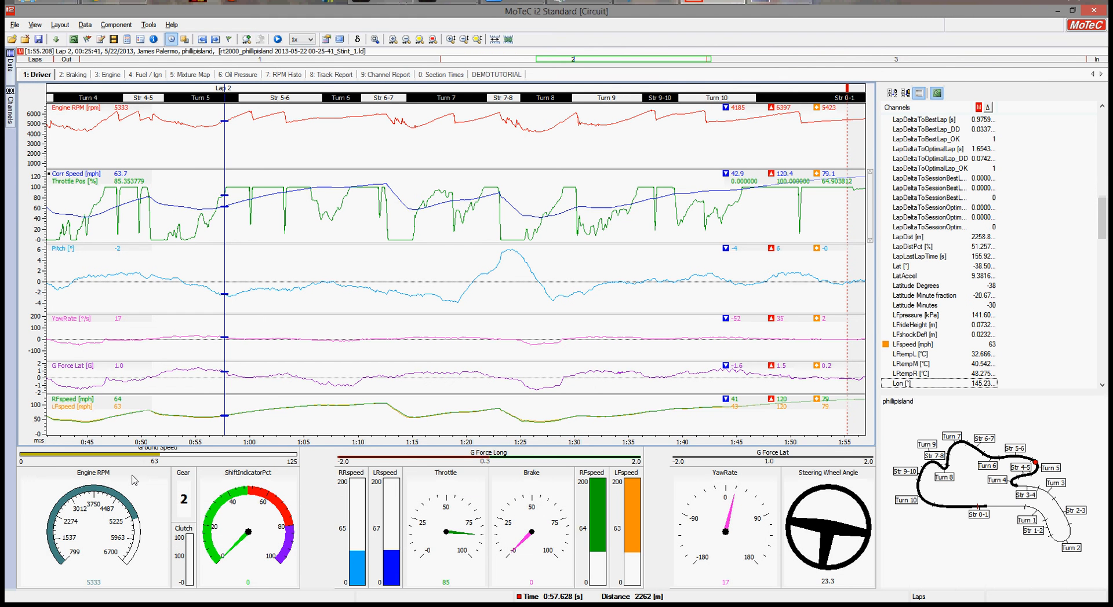
{"action": "right_click", "coordinate": [135, 480]}
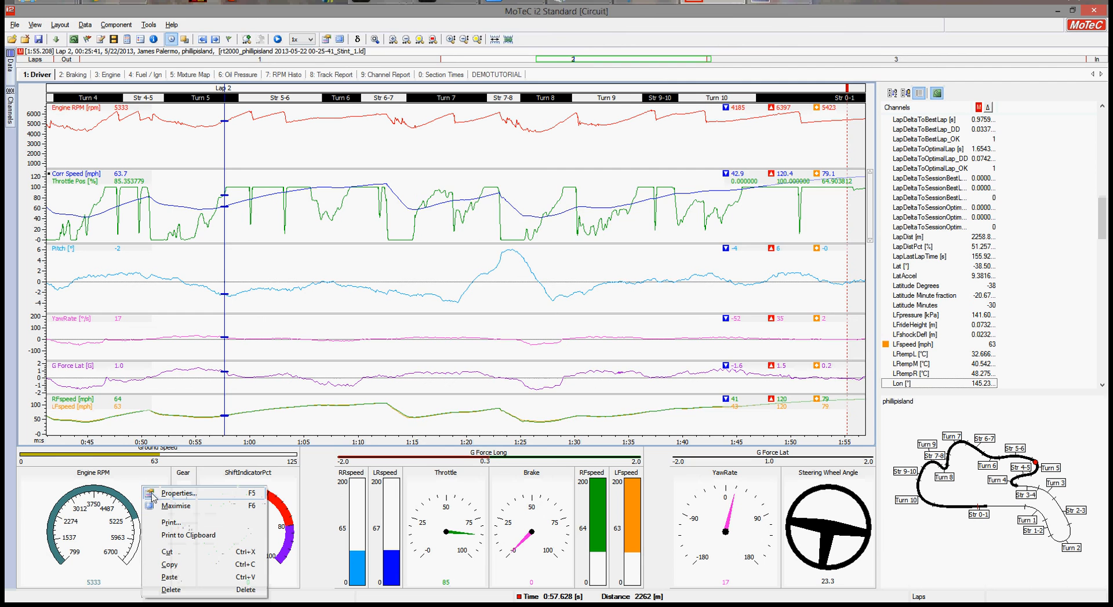
{"action": "left_click", "coordinate": [179, 493]}
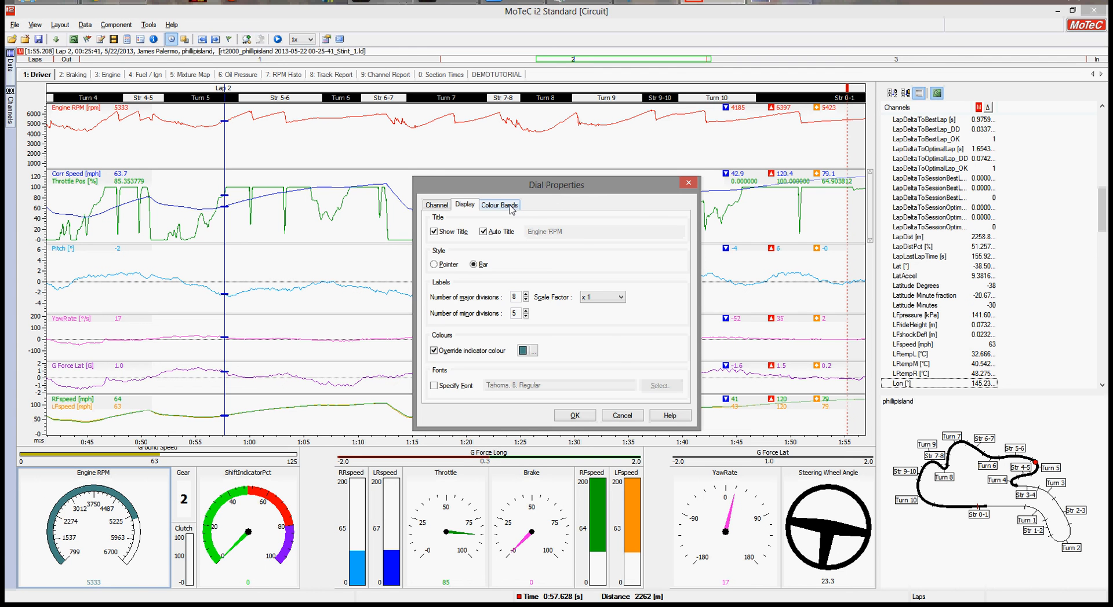
{"action": "left_click", "coordinate": [499, 205]}
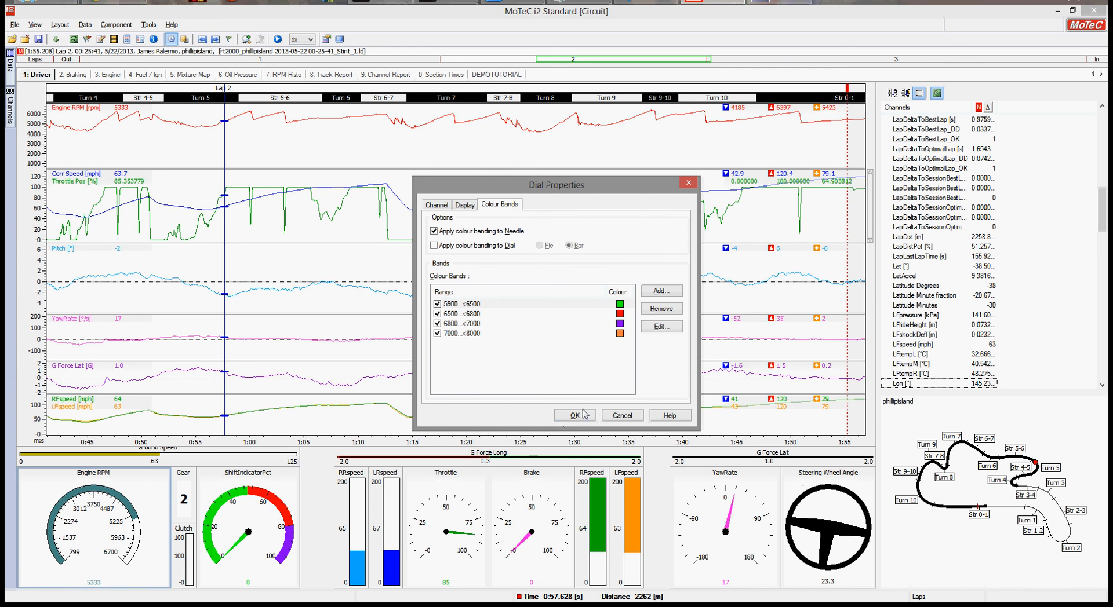
{"action": "left_click", "coordinate": [575, 415]}
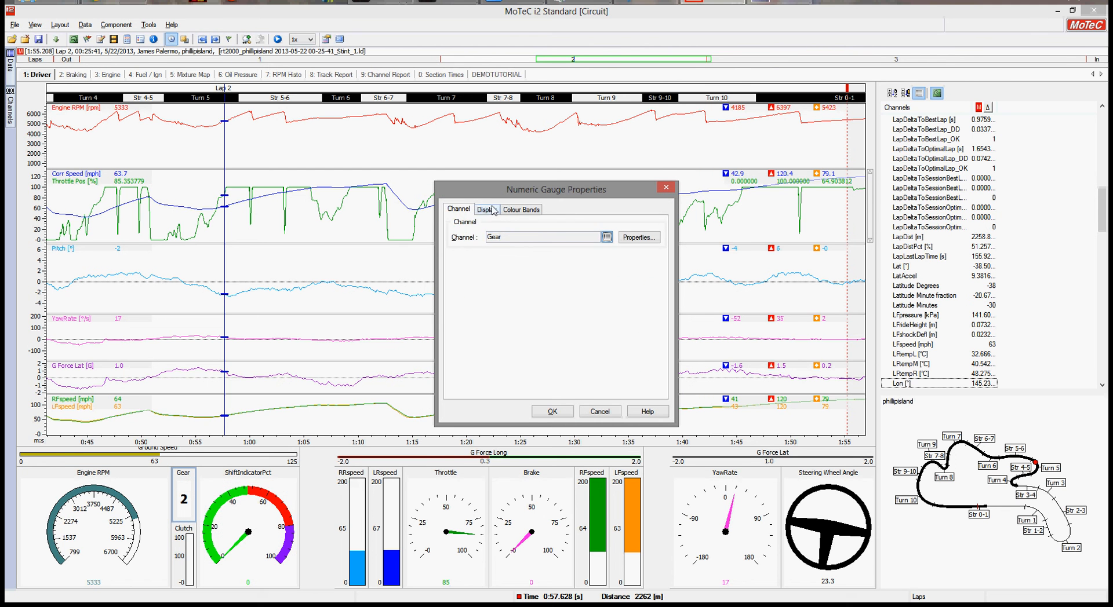
{"action": "left_click", "coordinate": [521, 209]}
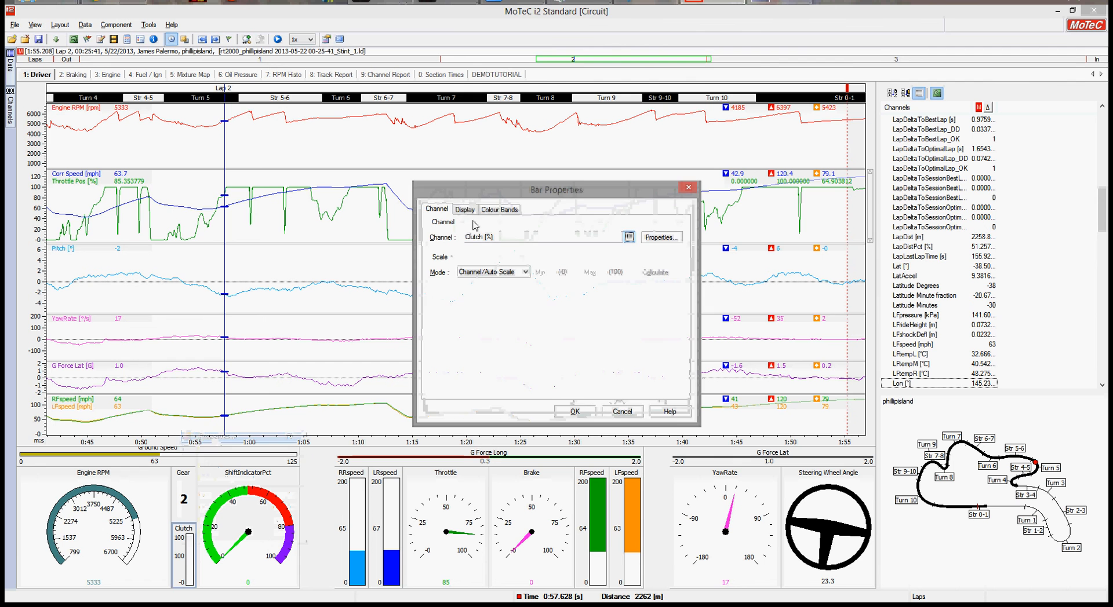
{"action": "left_click", "coordinate": [464, 209]}
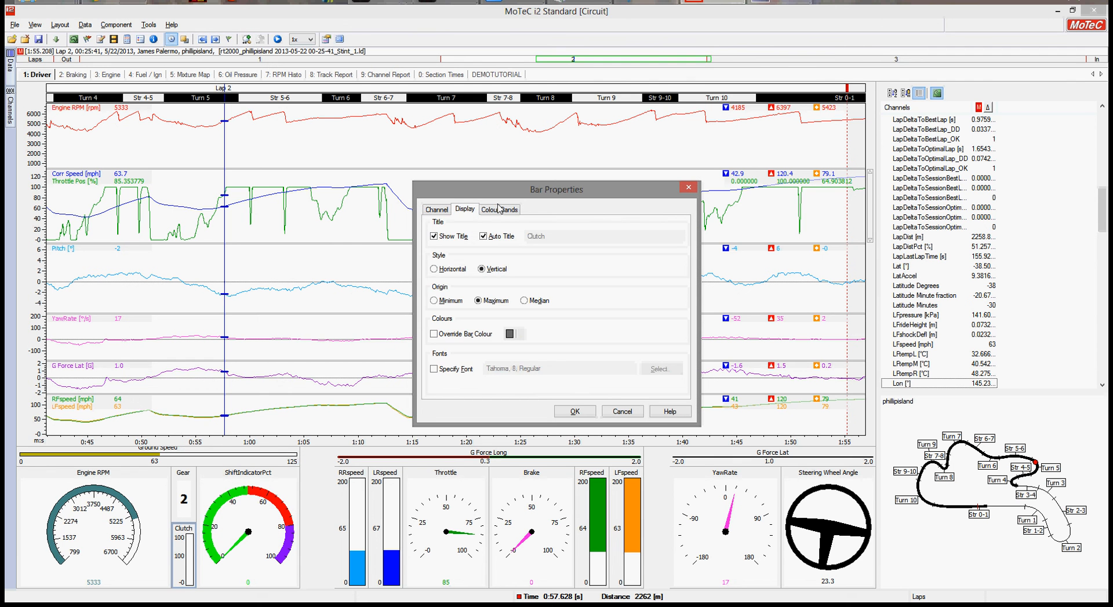
{"action": "left_click", "coordinate": [499, 209]}
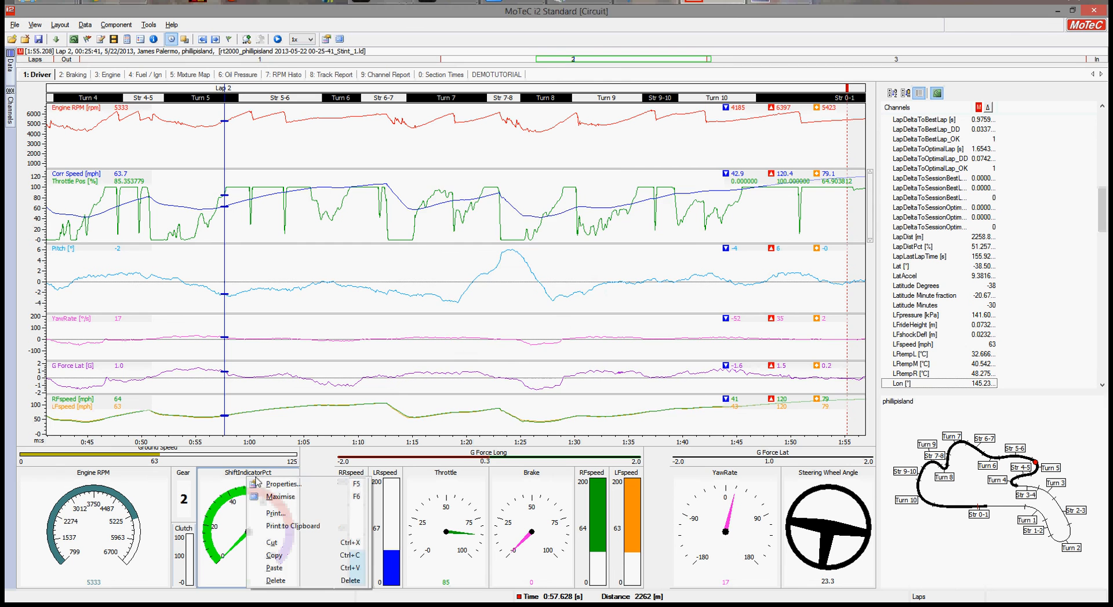
{"action": "left_click", "coordinate": [282, 484]}
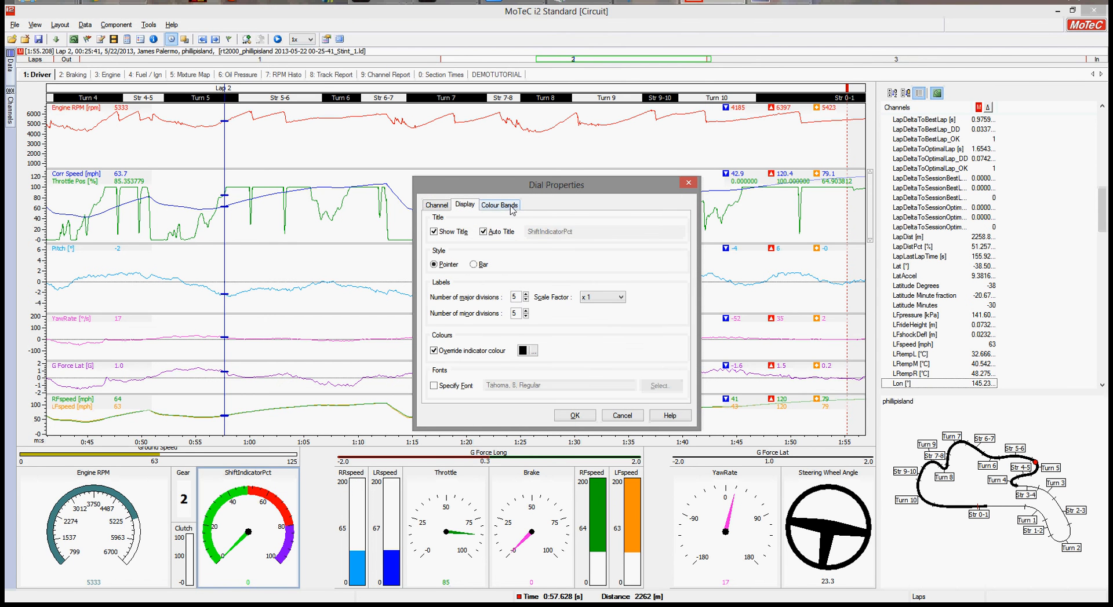
{"action": "left_click", "coordinate": [500, 206]}
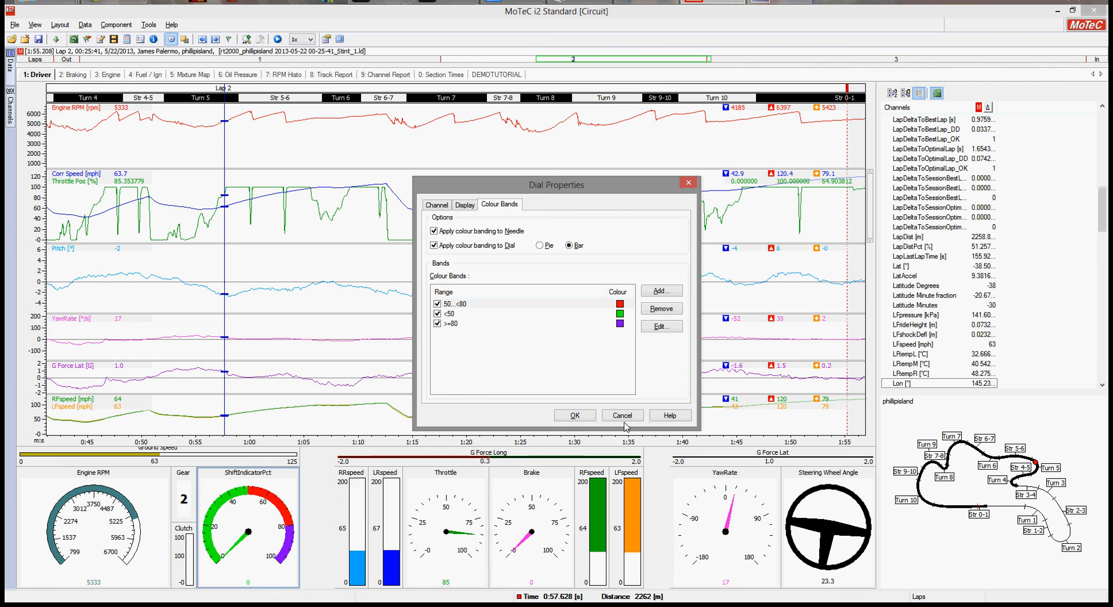
{"action": "left_click", "coordinate": [621, 415]}
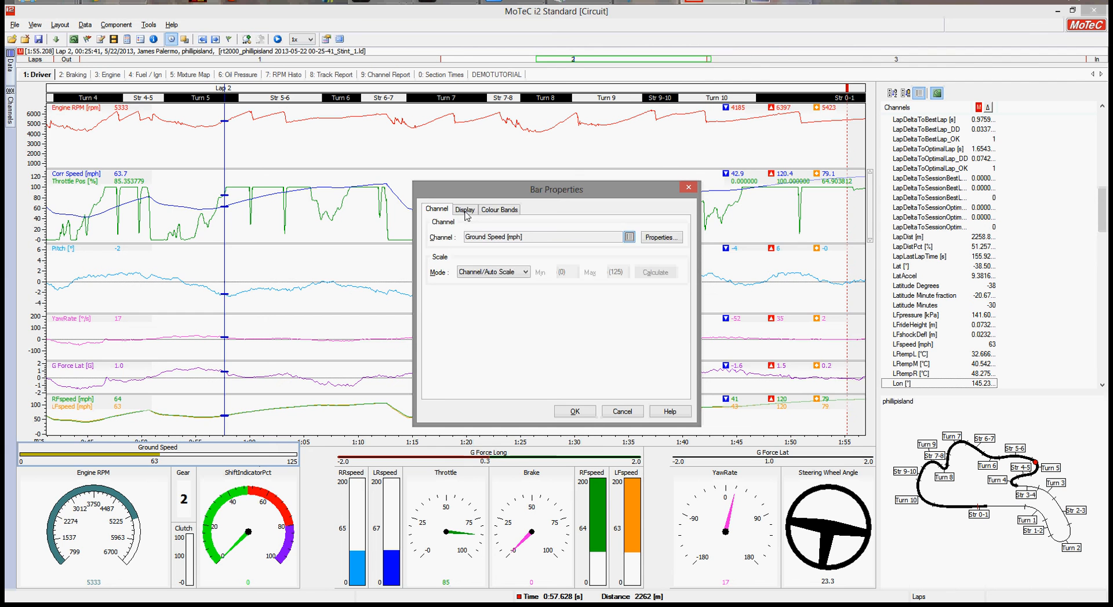
{"action": "left_click", "coordinate": [499, 209]}
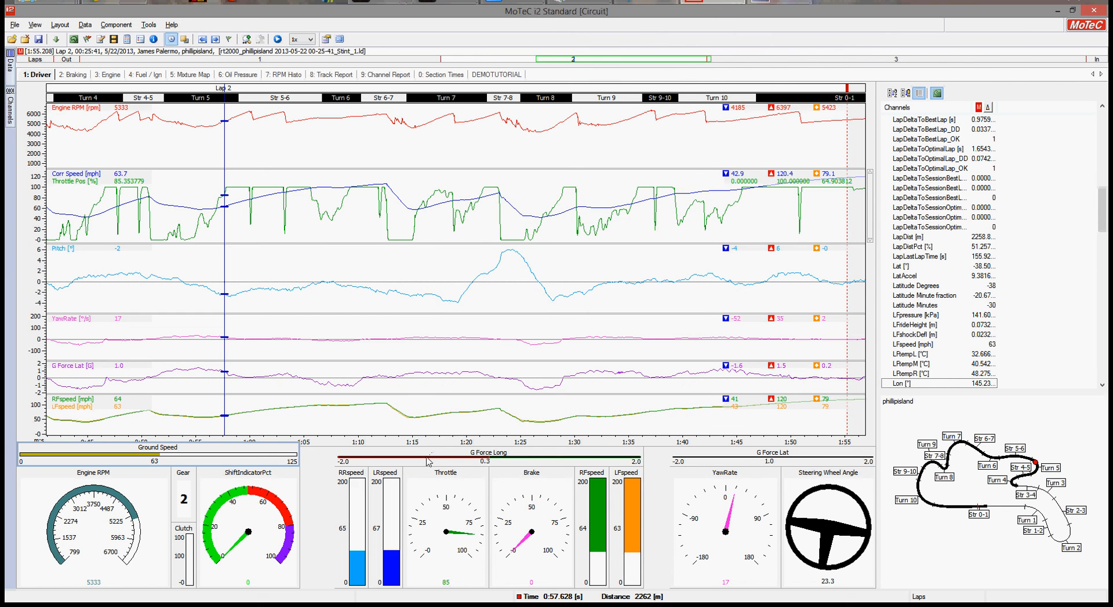
{"action": "right_click", "coordinate": [426, 461]}
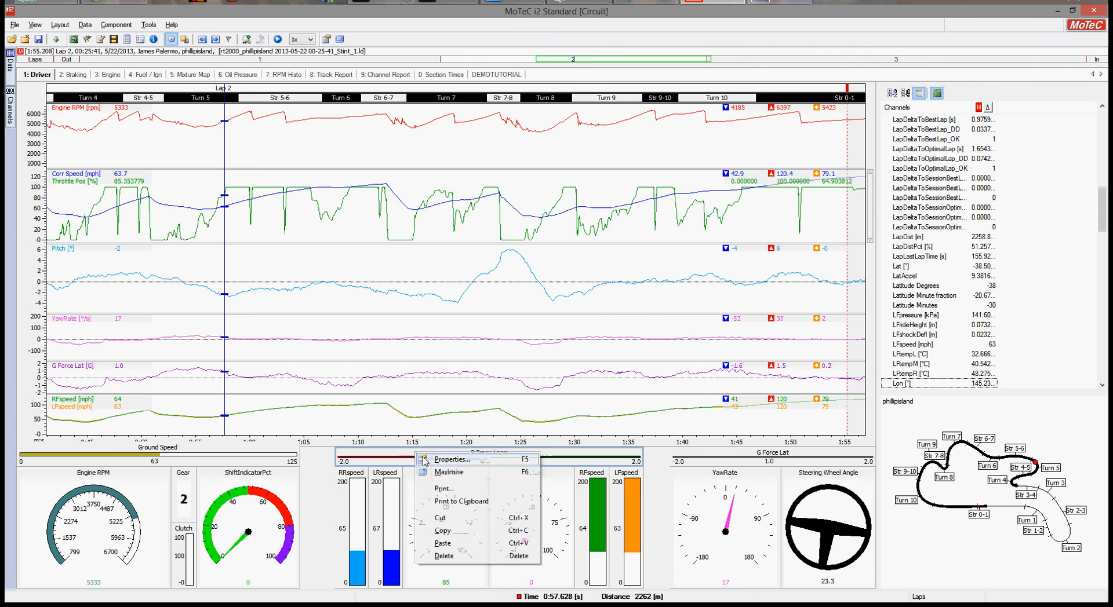
{"action": "left_click", "coordinate": [448, 459]}
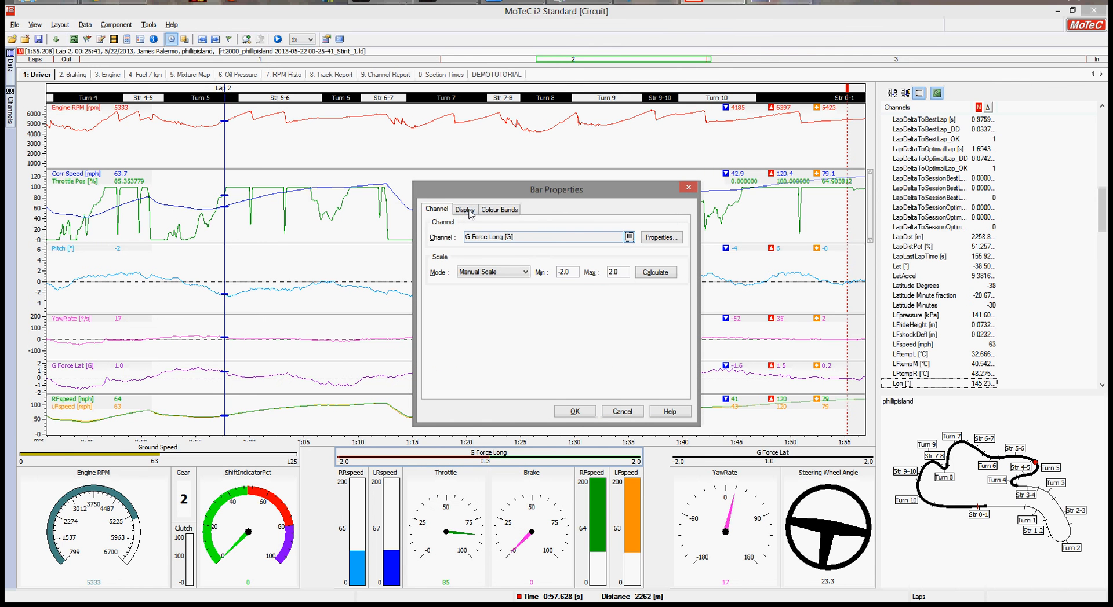
{"action": "left_click", "coordinate": [464, 209]}
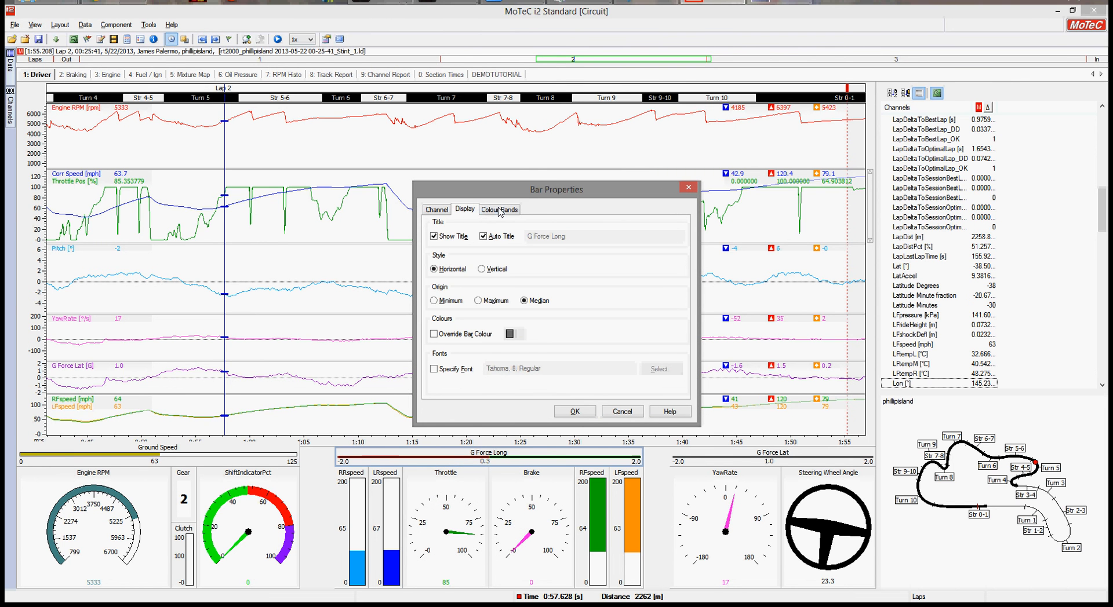
{"action": "left_click", "coordinate": [499, 209]}
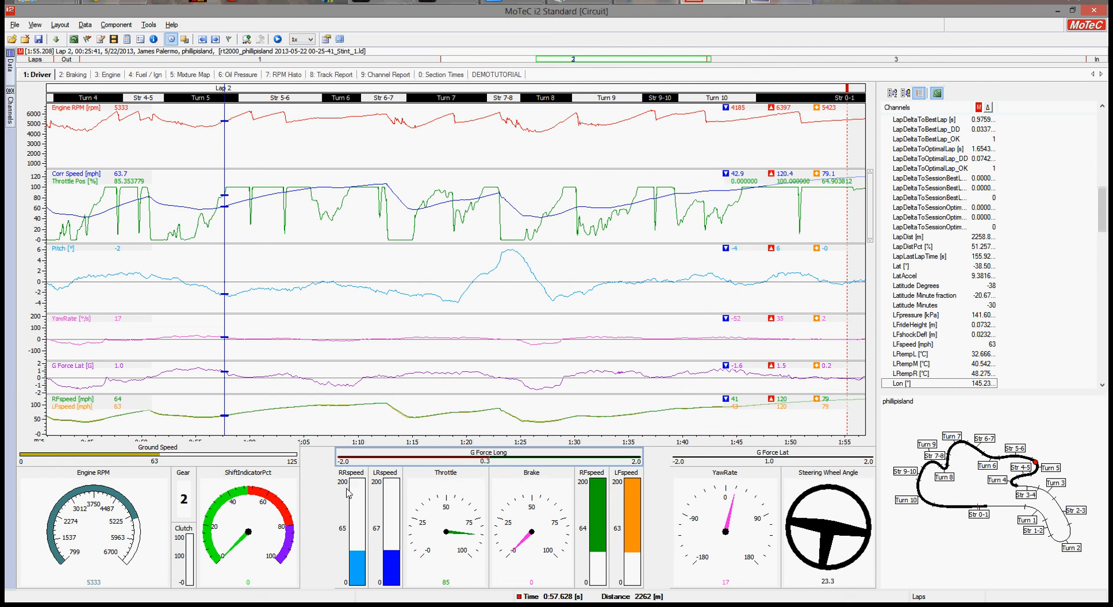
{"action": "right_click", "coordinate": [348, 493]}
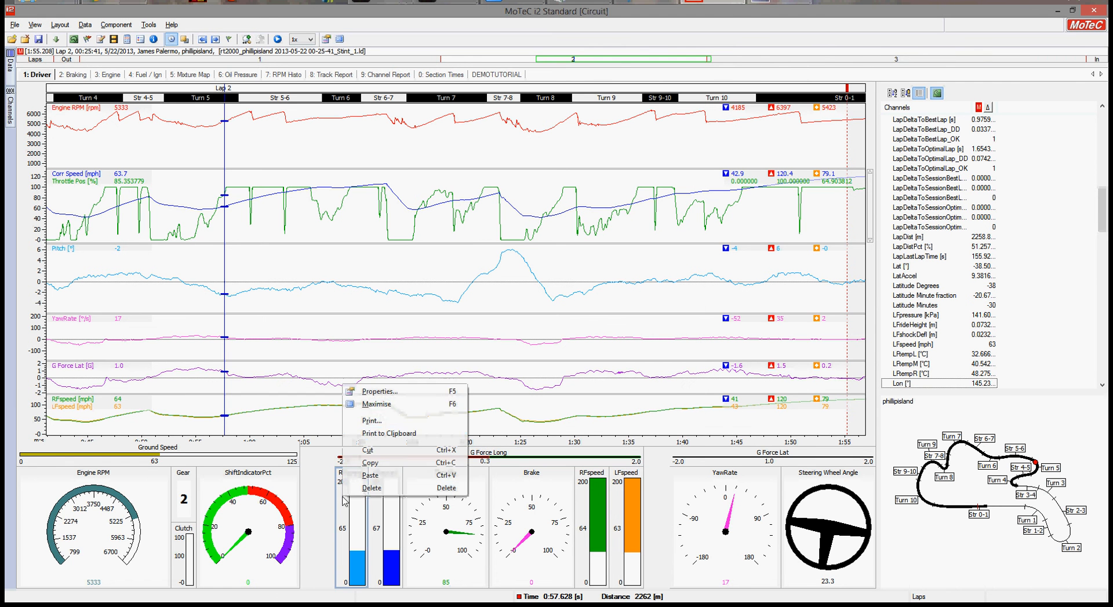
{"action": "left_click", "coordinate": [379, 391]}
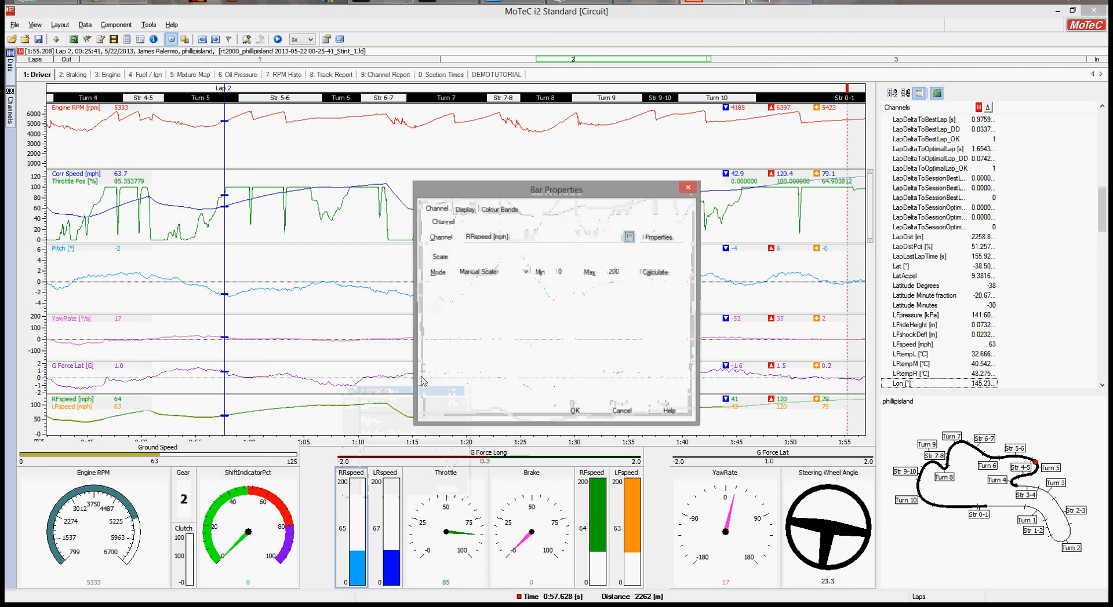
{"action": "left_click", "coordinate": [464, 209]}
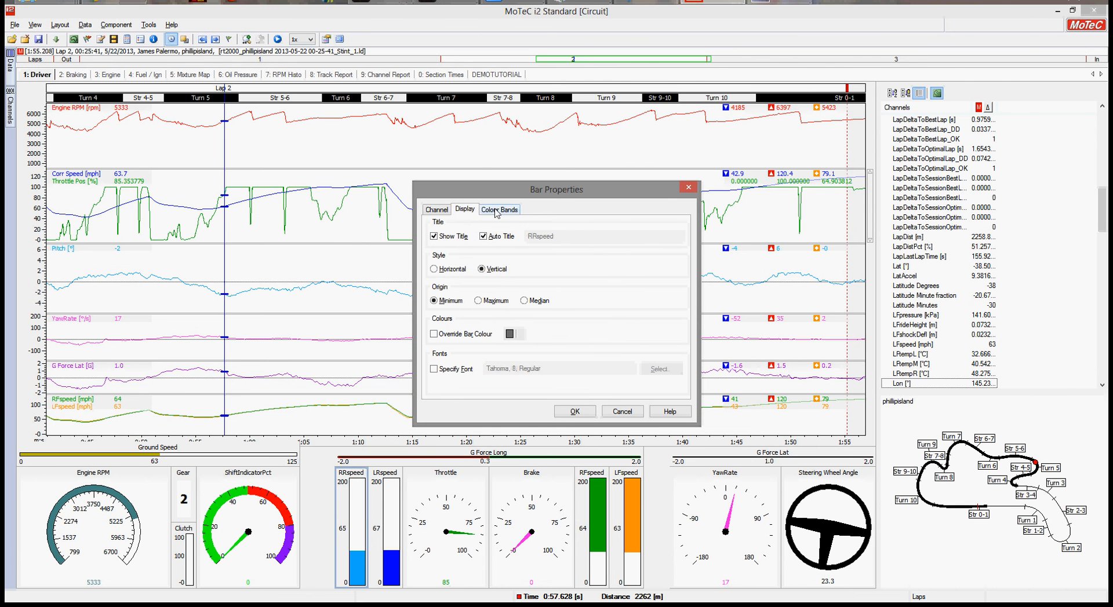
{"action": "left_click", "coordinate": [499, 209]}
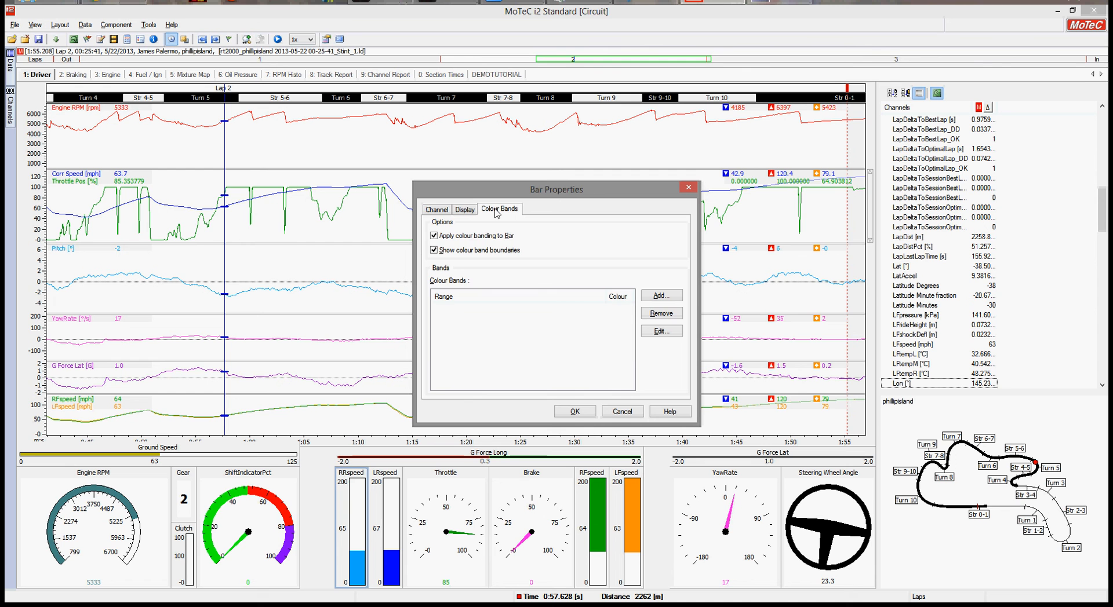
{"action": "left_click", "coordinate": [464, 209]}
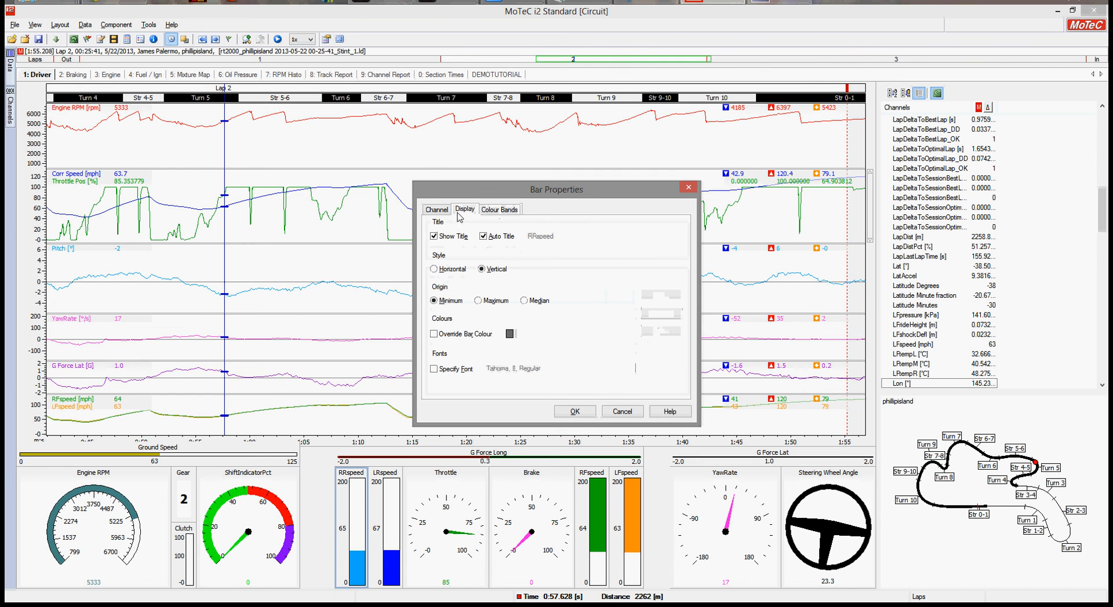
{"action": "left_click", "coordinate": [436, 209]}
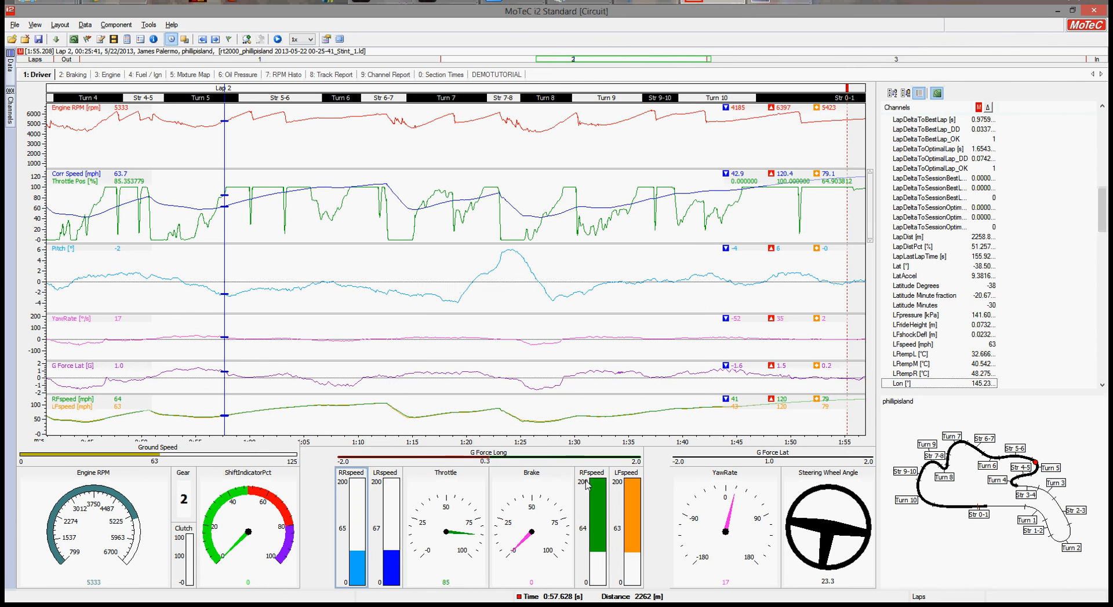
{"action": "right_click", "coordinate": [590, 483]}
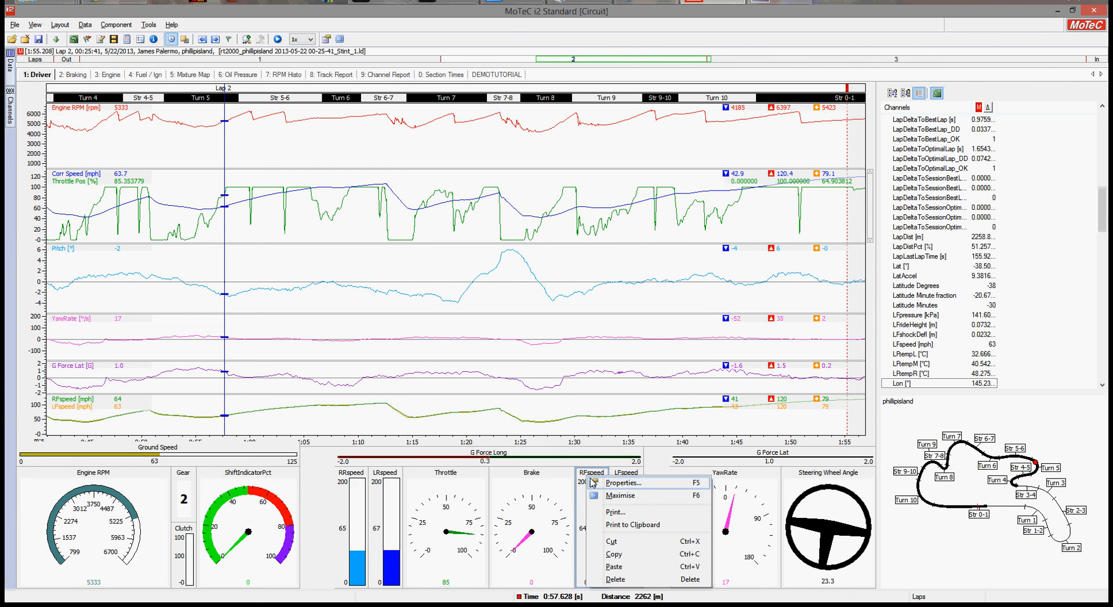
{"action": "left_click", "coordinate": [623, 484]}
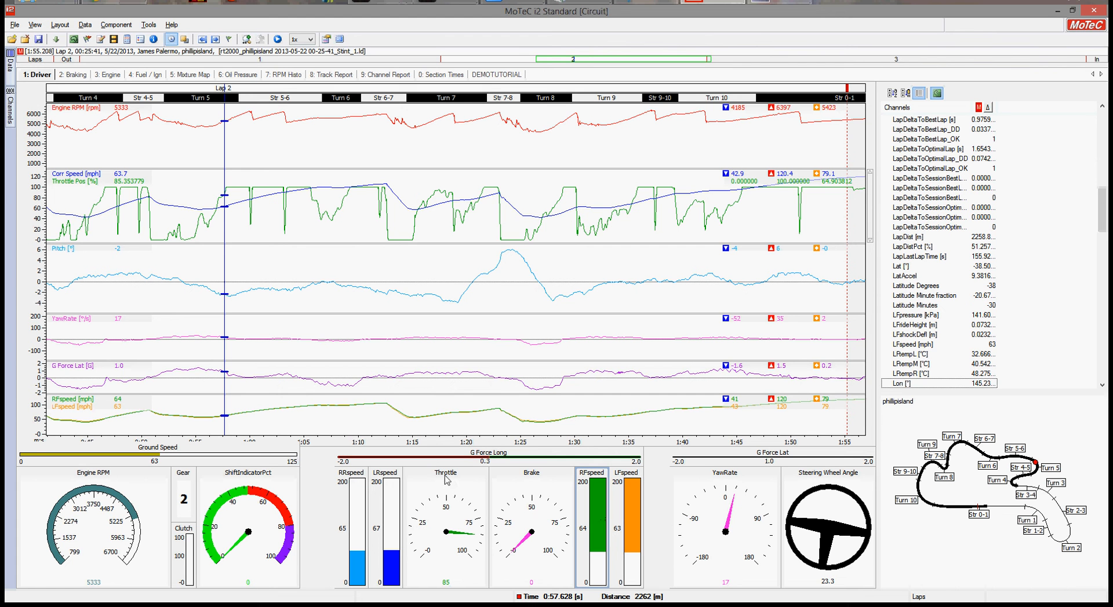
{"action": "right_click", "coordinate": [445, 482]}
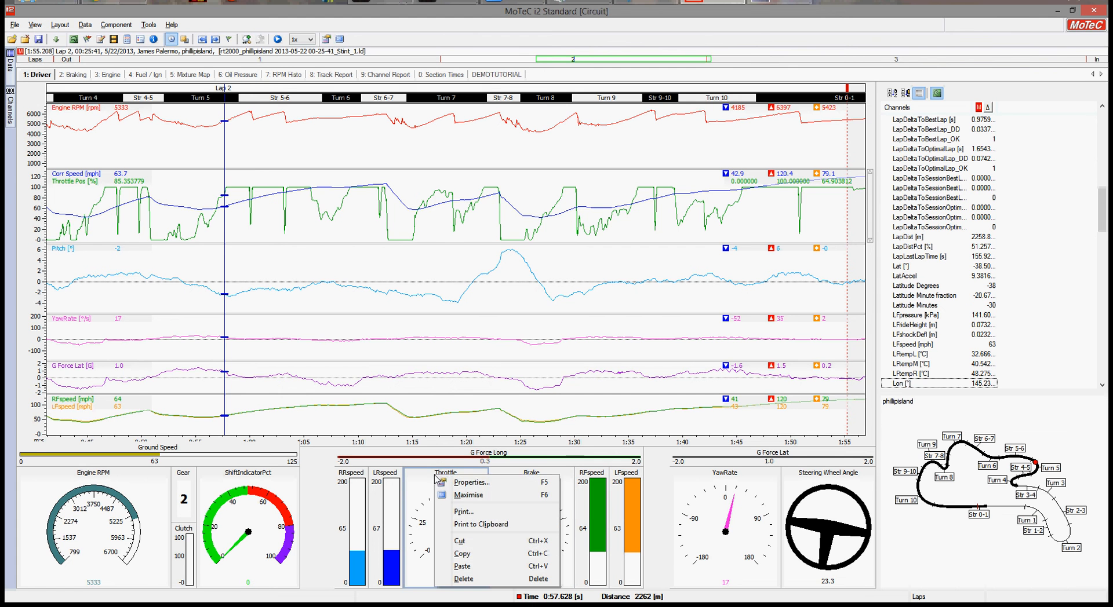
{"action": "left_click", "coordinate": [471, 483]}
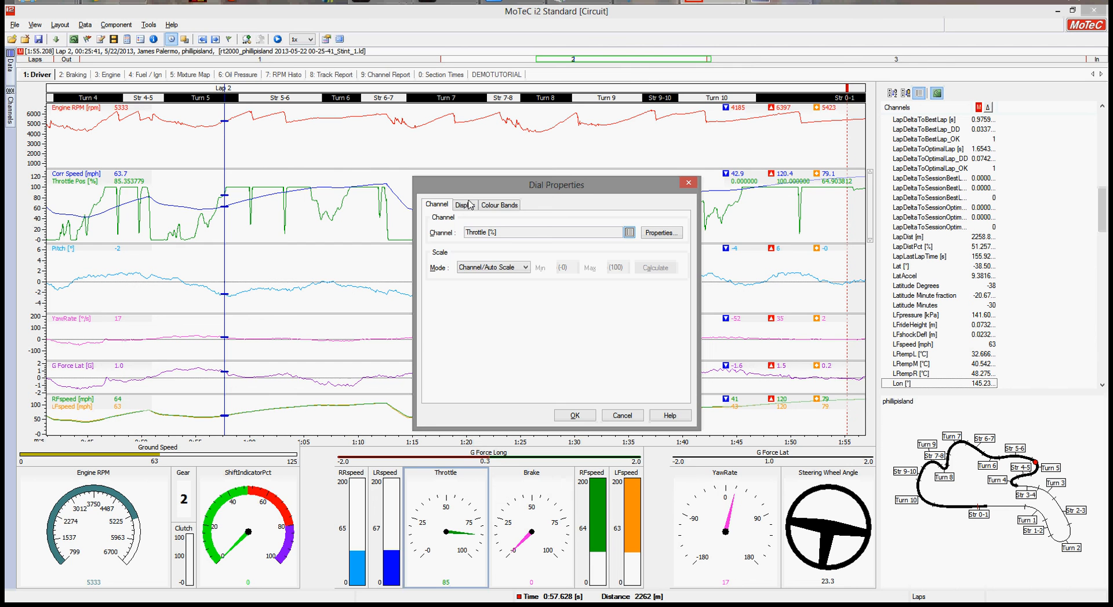
{"action": "left_click", "coordinate": [464, 205]}
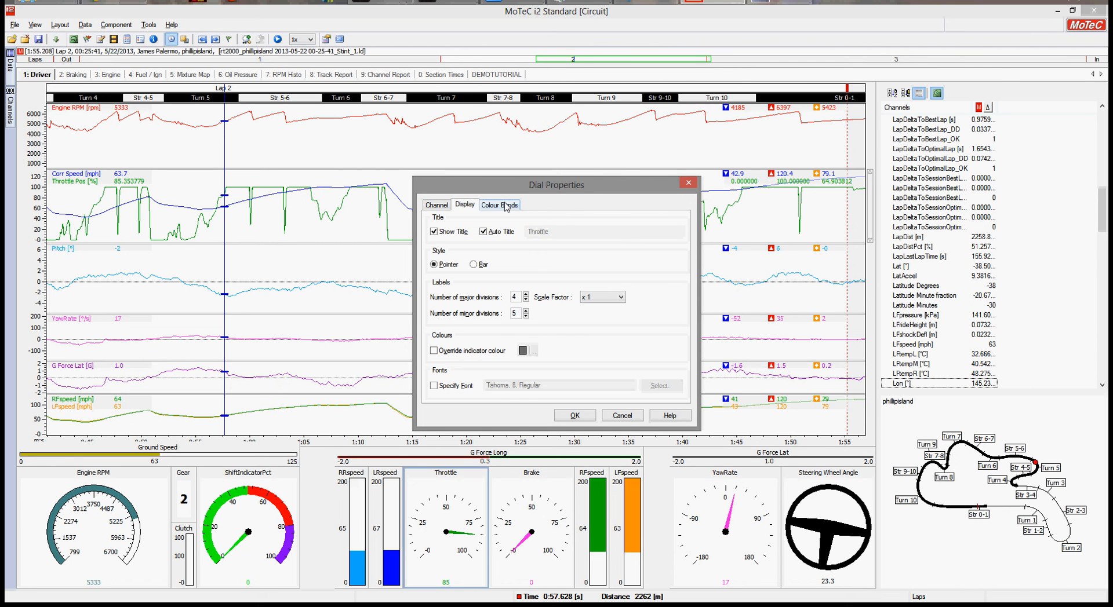
{"action": "left_click", "coordinate": [499, 206]}
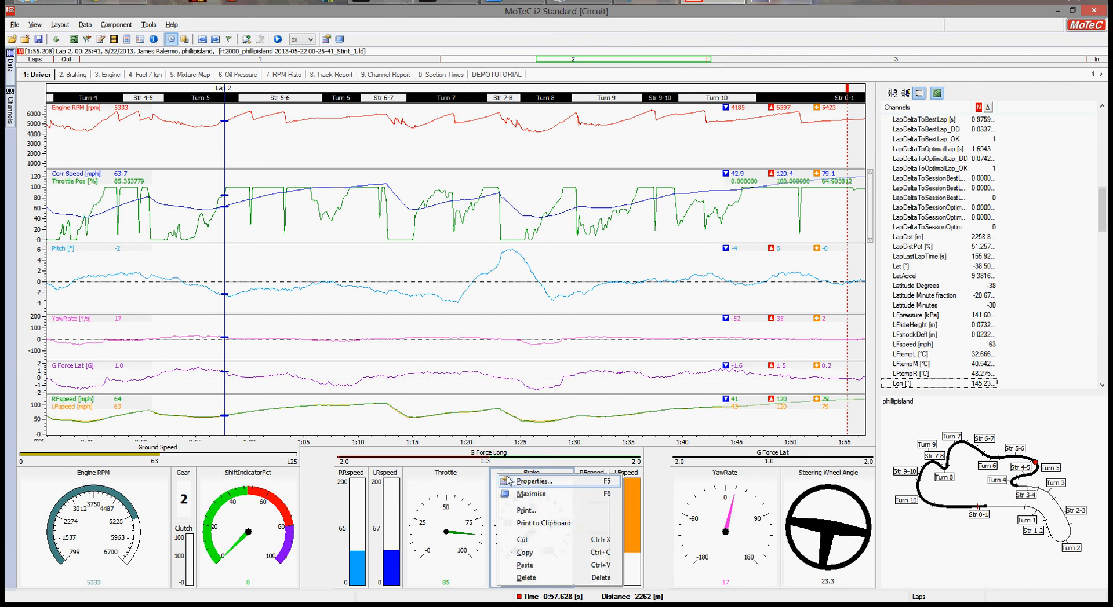
{"action": "left_click", "coordinate": [531, 482]}
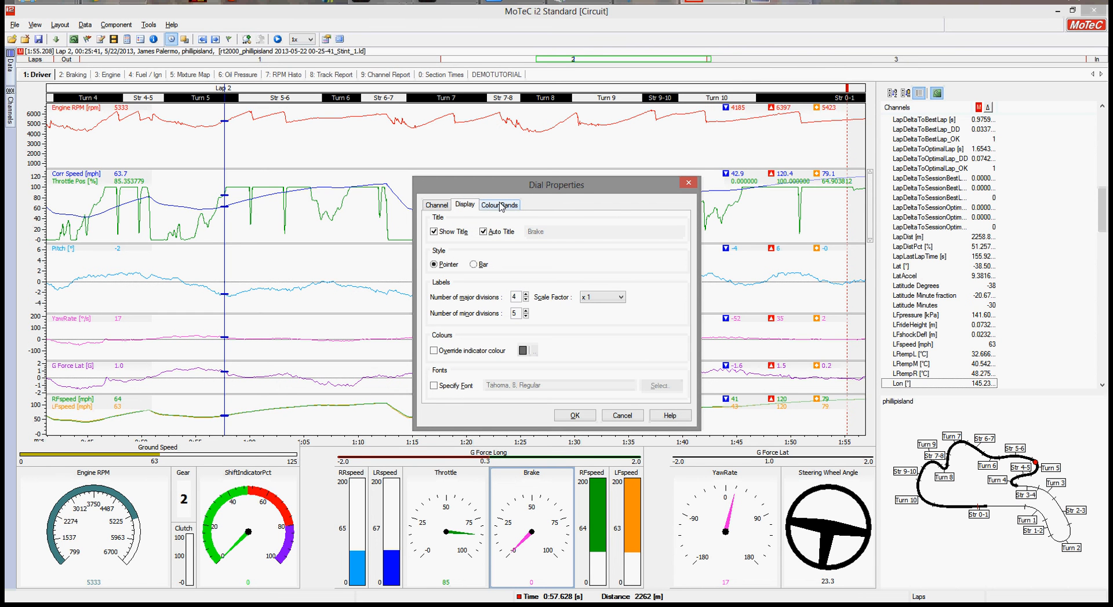
{"action": "left_click", "coordinate": [499, 205]}
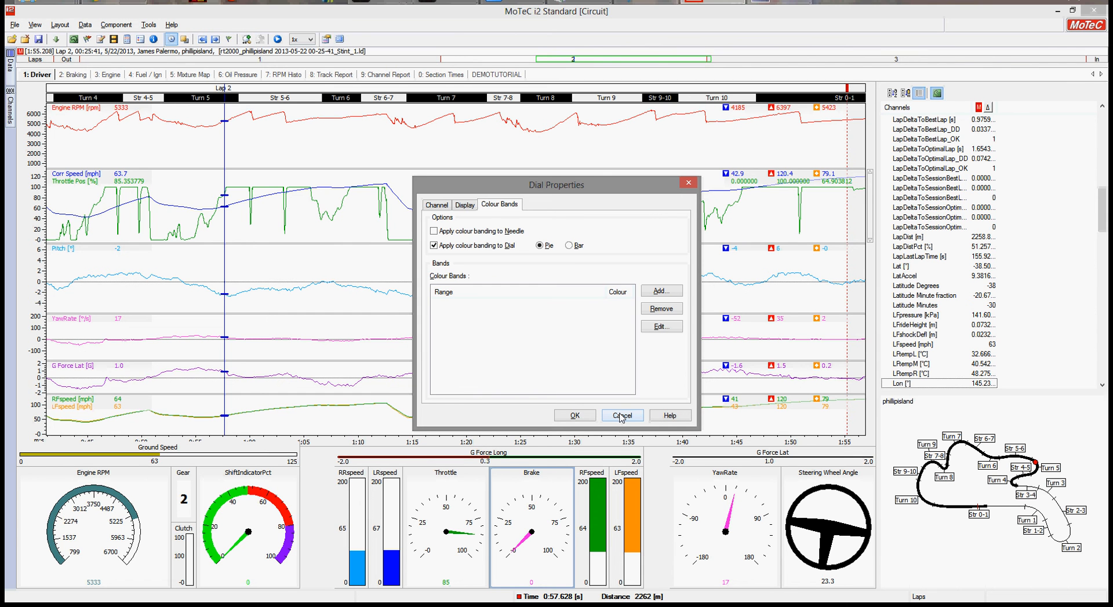
{"action": "left_click", "coordinate": [620, 415]}
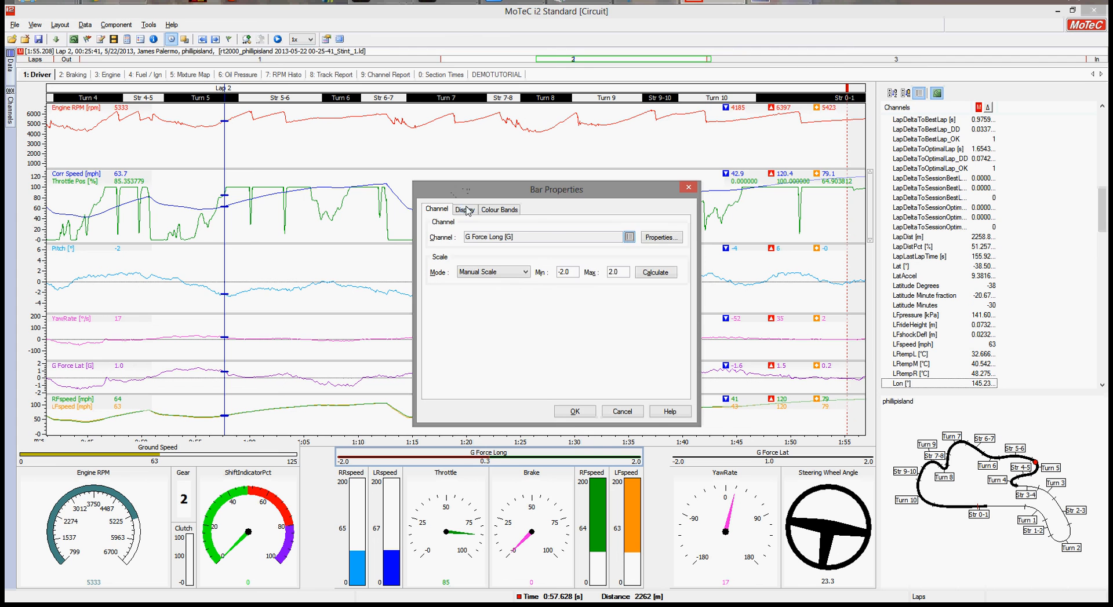
{"action": "left_click", "coordinate": [499, 209]}
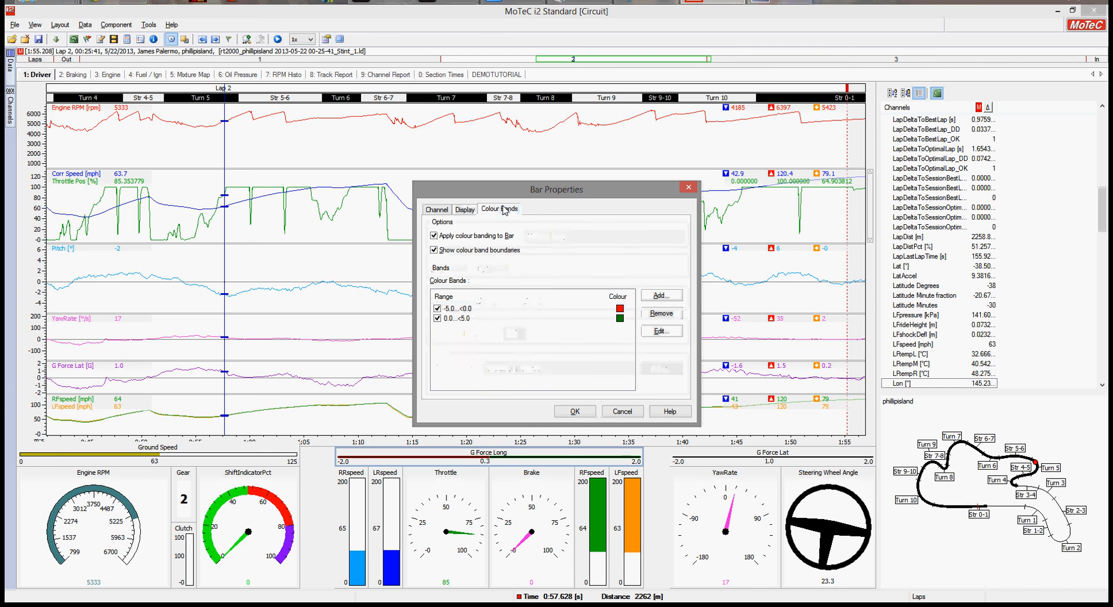
{"action": "left_click", "coordinate": [465, 209]}
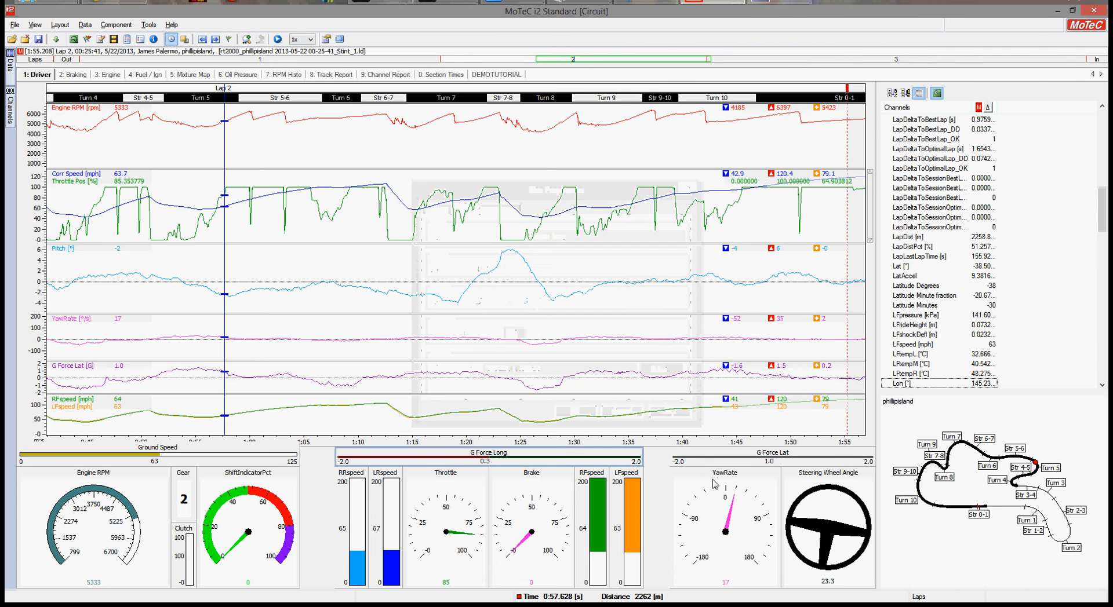
{"action": "right_click", "coordinate": [713, 483]}
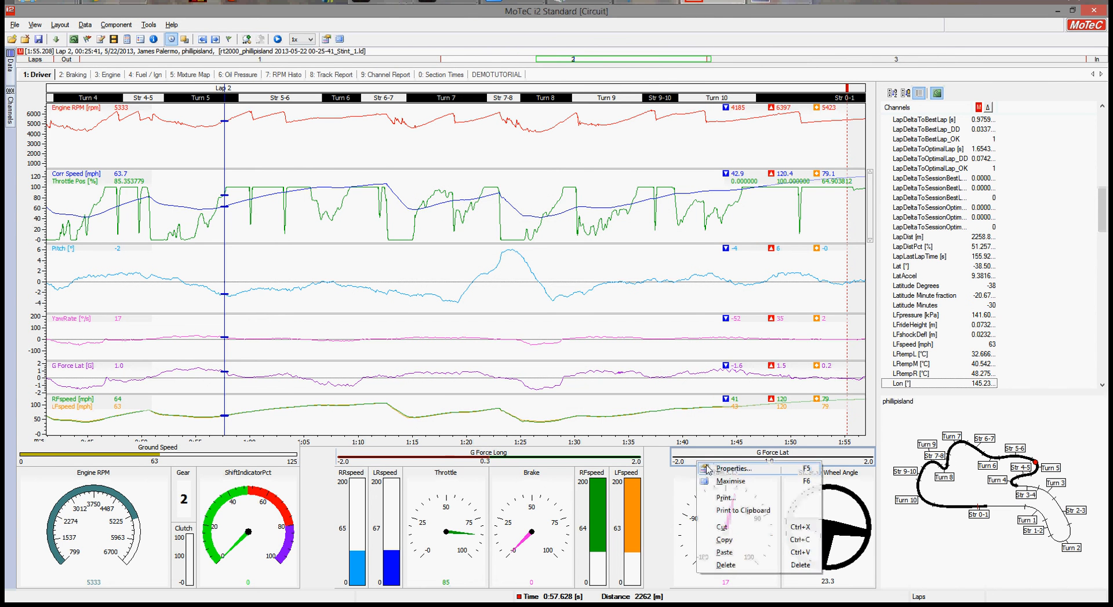
{"action": "left_click", "coordinate": [736, 469]}
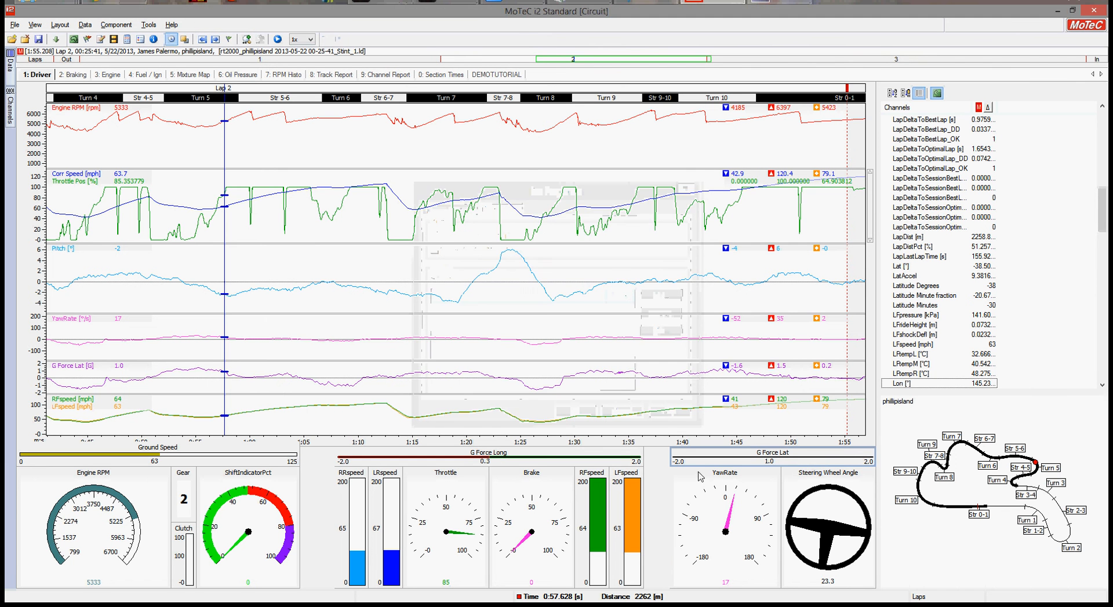
{"action": "double_click", "coordinate": [724, 518]}
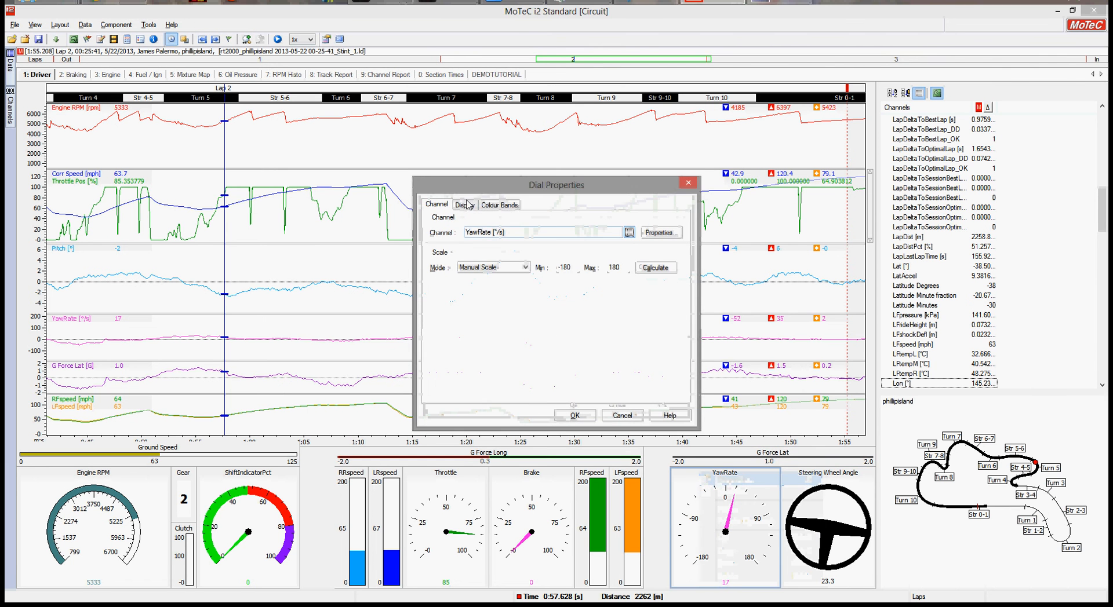
{"action": "left_click", "coordinate": [464, 205]}
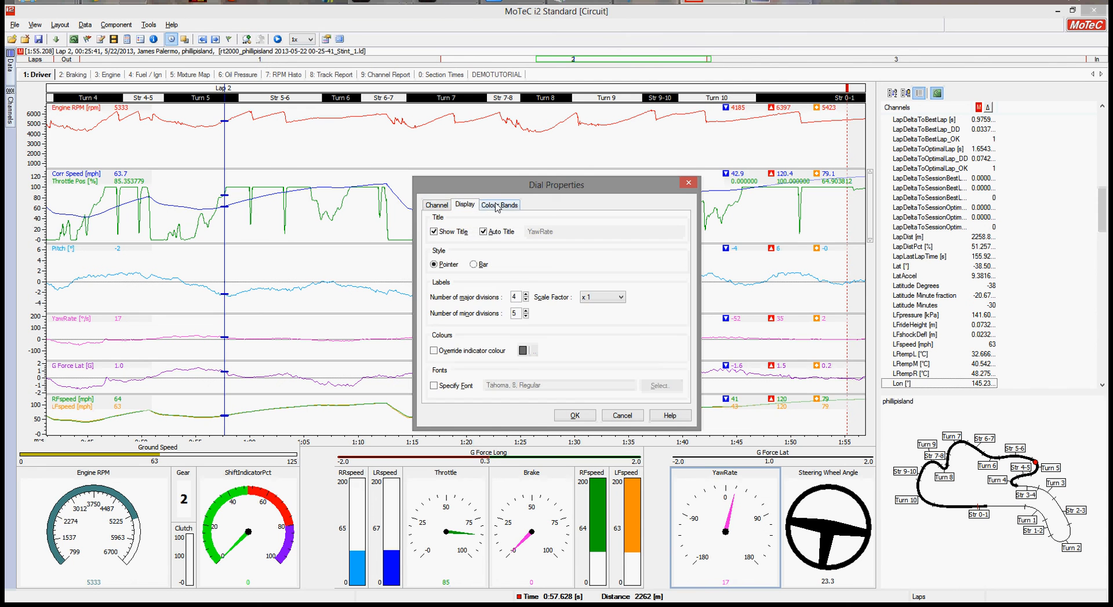
{"action": "left_click", "coordinate": [499, 204]}
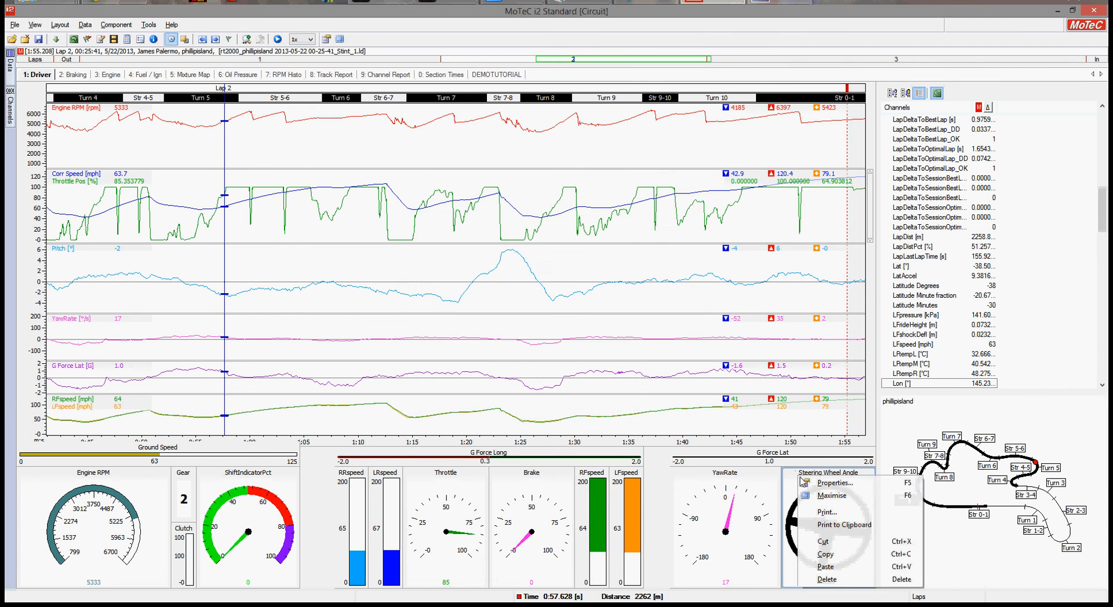
{"action": "left_click", "coordinate": [835, 483]}
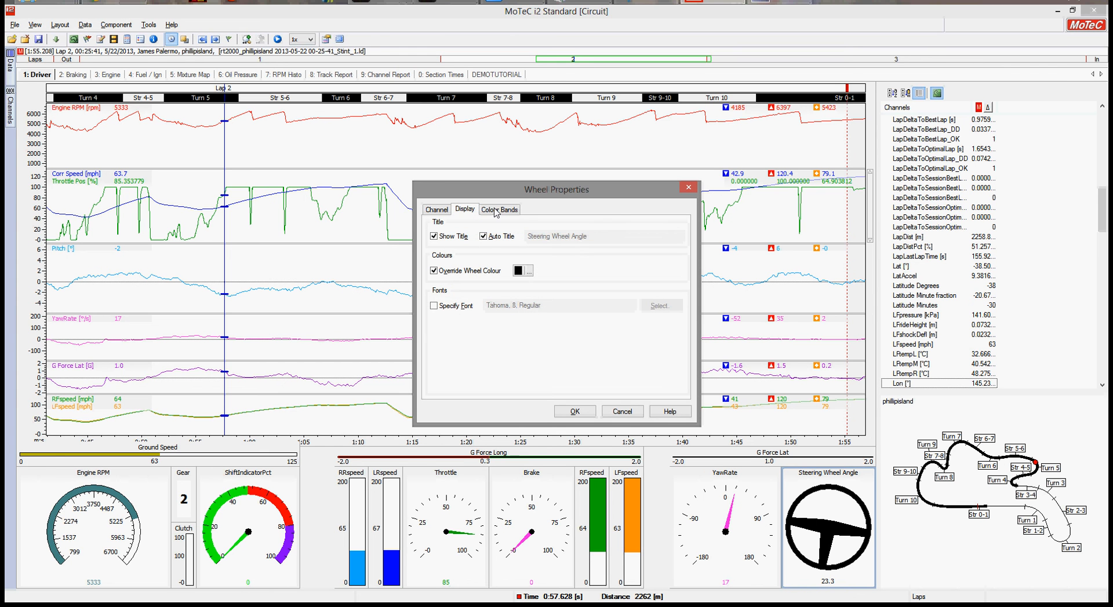
{"action": "left_click", "coordinate": [436, 210]}
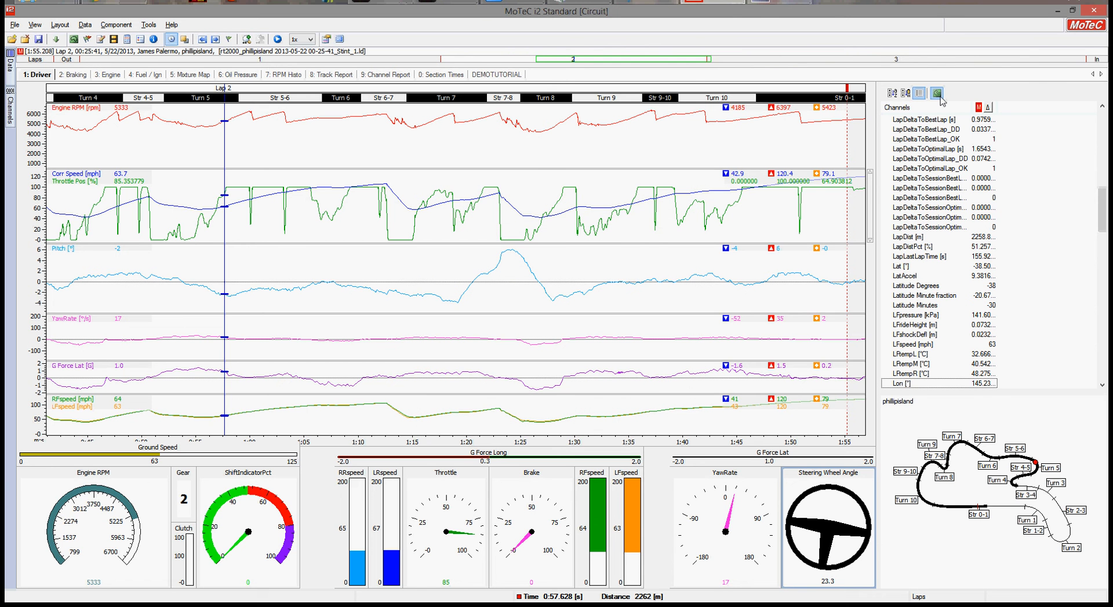
Enable Override colours in the track map's Local colour scheme properties and confirm.
{"action": "left_click", "coordinate": [935, 92]}
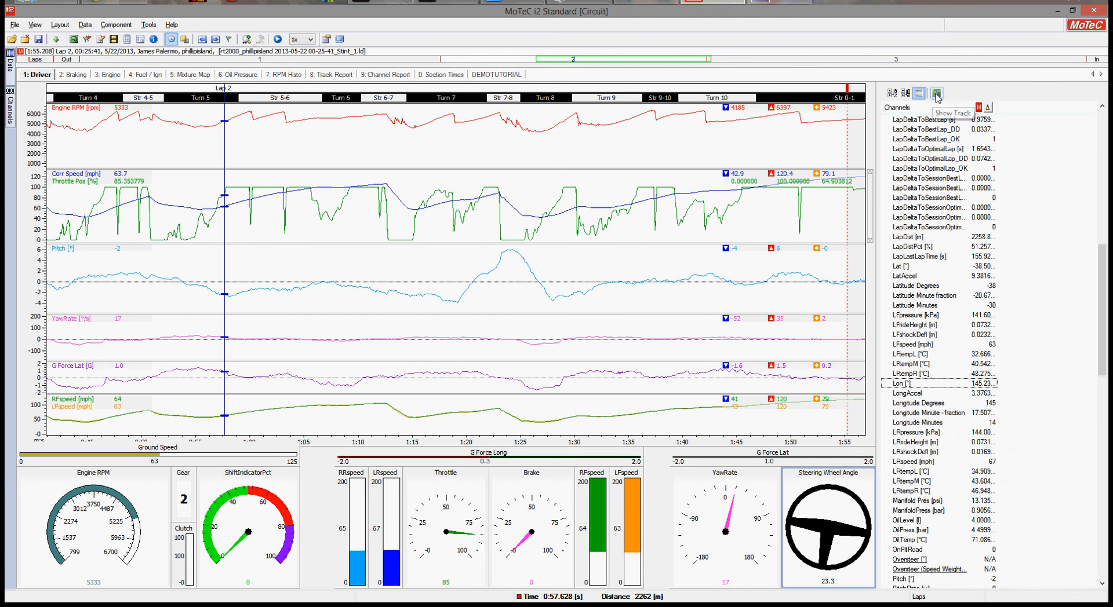
{"action": "left_click", "coordinate": [936, 92]}
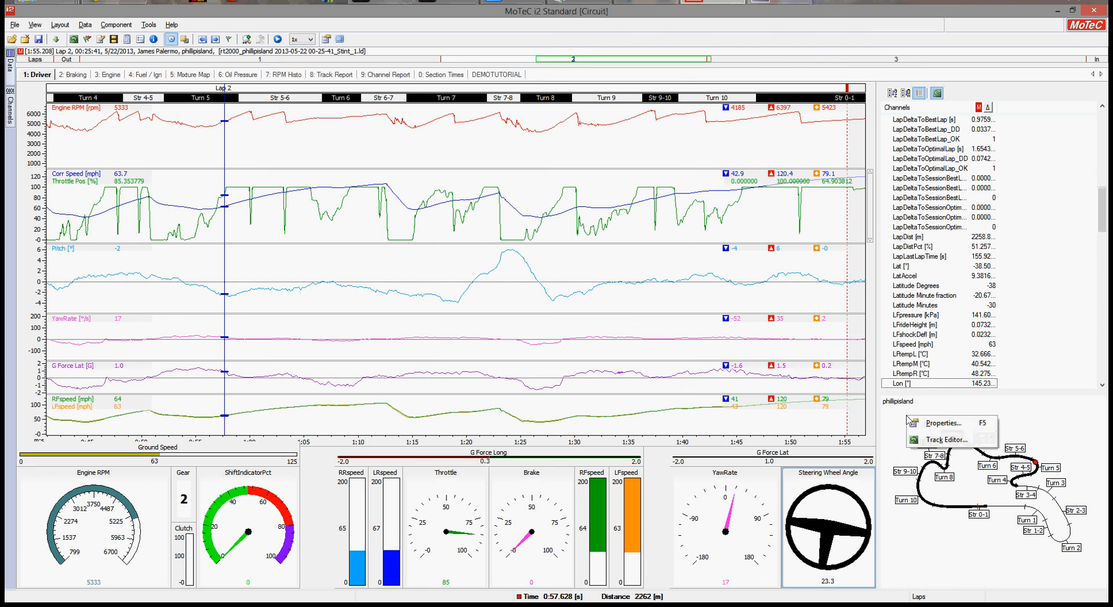
{"action": "left_click", "coordinate": [942, 423]}
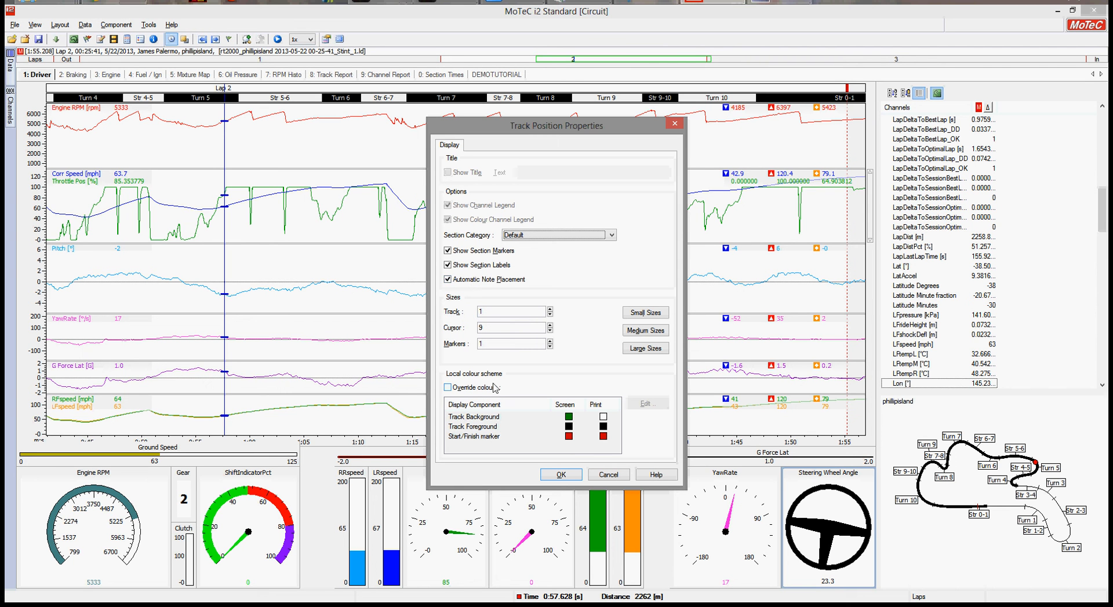
{"action": "left_click", "coordinate": [447, 387]}
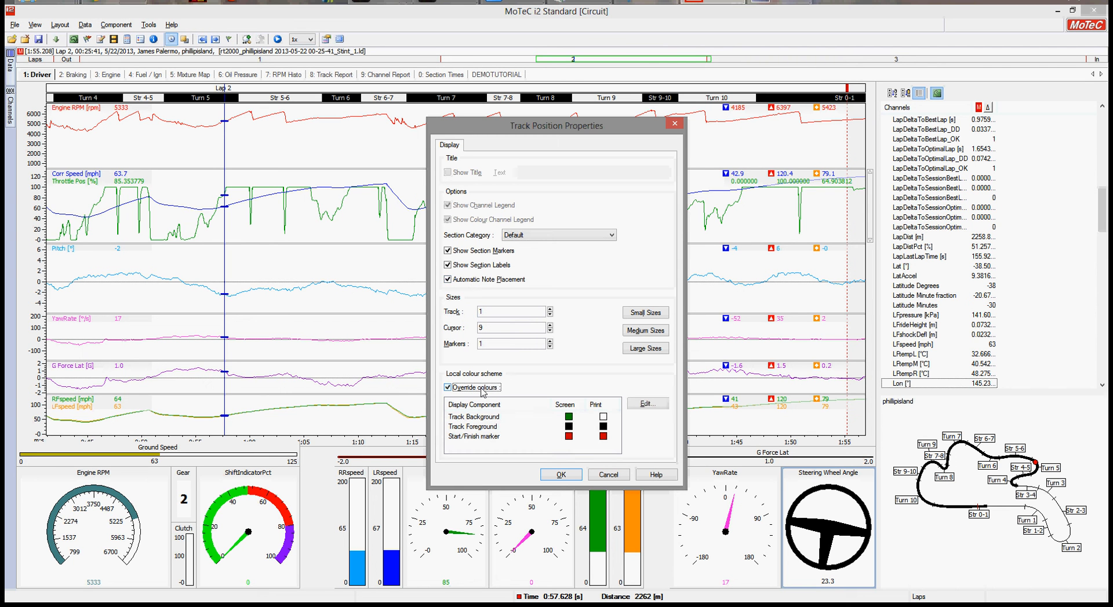
{"action": "left_click", "coordinate": [447, 387]}
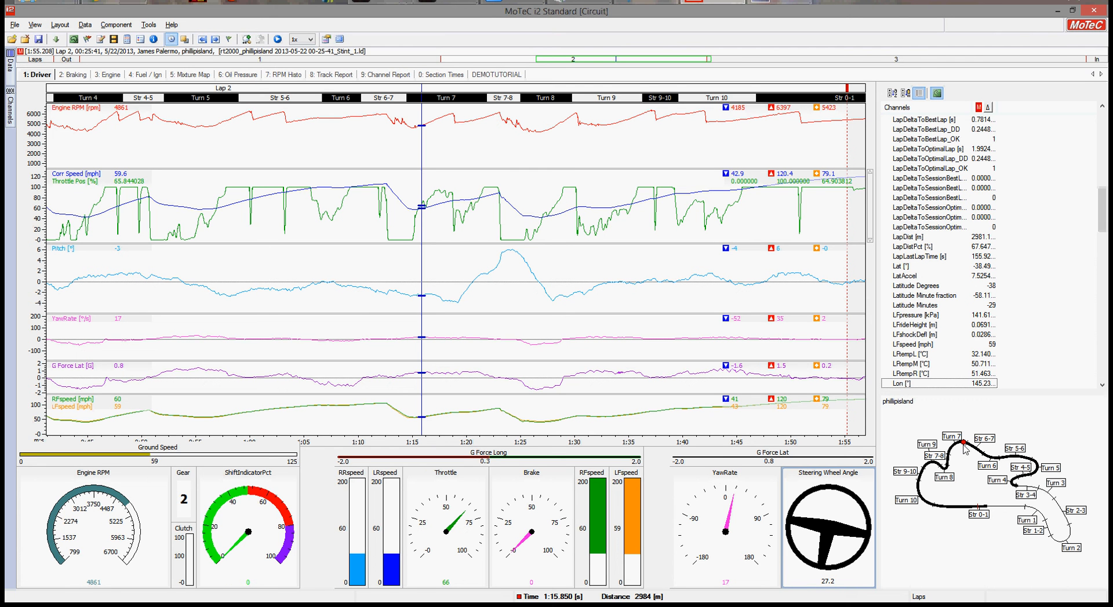
{"action": "mouse_move", "coordinate": [446, 387]}
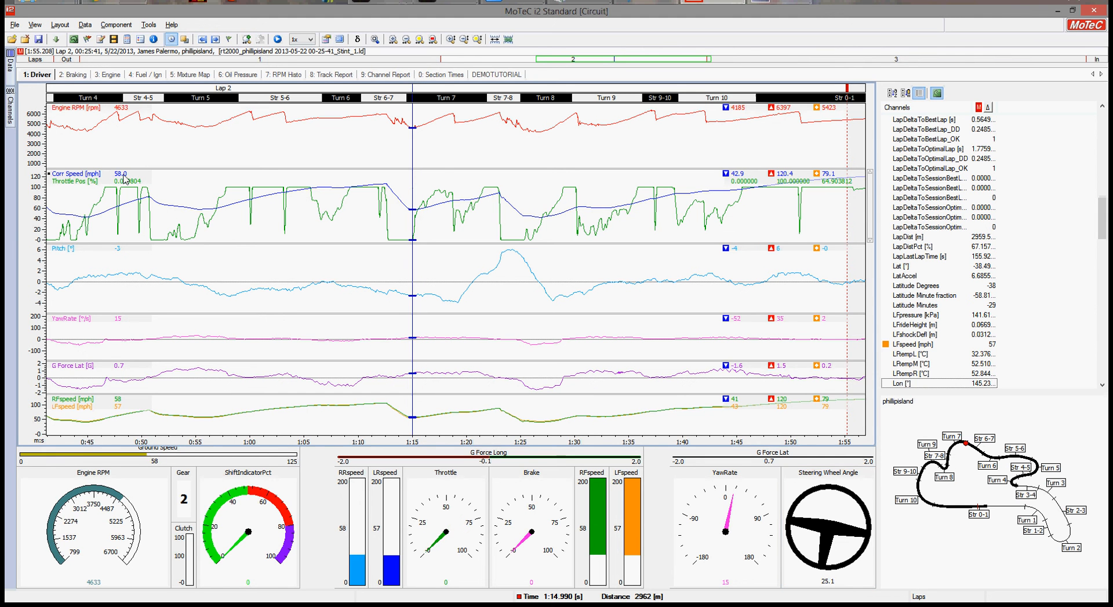
{"action": "mouse_move", "coordinate": [872, 208]}
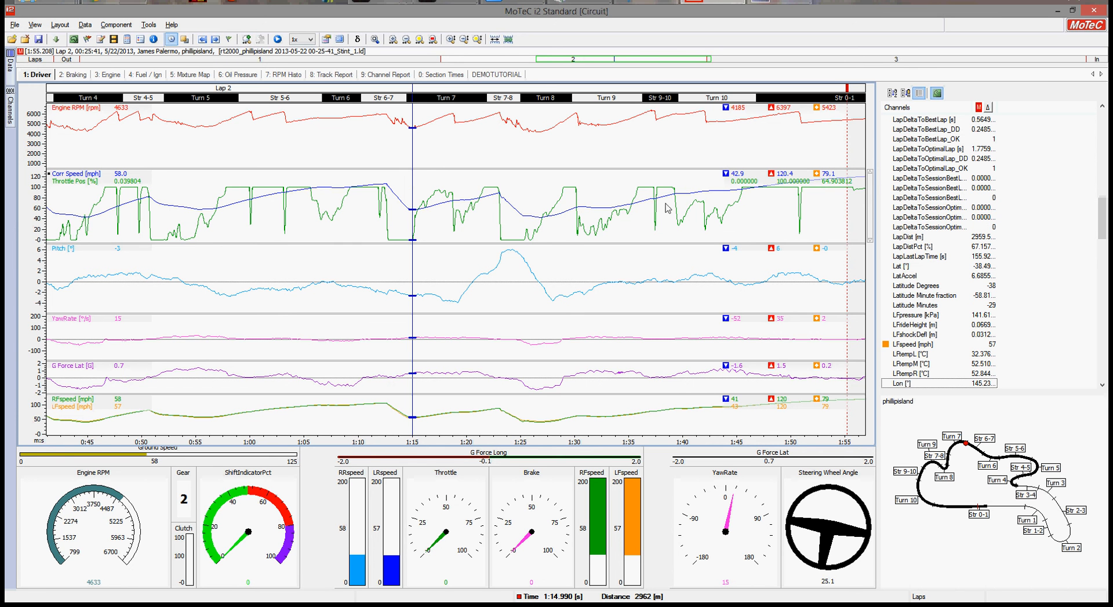
{"action": "mouse_move", "coordinate": [423, 321]}
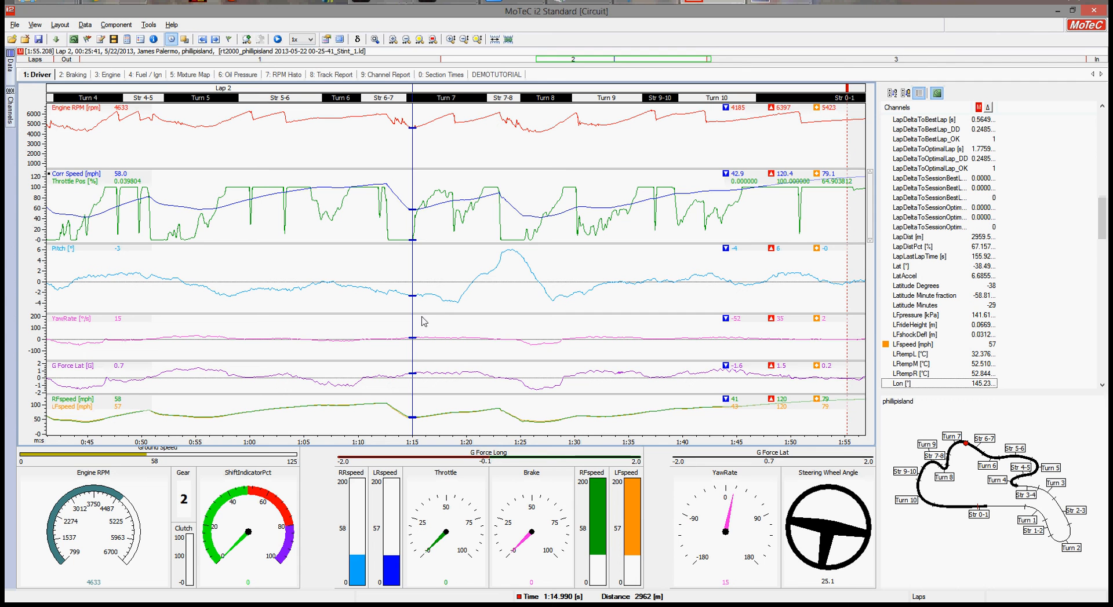
{"action": "mouse_move", "coordinate": [180, 179]}
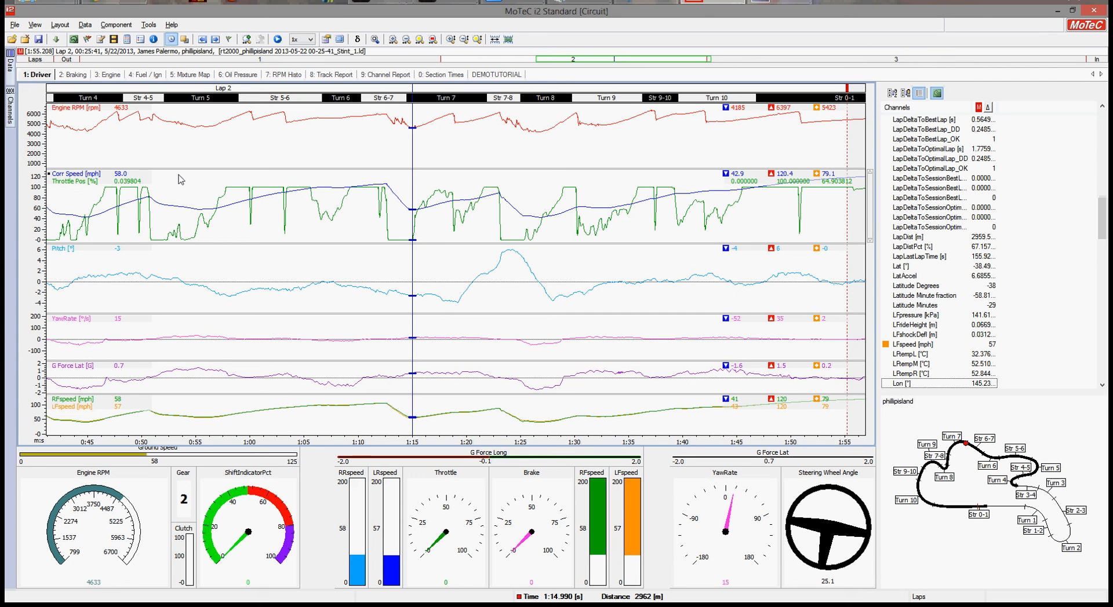
{"action": "mouse_move", "coordinate": [810, 4]}
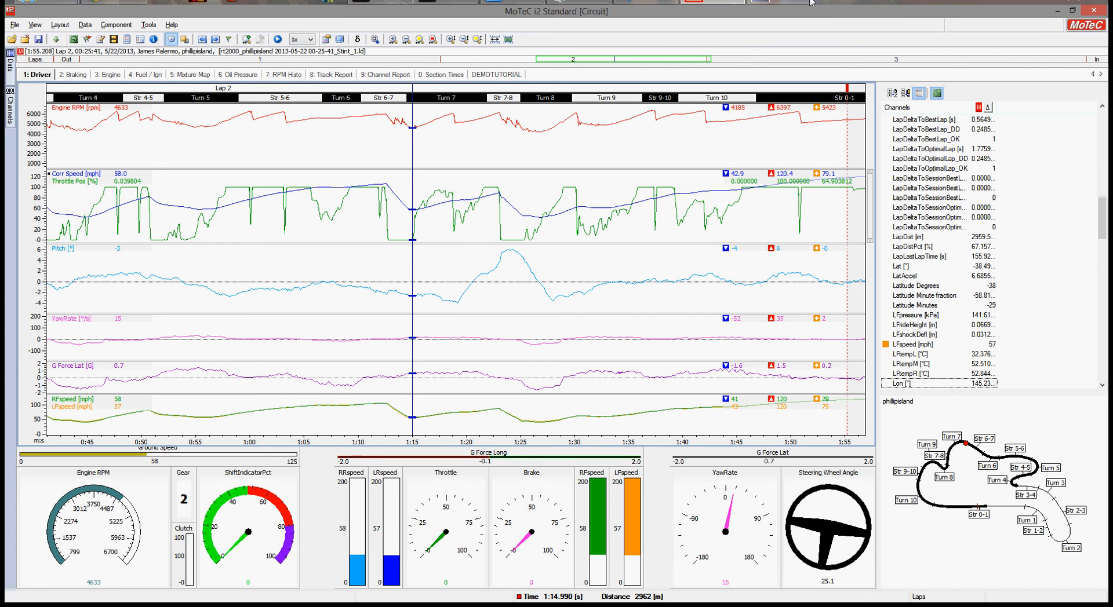